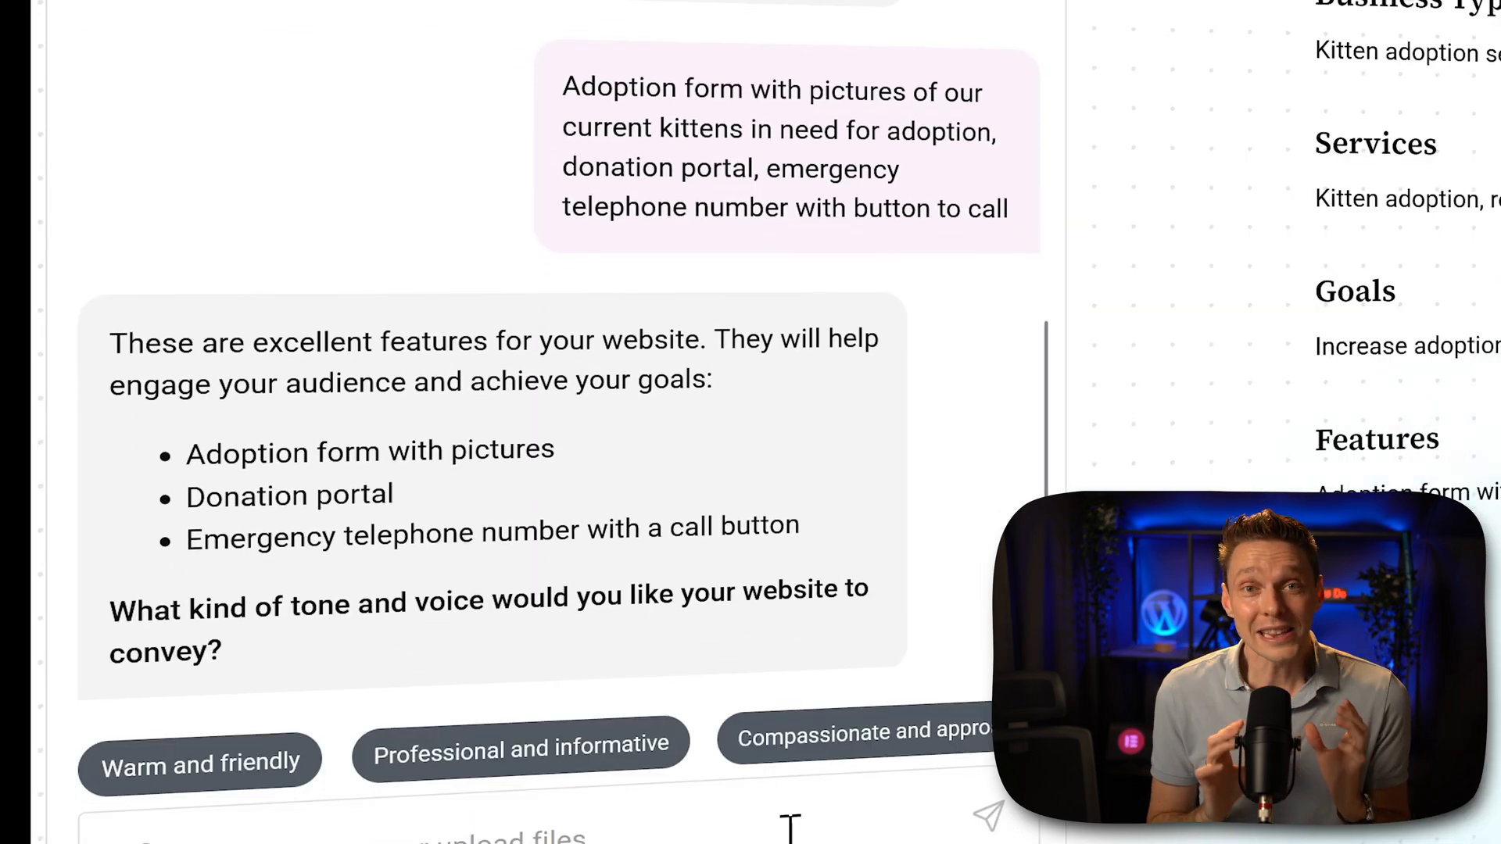
- Leave the Site Planner chat and land on a blank new browser tab
{"action": "left_click", "coordinate": [198, 761]}
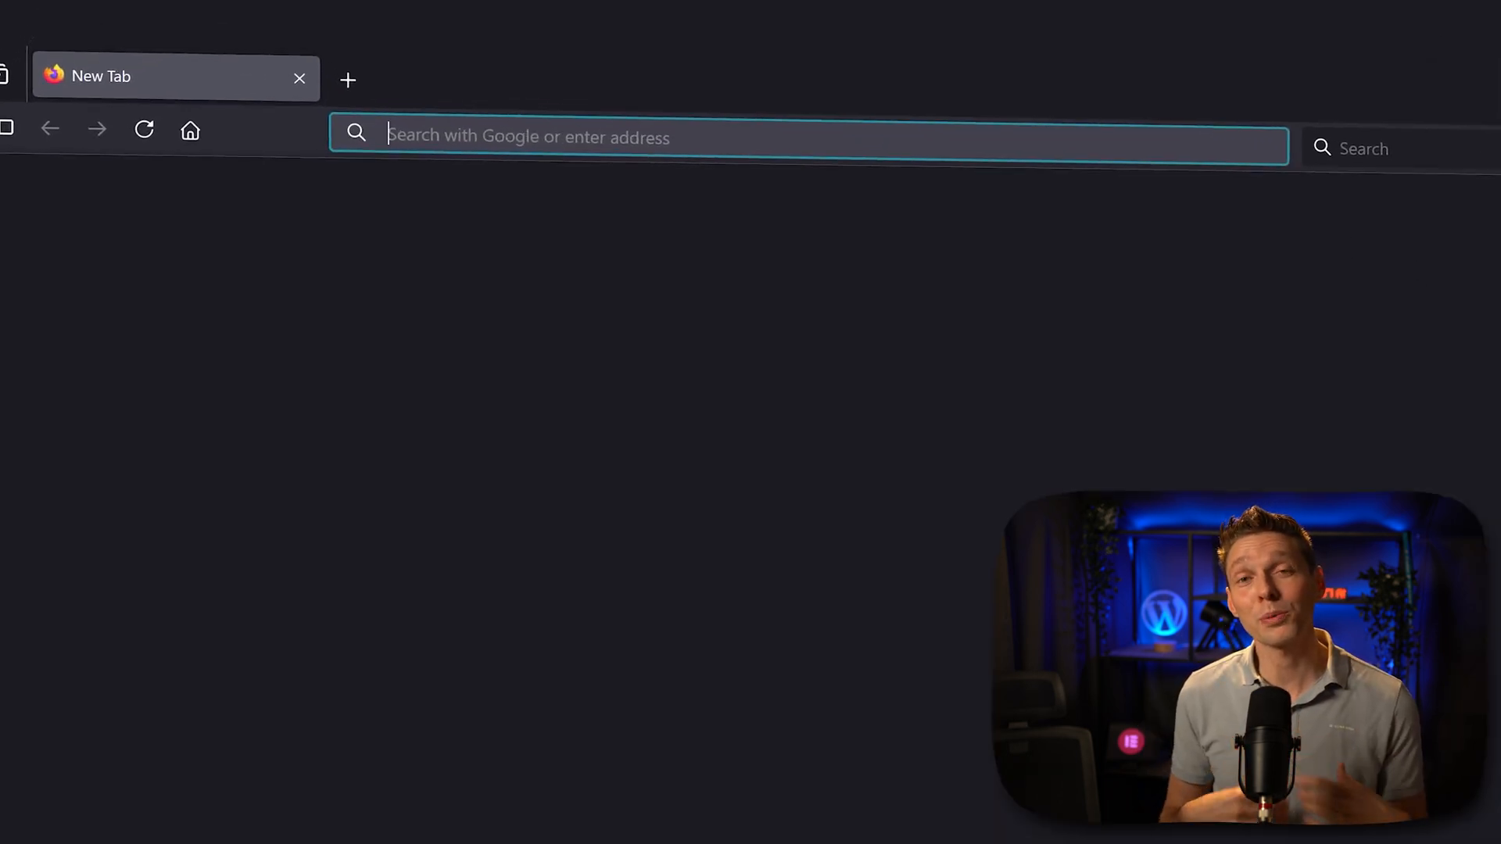
- Navigate to wpressdoctor.com/aiplanner to reach the 'Choose your head start' page
{"action": "type", "text": "w"}
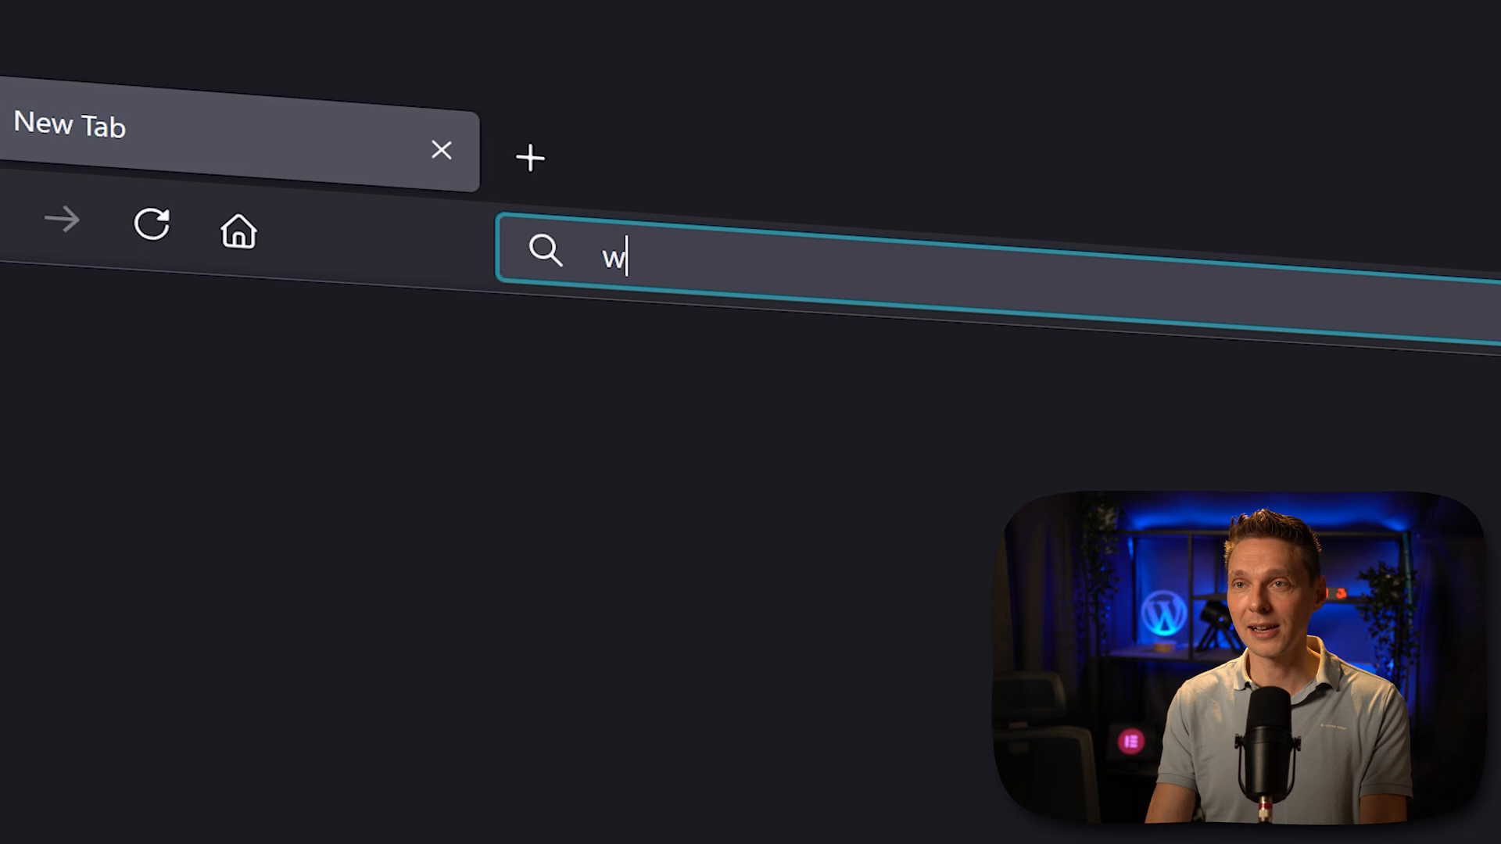
{"action": "type", "text": "pressdoctor.com/"}
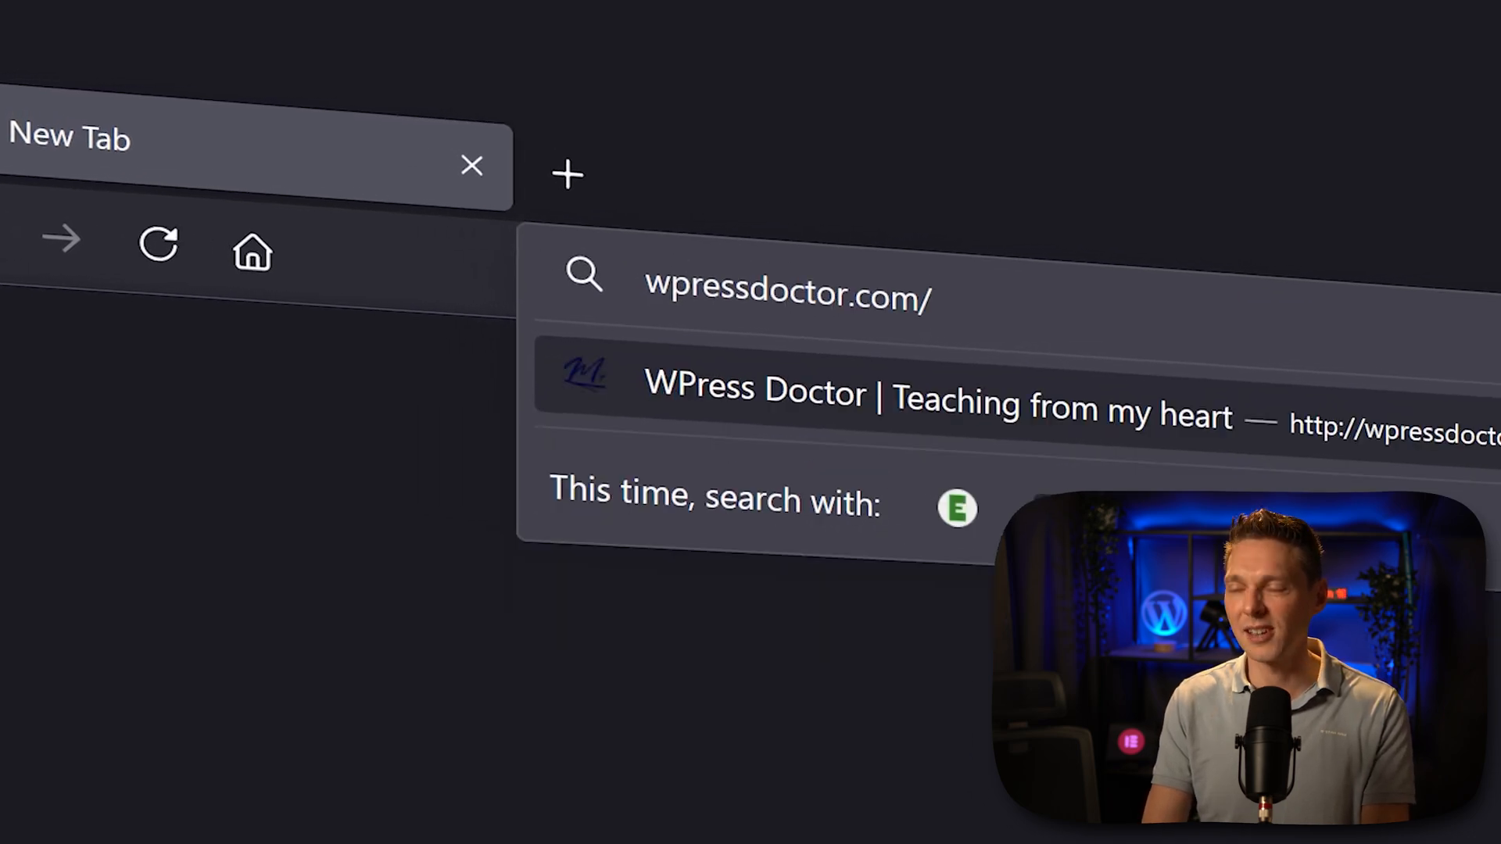
{"action": "type", "text": "aiplann"}
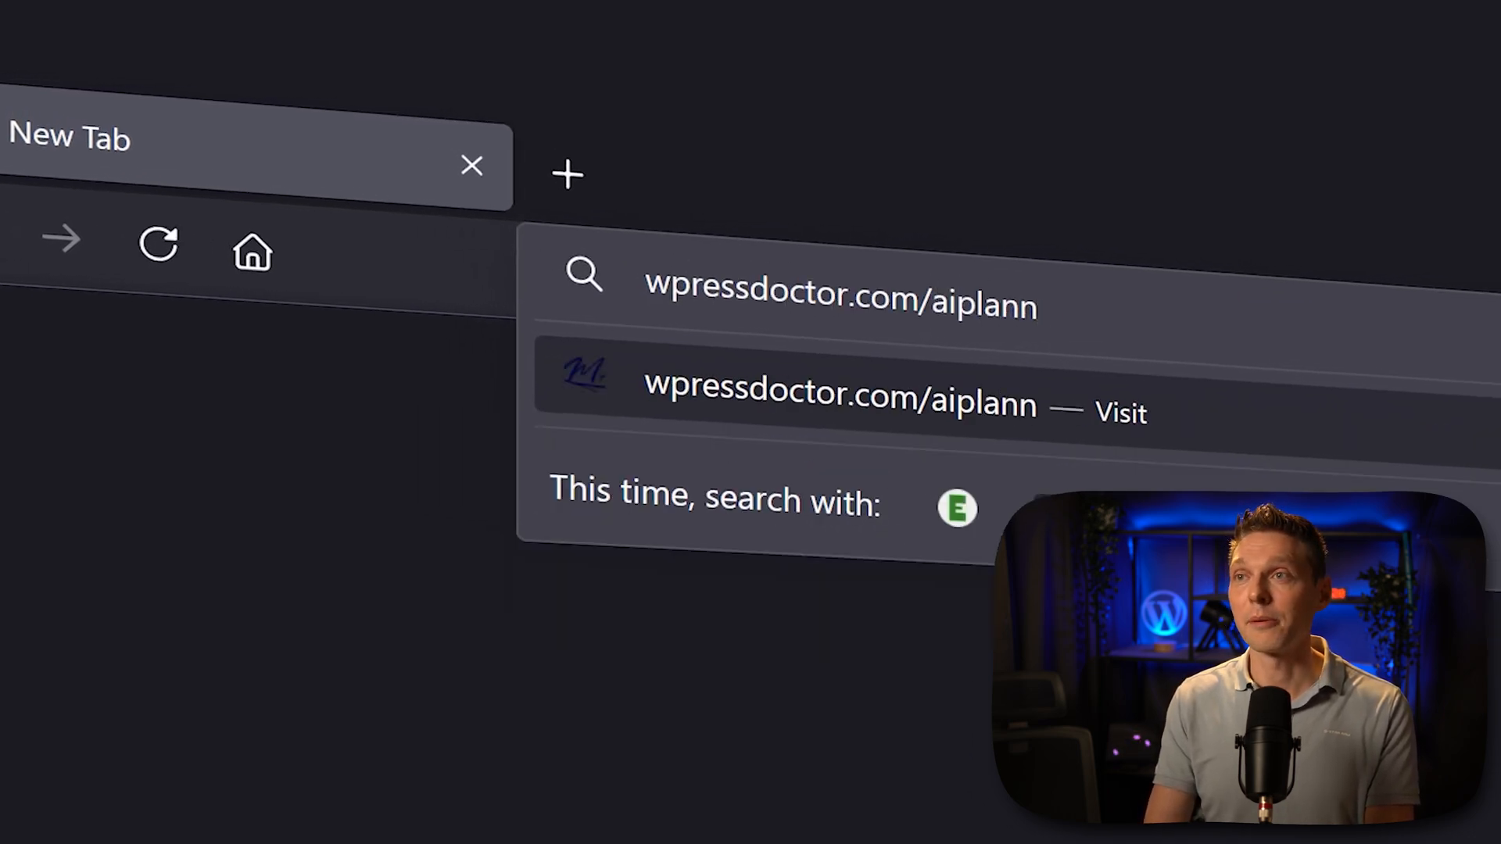
{"action": "type", "text": "er"}
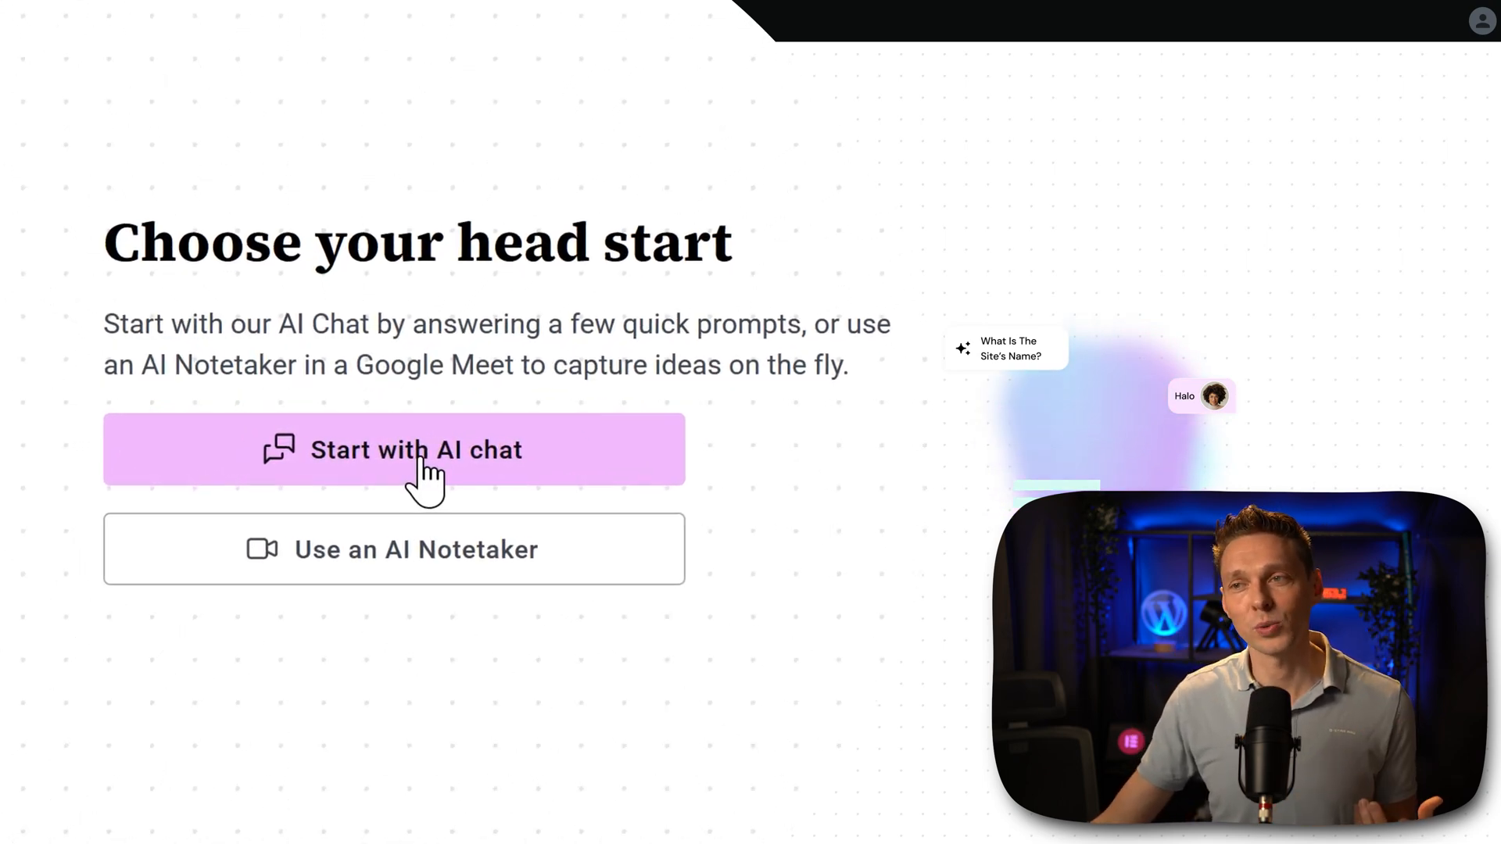
{"action": "mouse_move", "coordinate": [460, 594]}
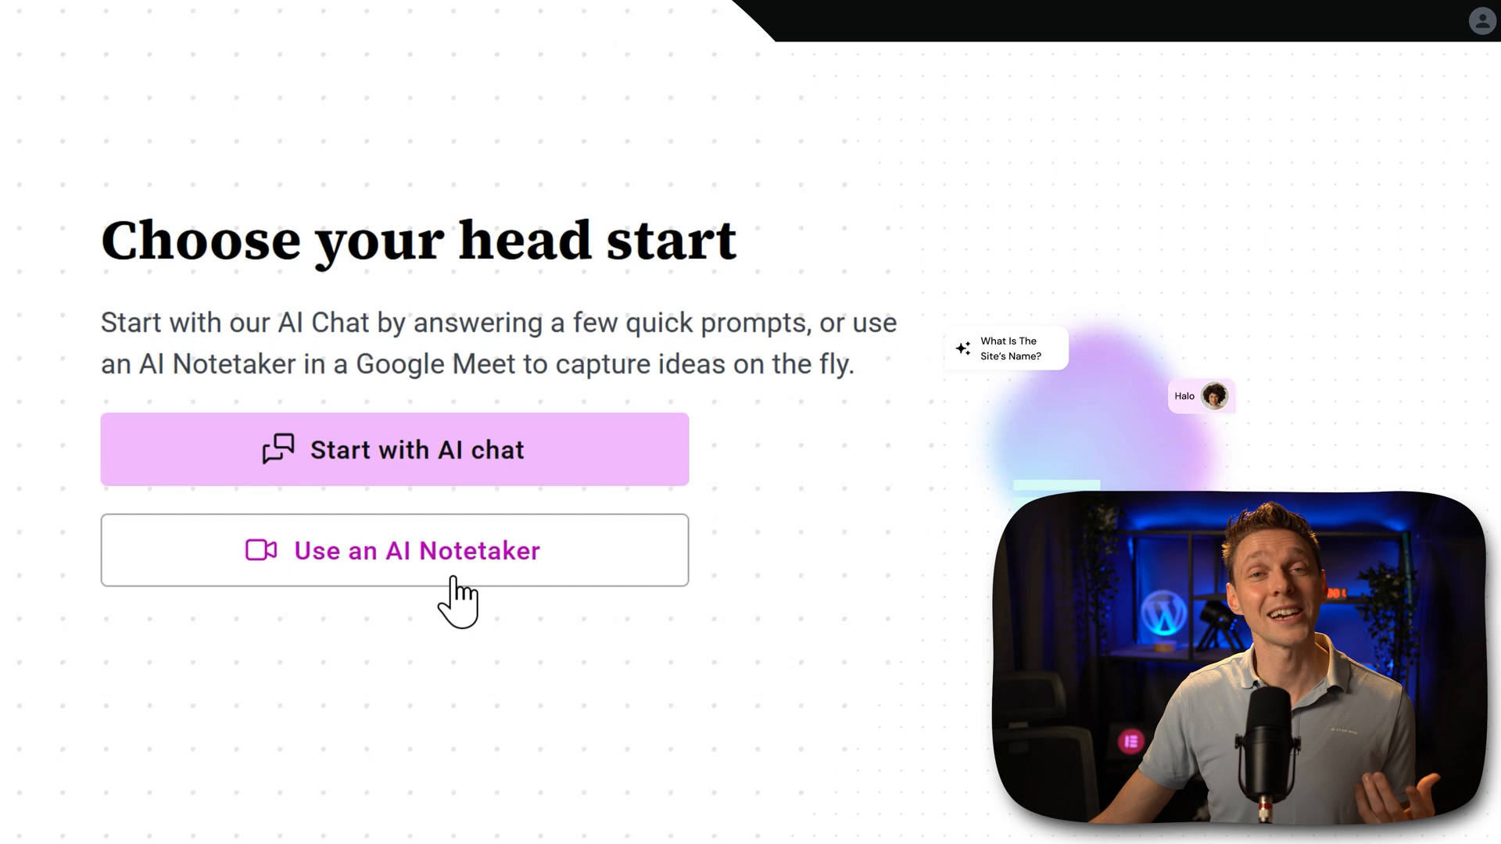
{"action": "mouse_move", "coordinate": [523, 622]}
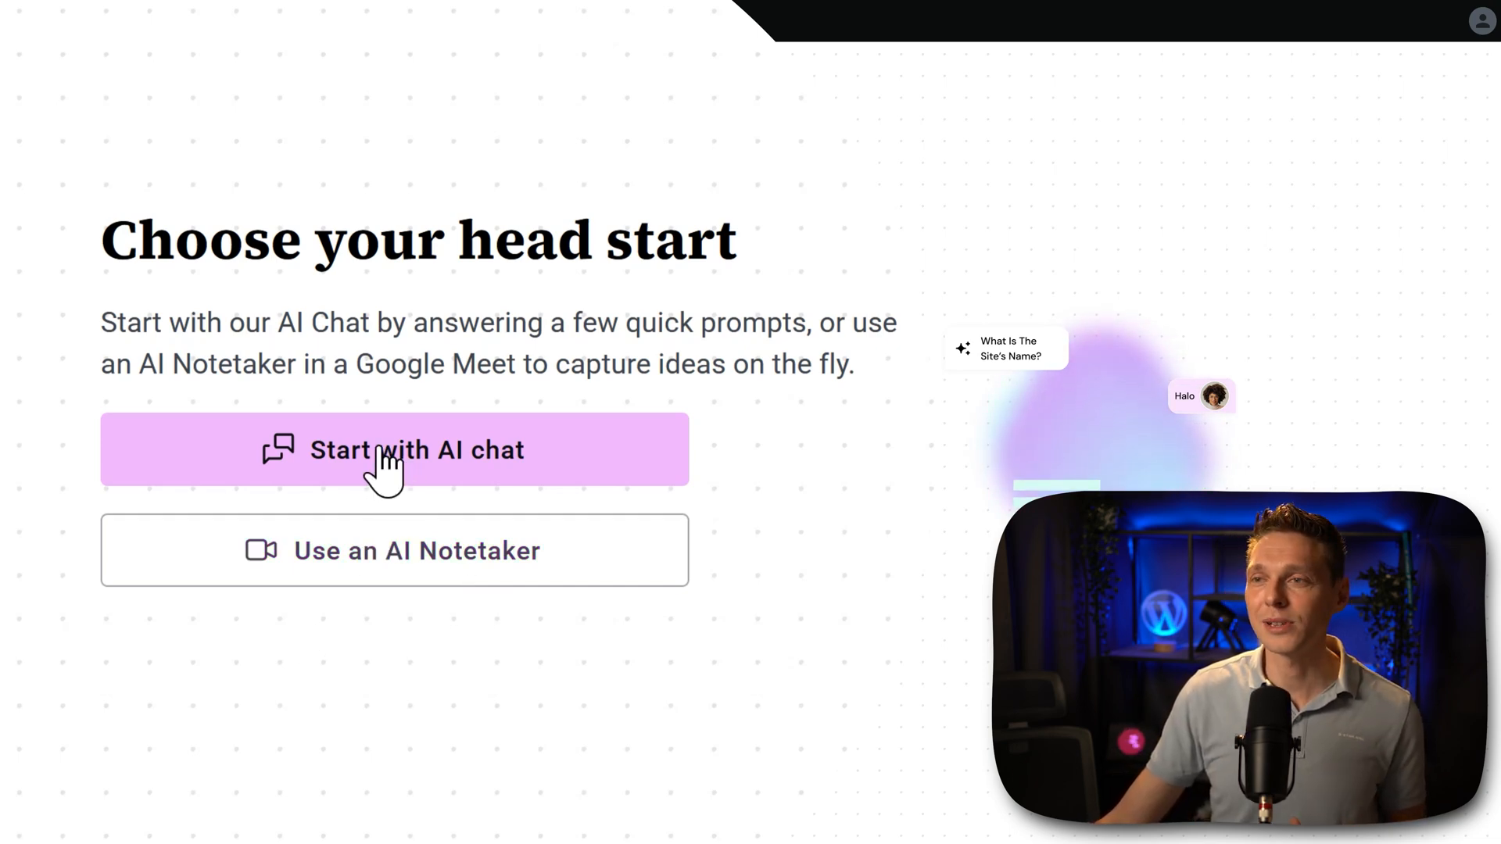
- Start with AI chat so the brief generator asks for the site's name
{"action": "left_click", "coordinate": [394, 450]}
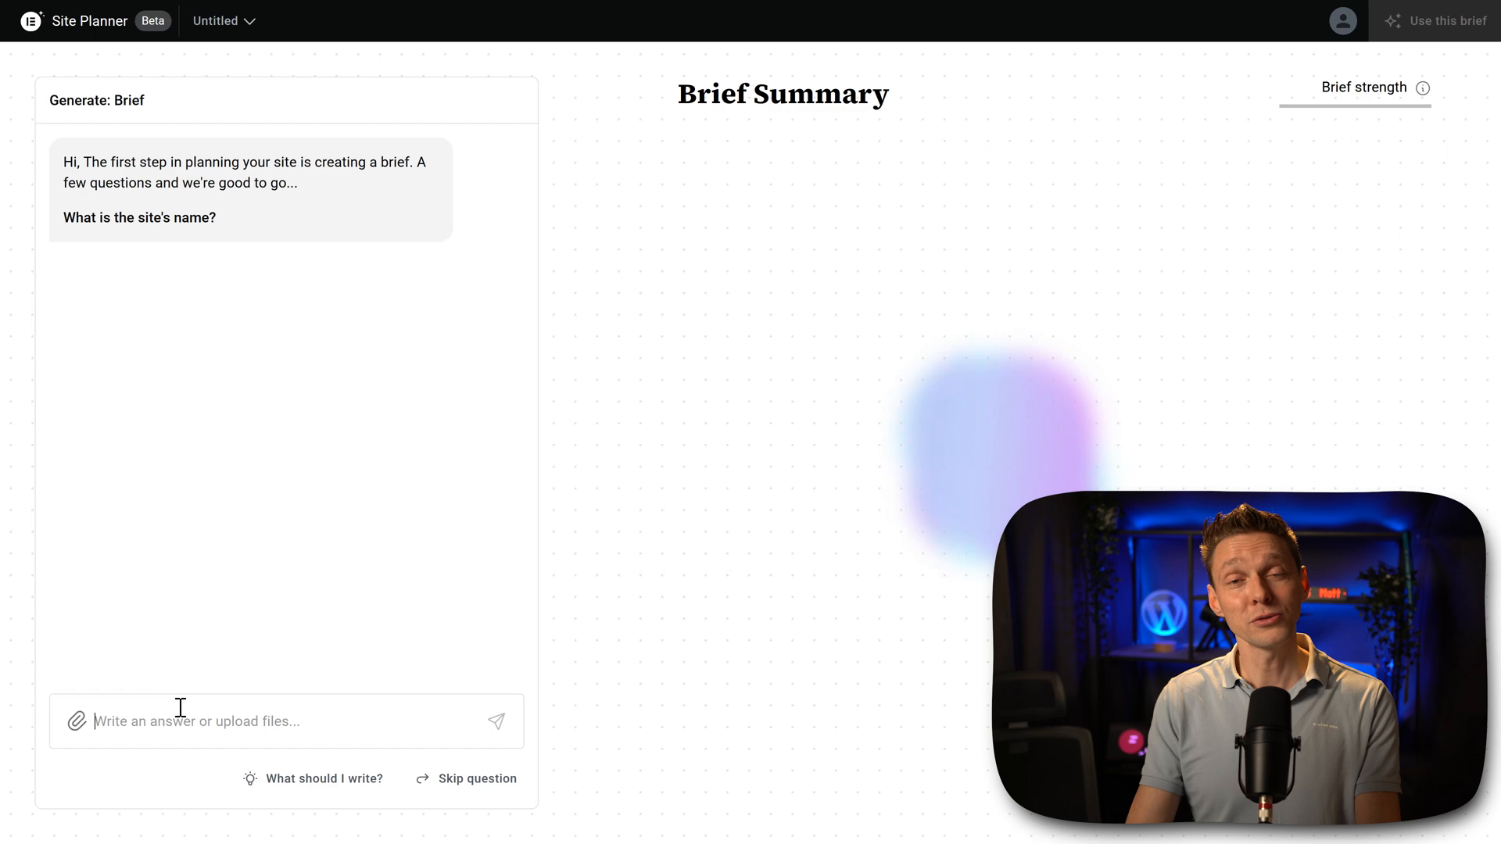
- Answer the chat with site name 'Rescue Kit...' and a kitten adoption and street-rescue description
{"action": "type", "text": "R"}
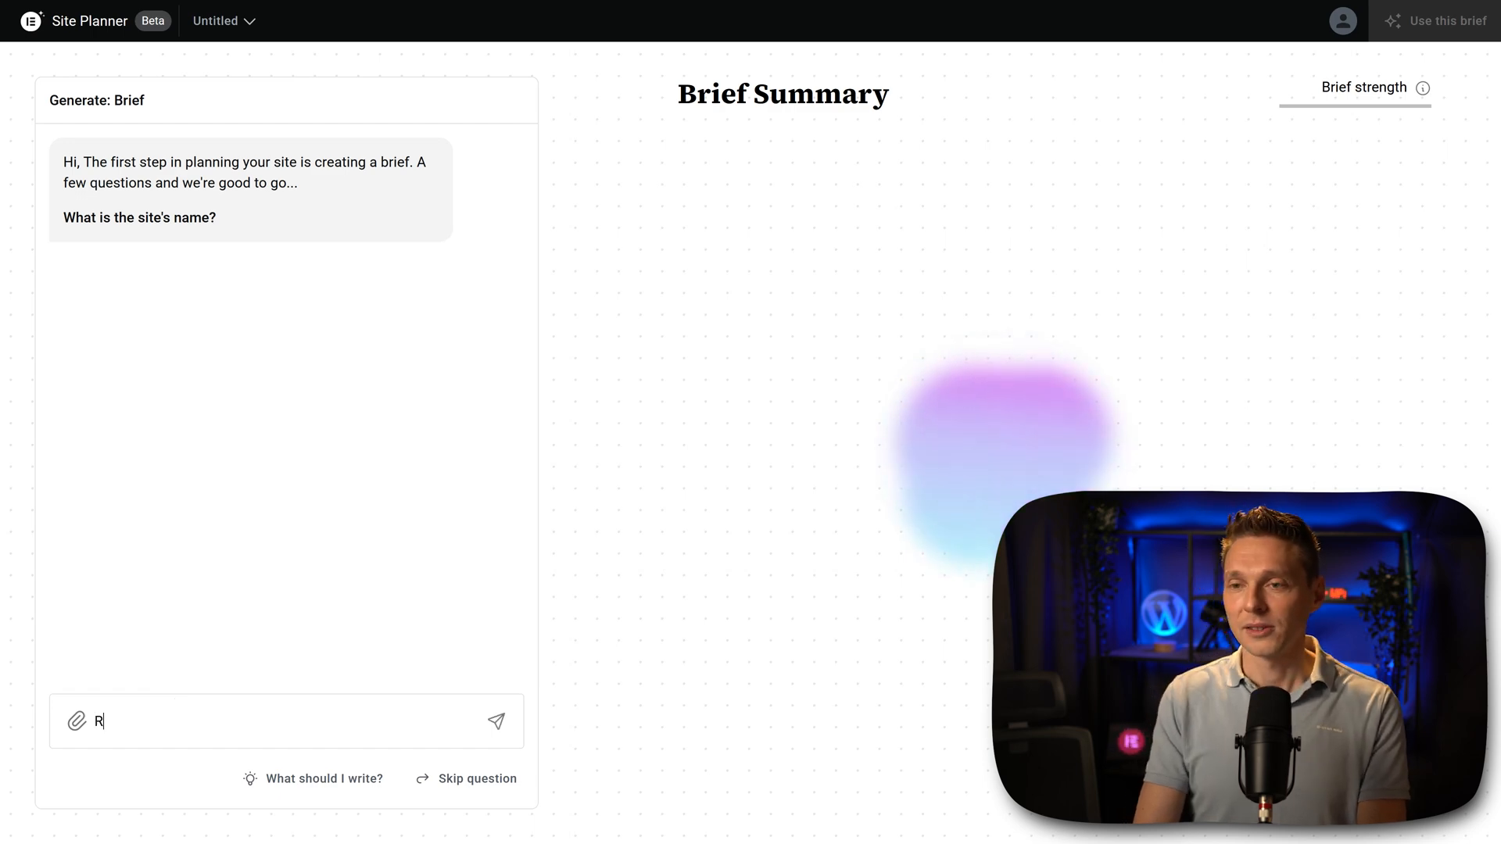
{"action": "type", "text": "escue Kit"}
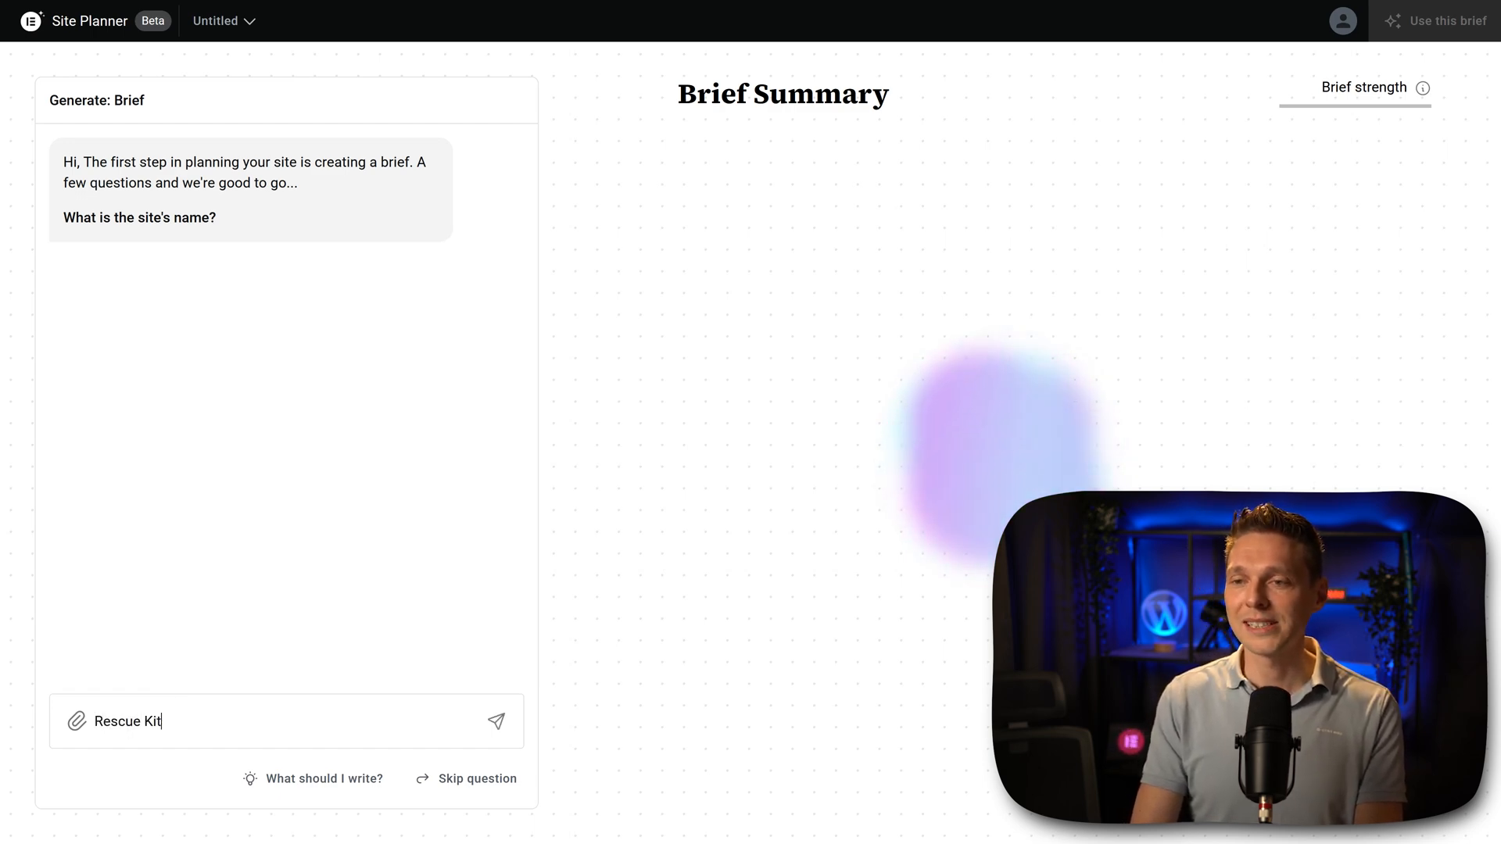
{"action": "left_click", "coordinate": [495, 721]}
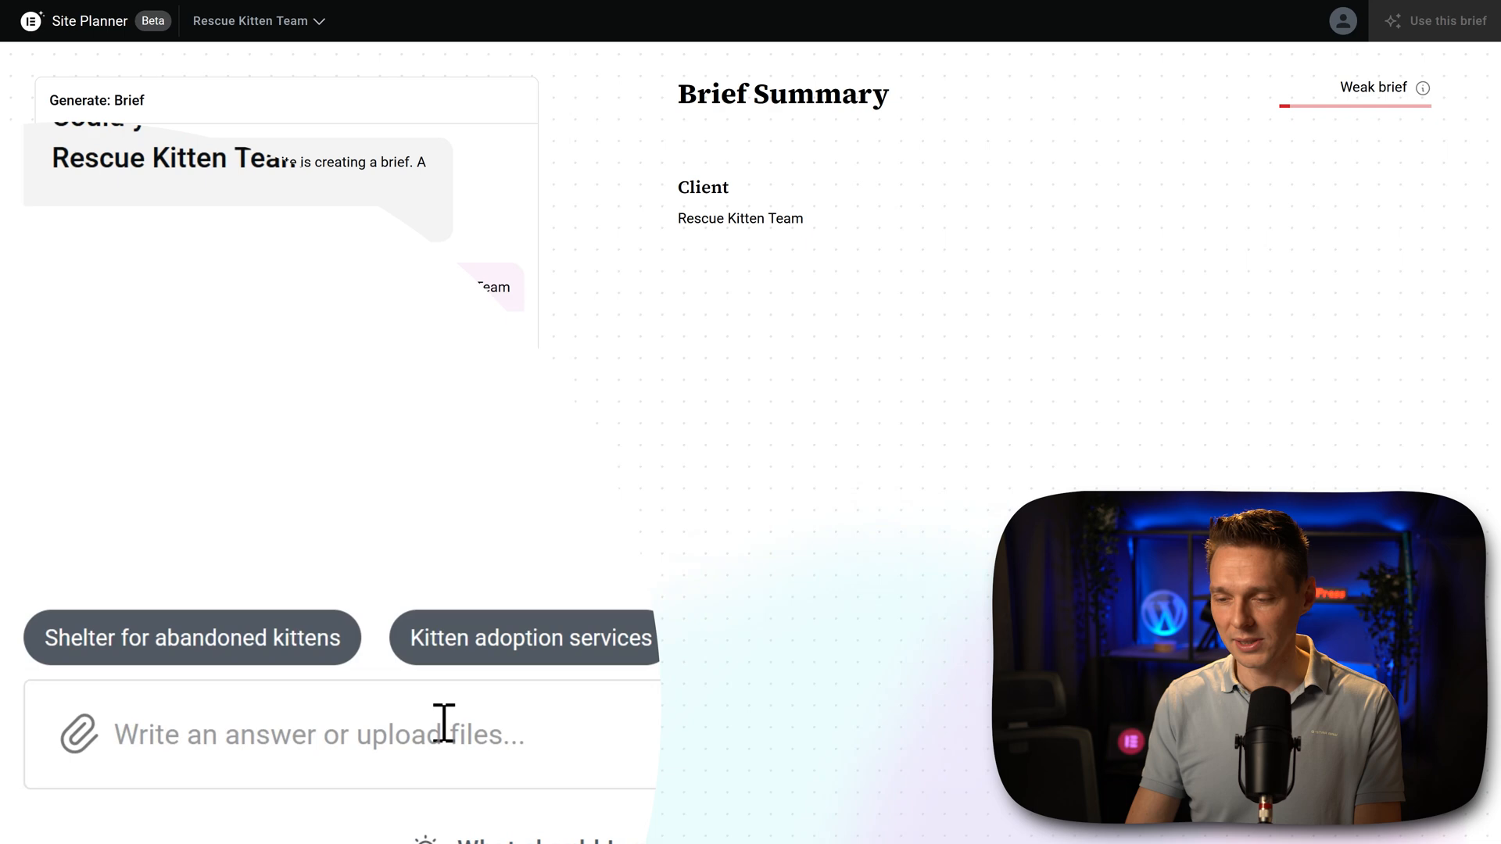
{"action": "type", "text": "Kitten adoption service but als"}
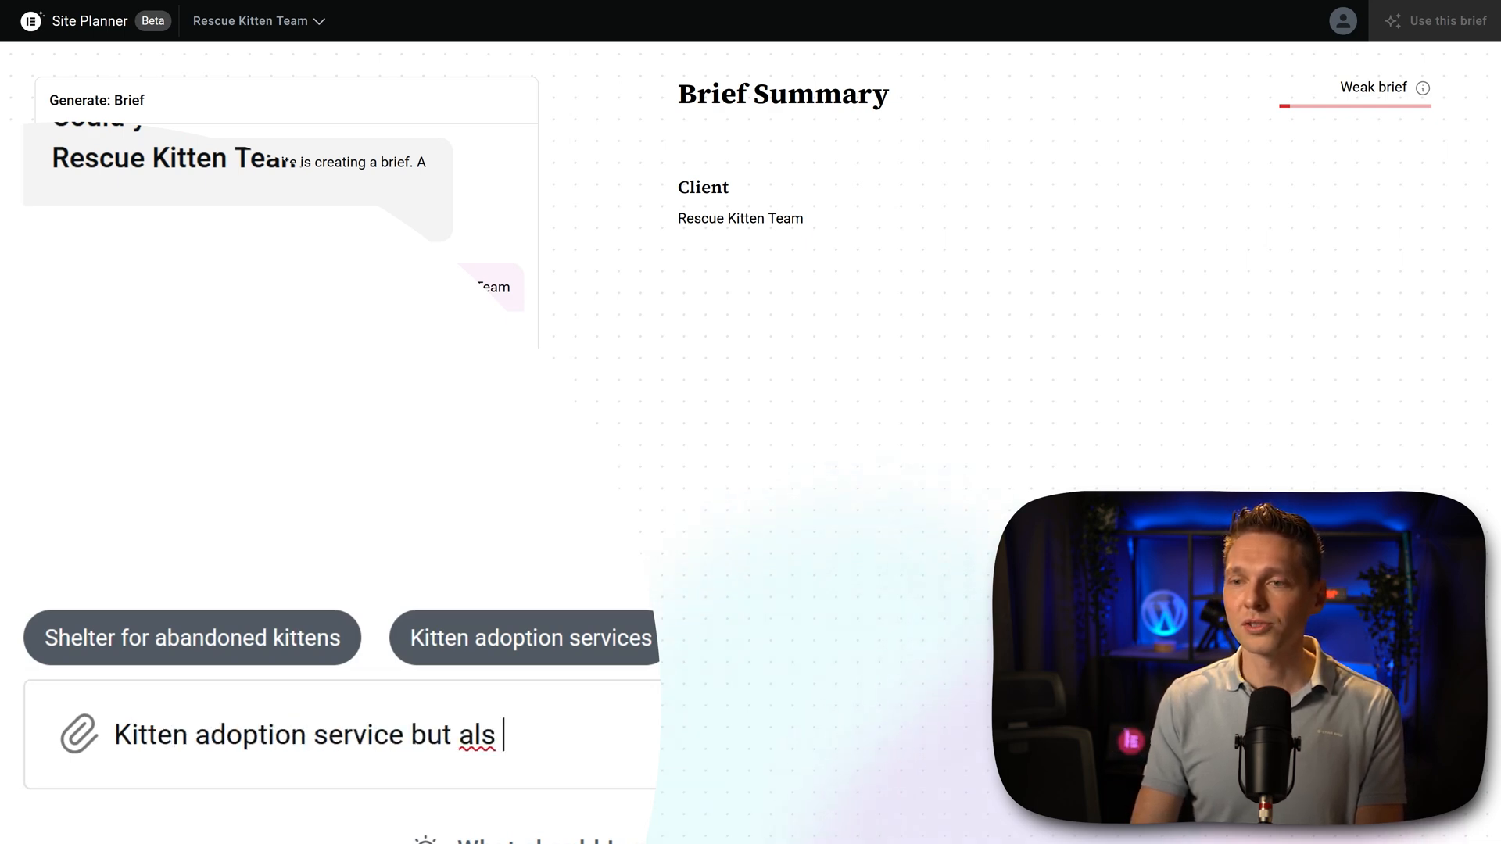
{"action": "type", "text": "o we rescue street kittens"}
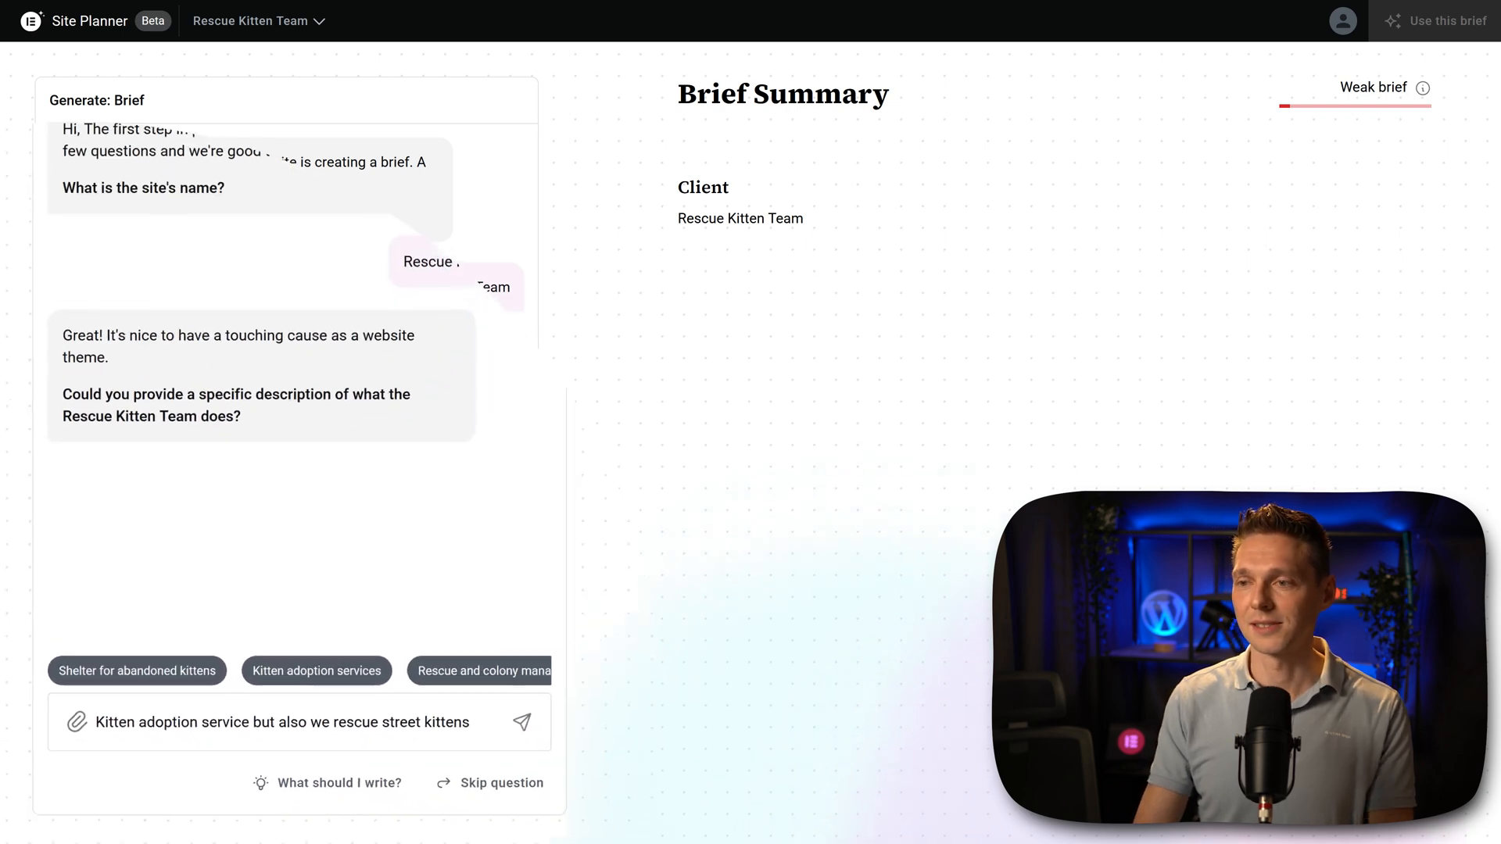
{"action": "left_click", "coordinate": [522, 723]}
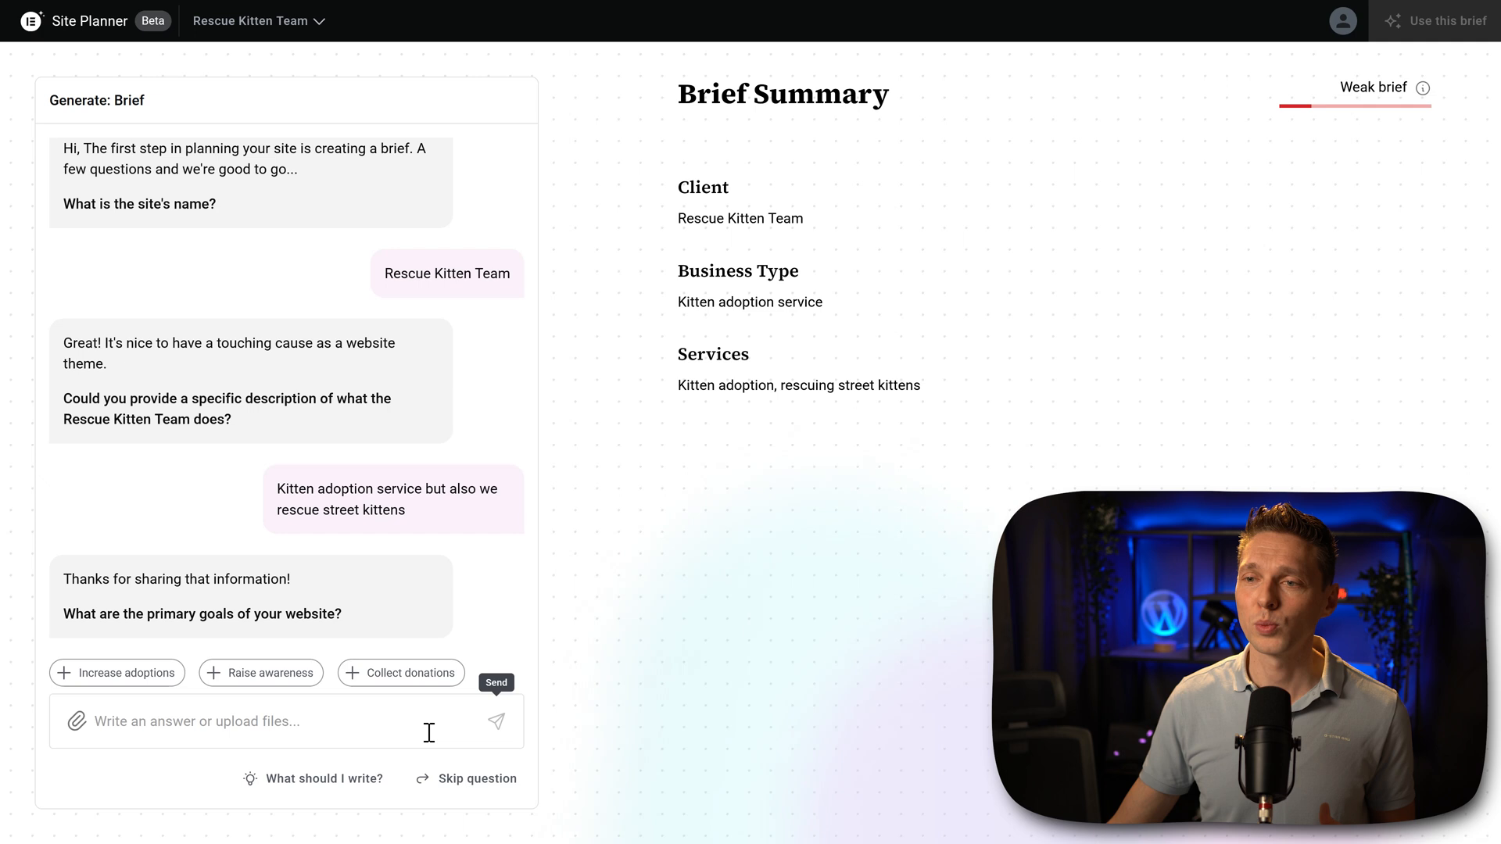
- Answer with the suggested primary goals, volunteer recruitment, core features and a warm and friendly tone
{"action": "left_click", "coordinate": [115, 673]}
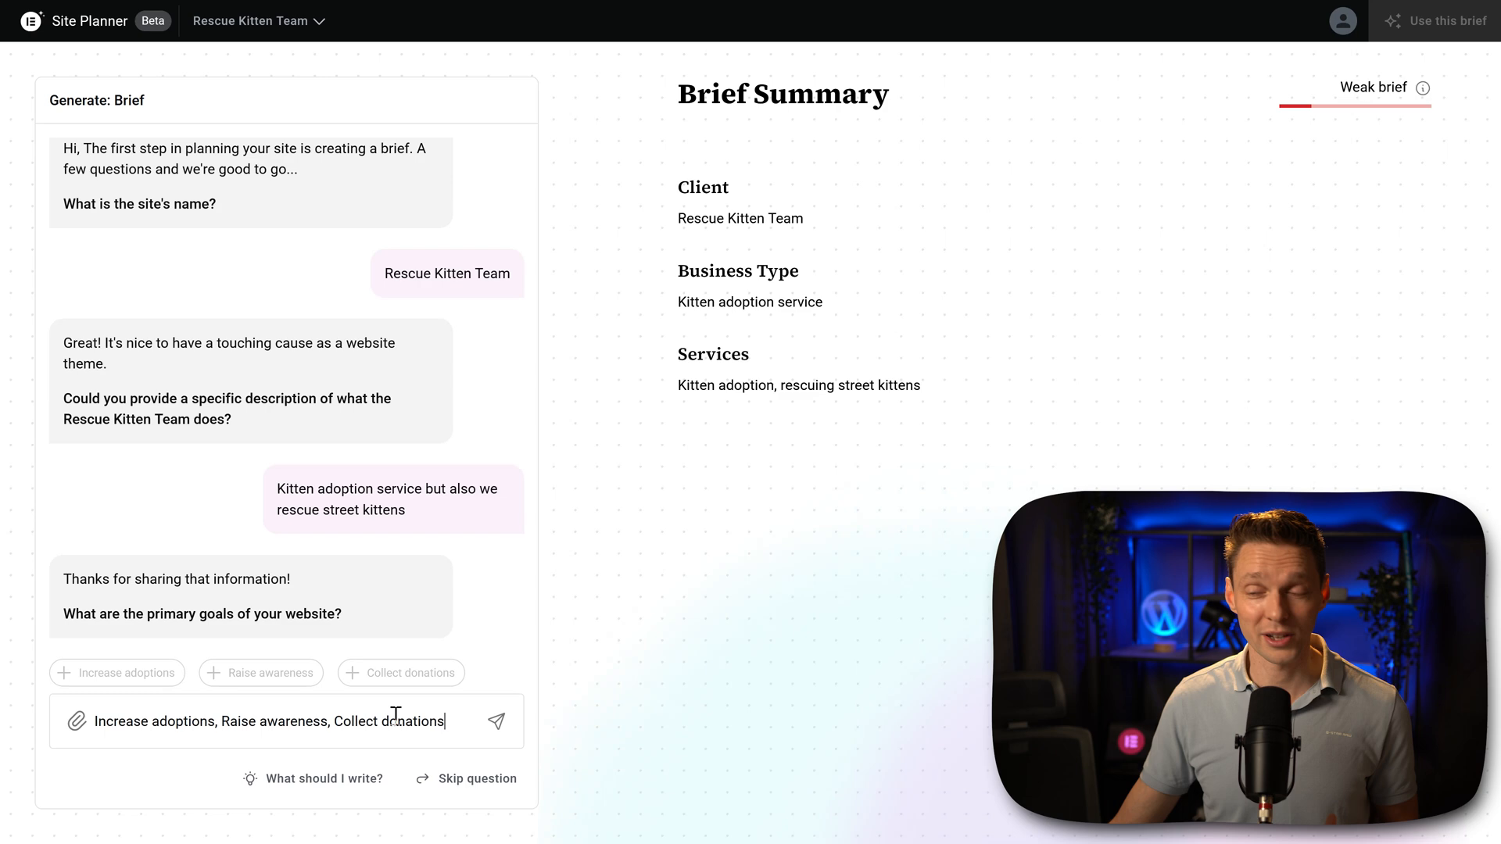
{"action": "left_click", "coordinate": [495, 721]}
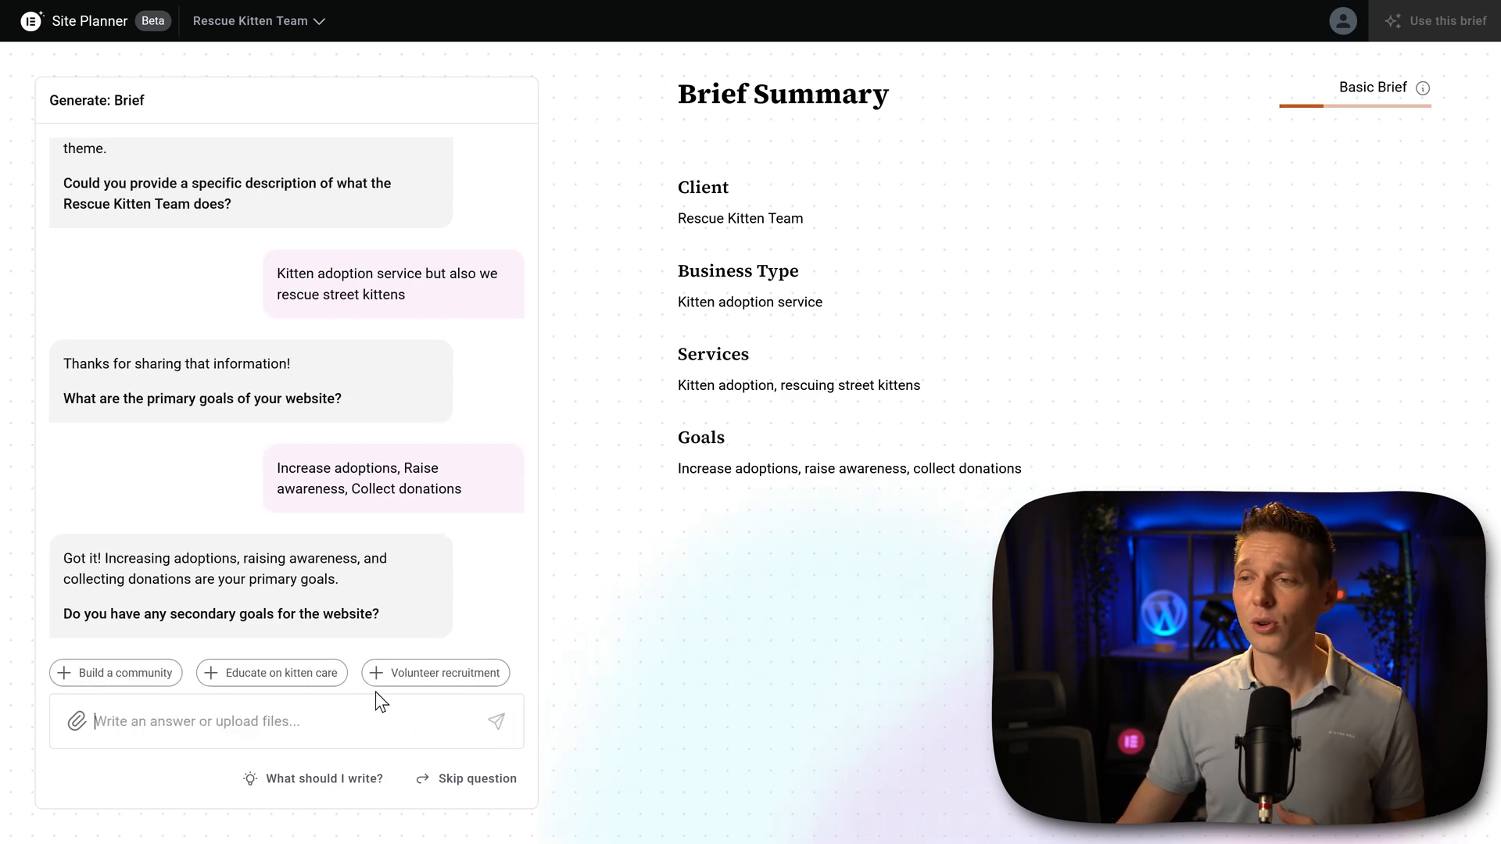
{"action": "left_click", "coordinate": [434, 672]}
{"action": "type", "text": "Adoption form with pictures of our current kittens in need for adoption, donation portal, emergency telephone number with button to call"}
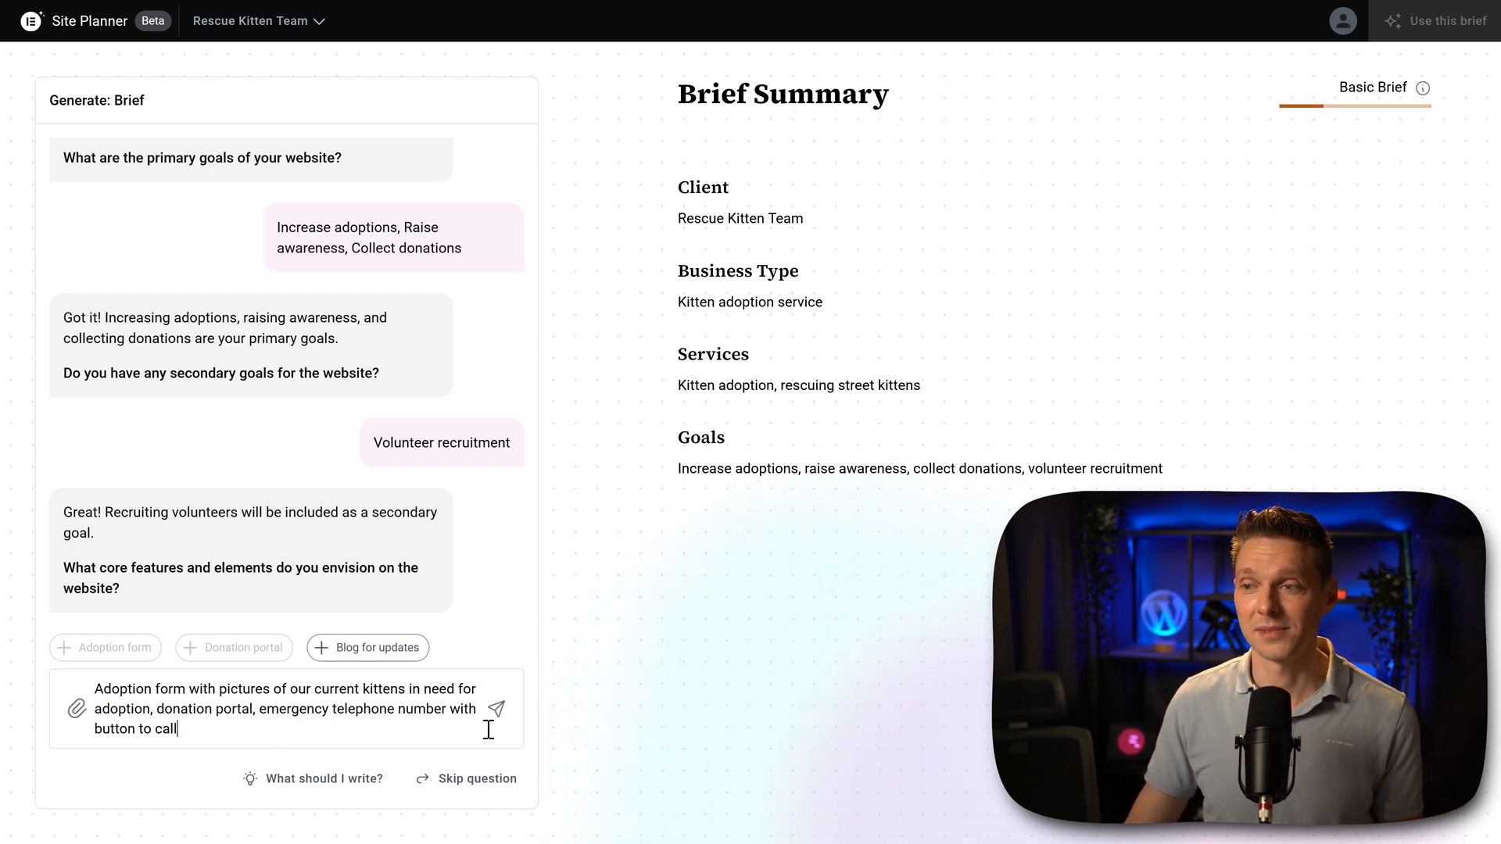
{"action": "left_click", "coordinate": [496, 710]}
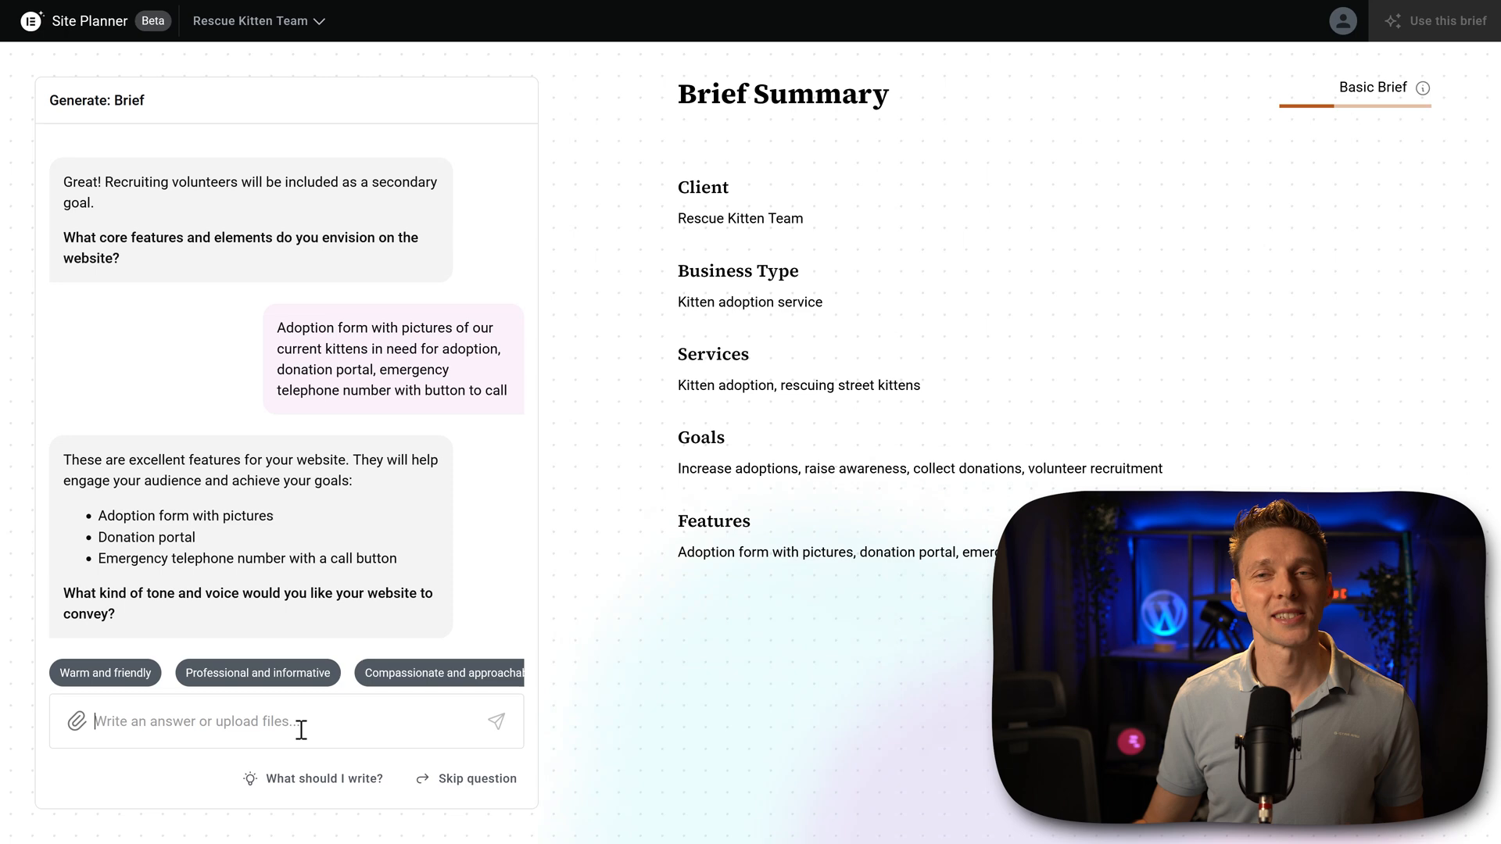
{"action": "left_click", "coordinate": [105, 672]}
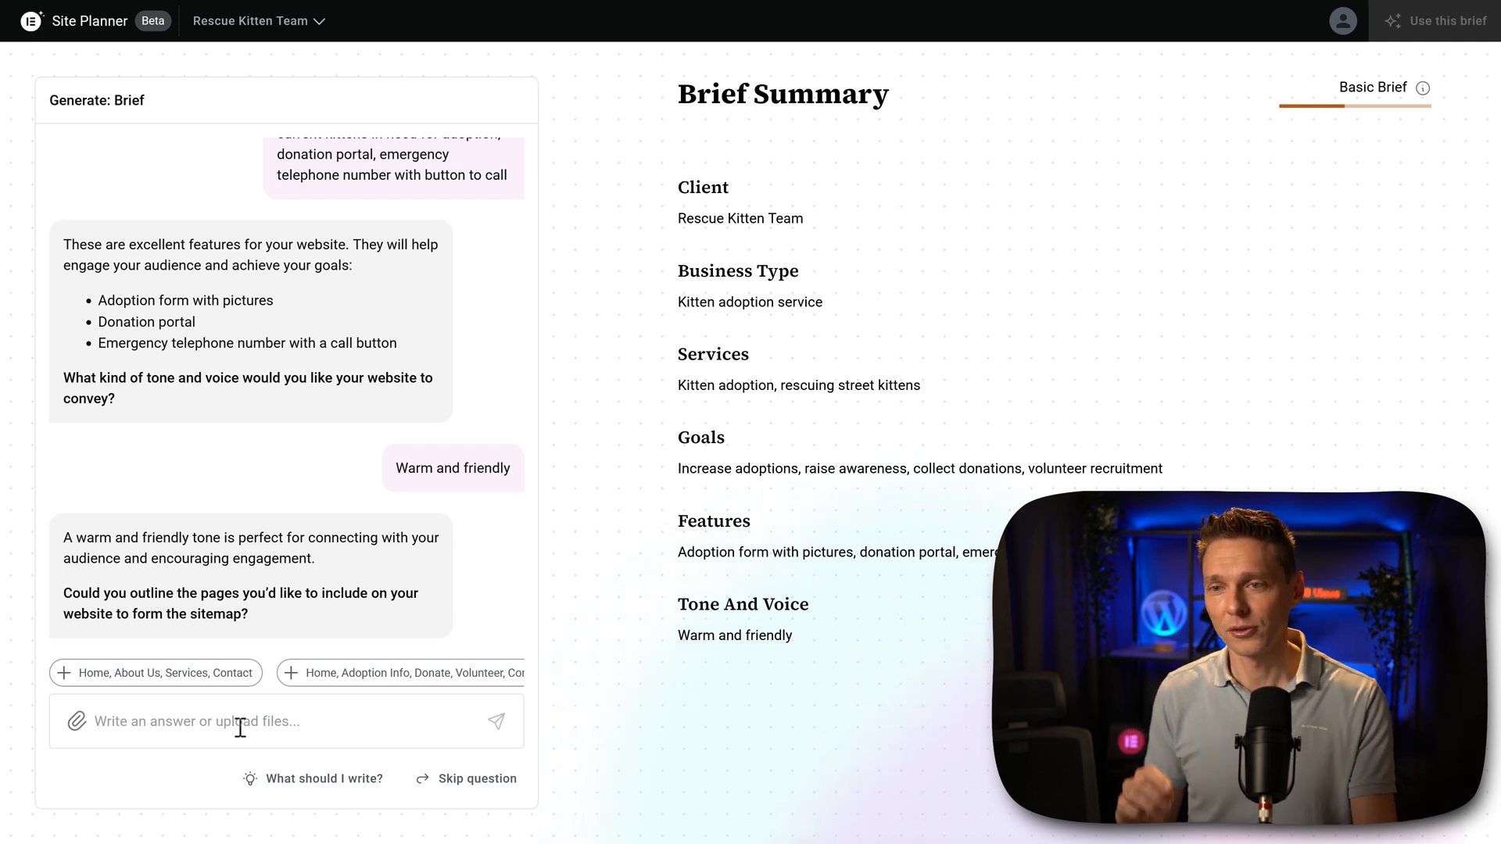
- List the pages starting with Home, choose 'All Ages, Pet Owners', confirm readiness and use this brief
{"action": "type", "text": "Hom"}
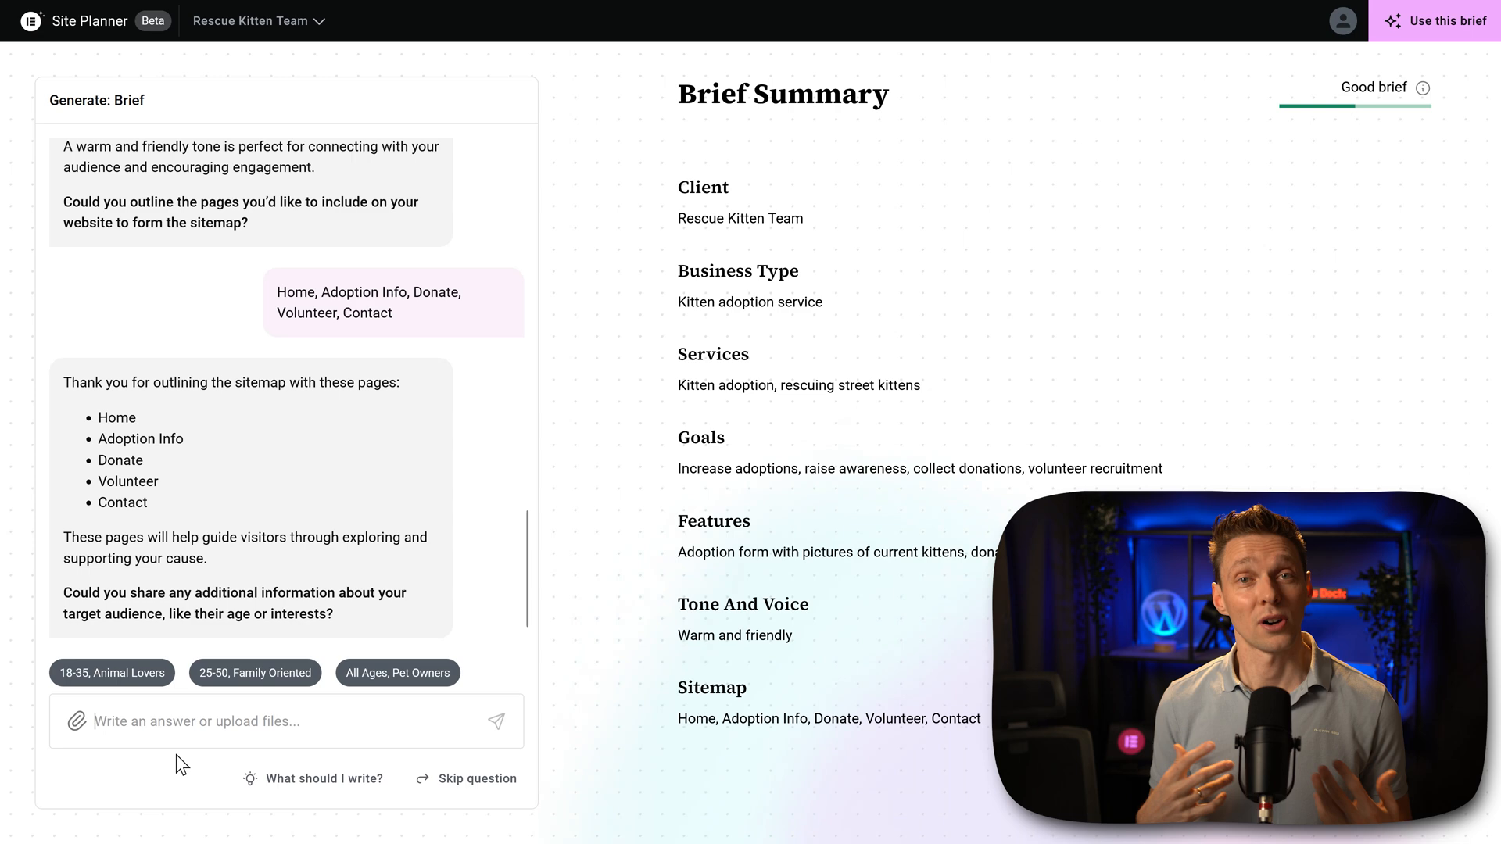
{"action": "left_click", "coordinate": [395, 673]}
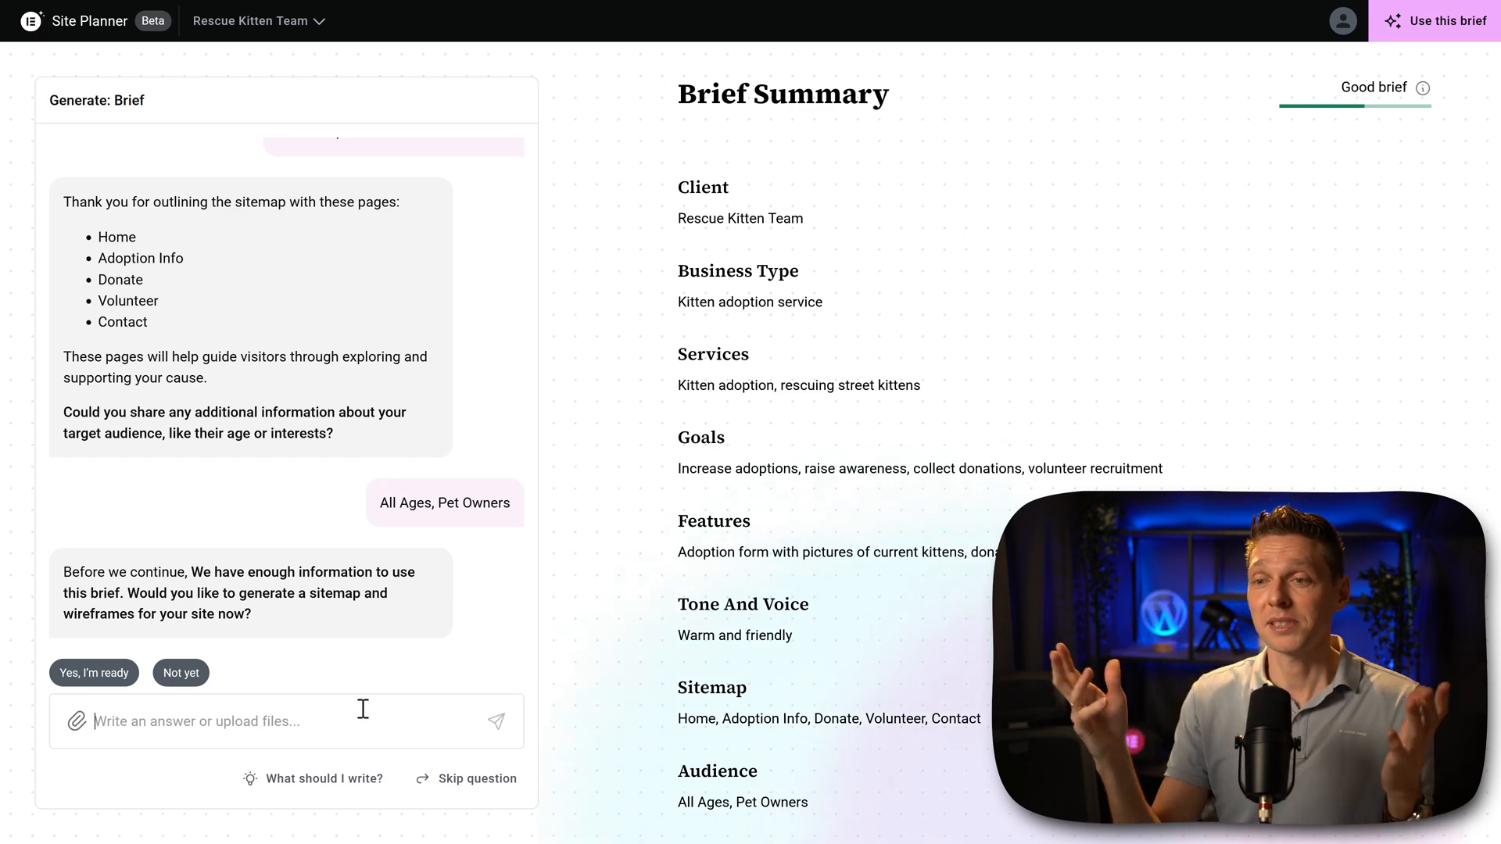
{"action": "left_click", "coordinate": [93, 672]}
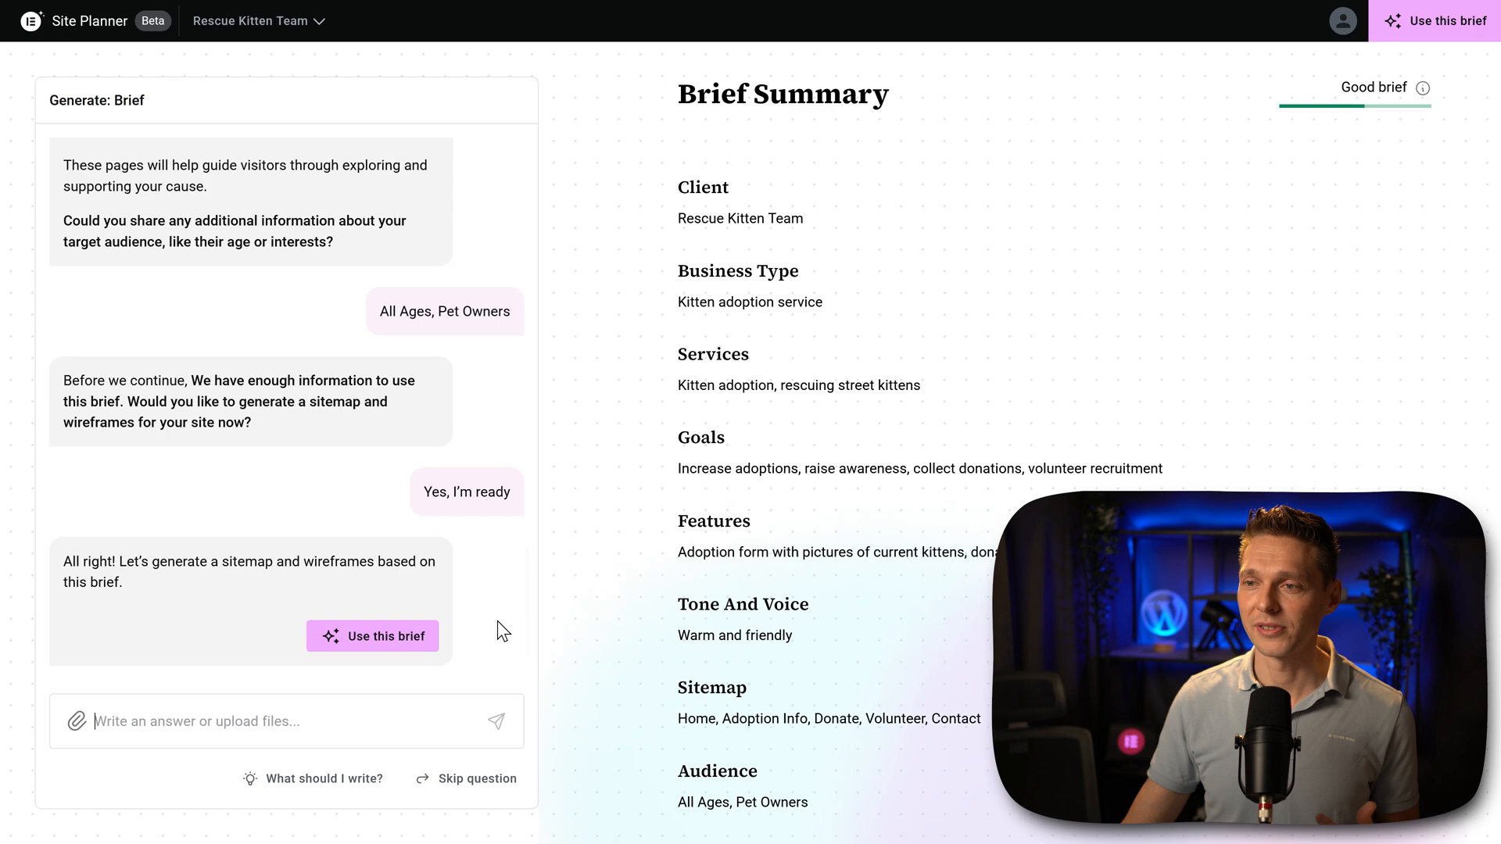
{"action": "left_click", "coordinate": [373, 637]}
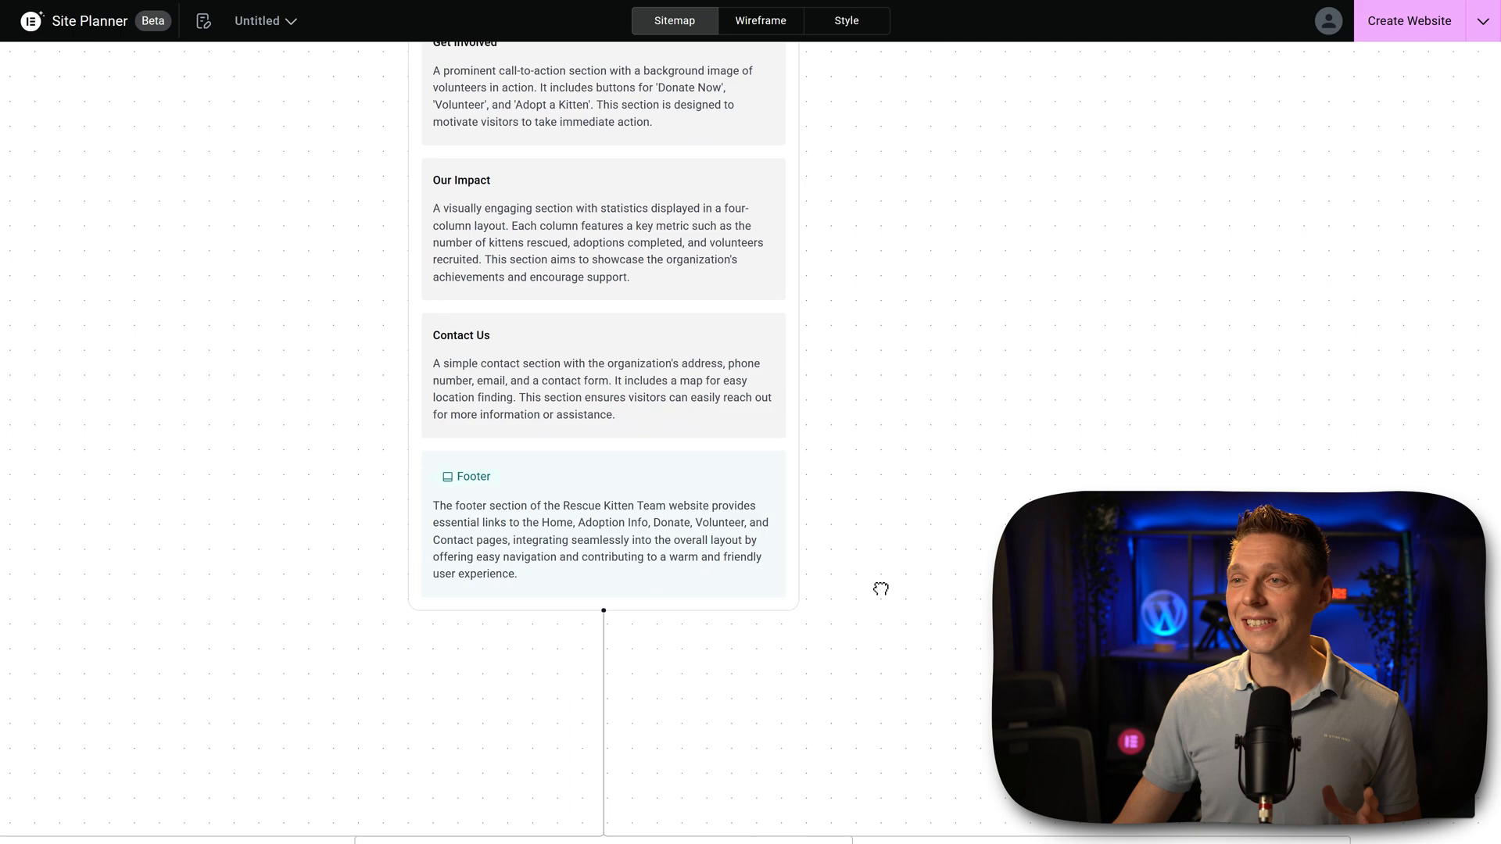
{"action": "scroll", "scroll_direction": "down", "scroll_amount": 3}
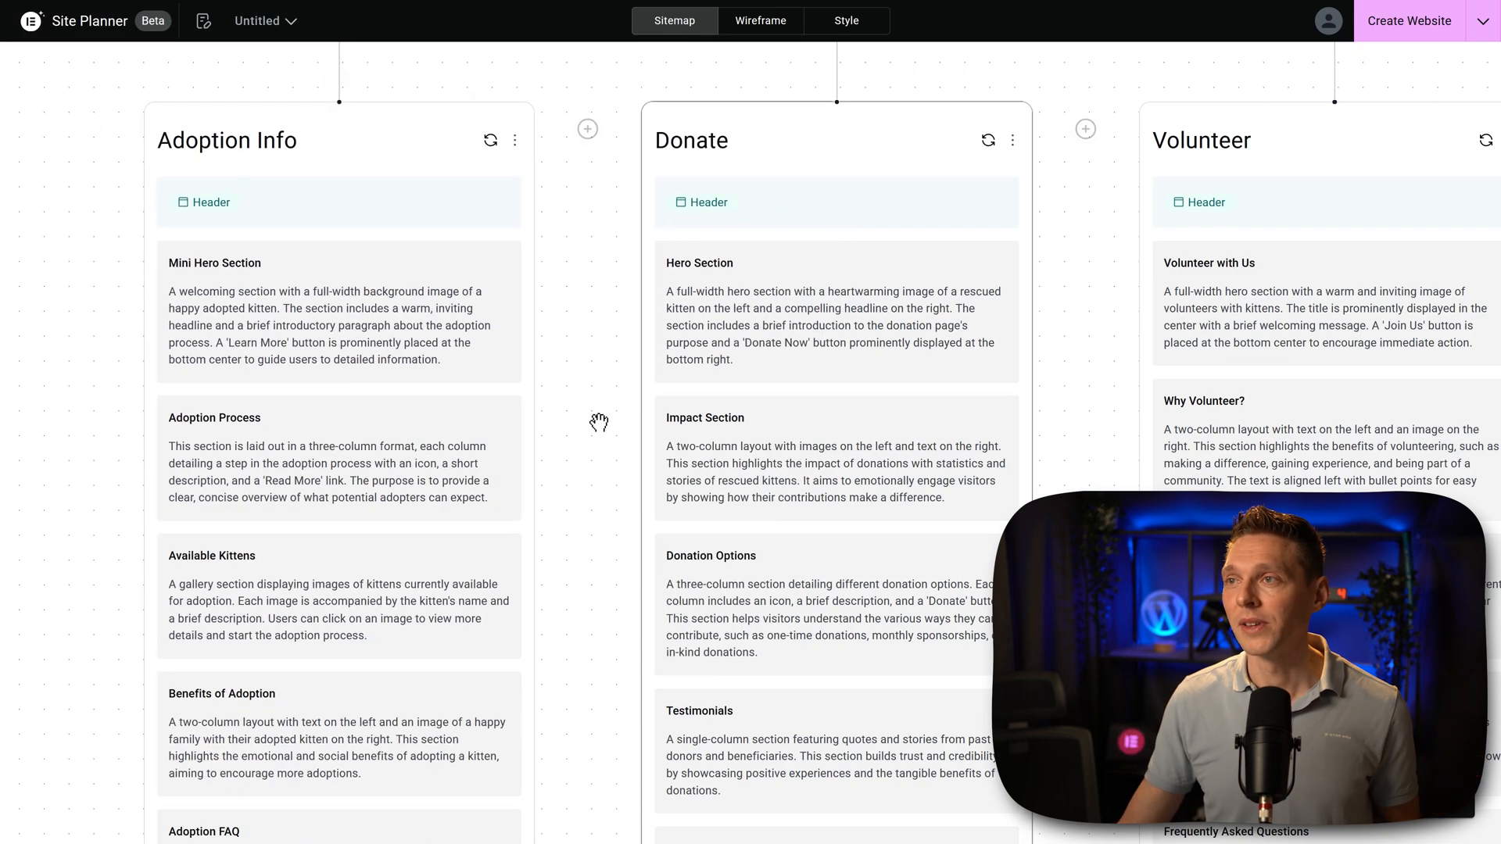
{"action": "scroll", "scroll_direction": "down", "scroll_amount": 3}
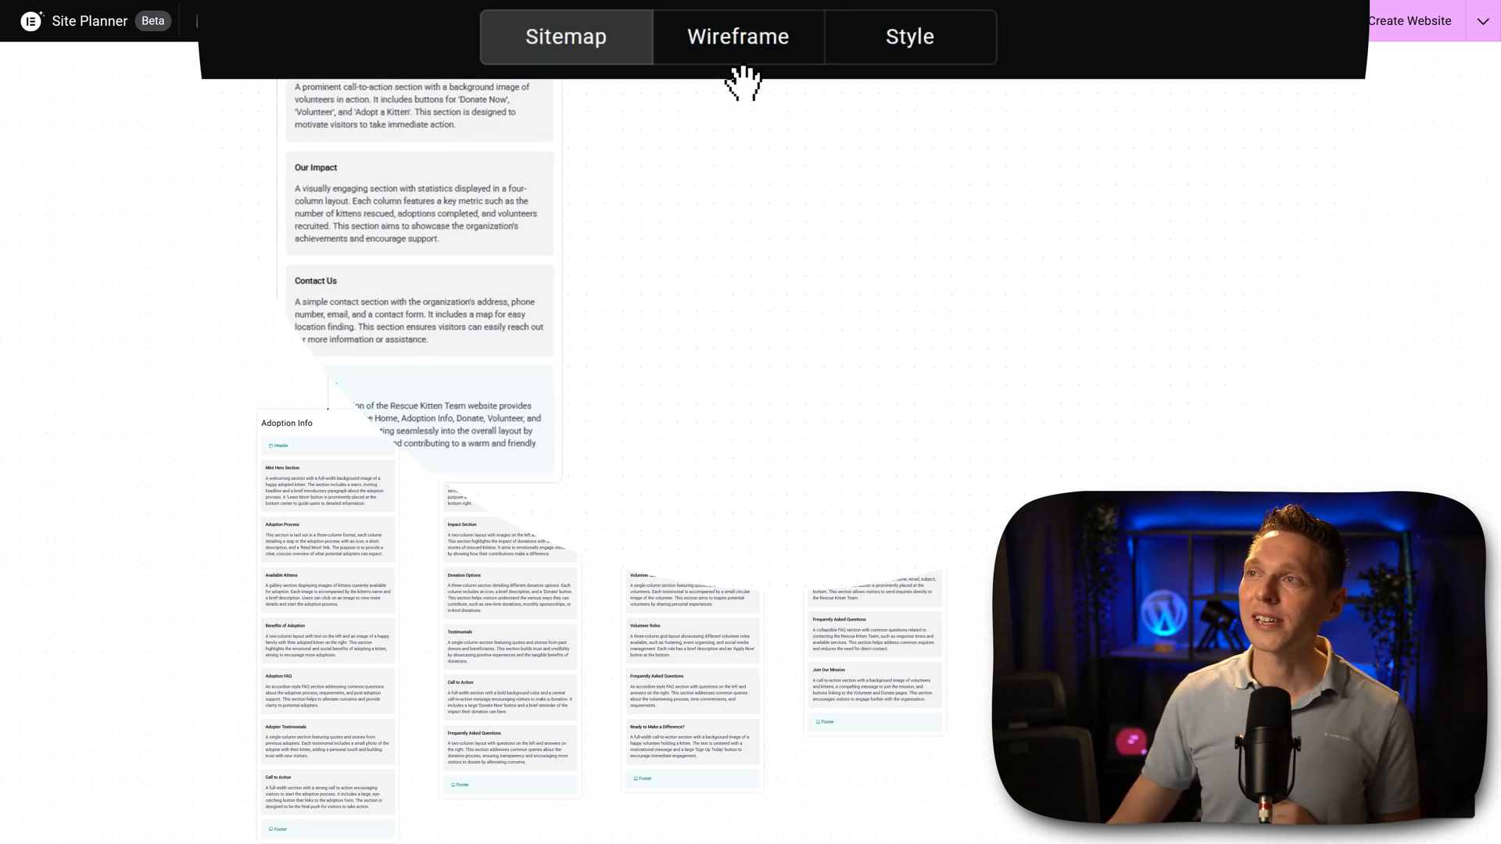
- View the Wireframe stage and regenerate the Home page's header section
{"action": "left_click", "coordinate": [736, 36]}
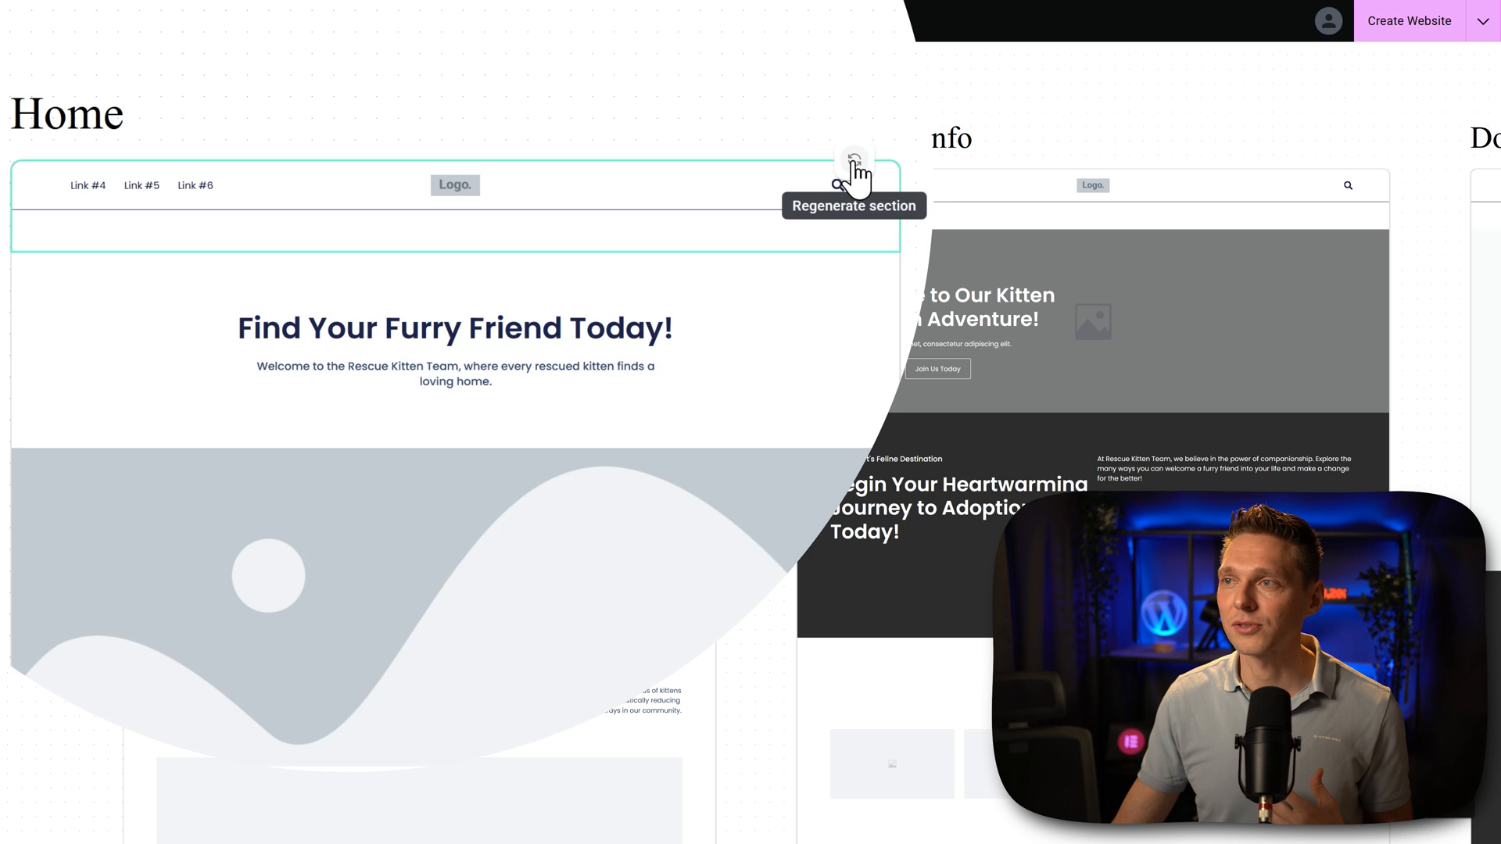
{"action": "left_click", "coordinate": [851, 159]}
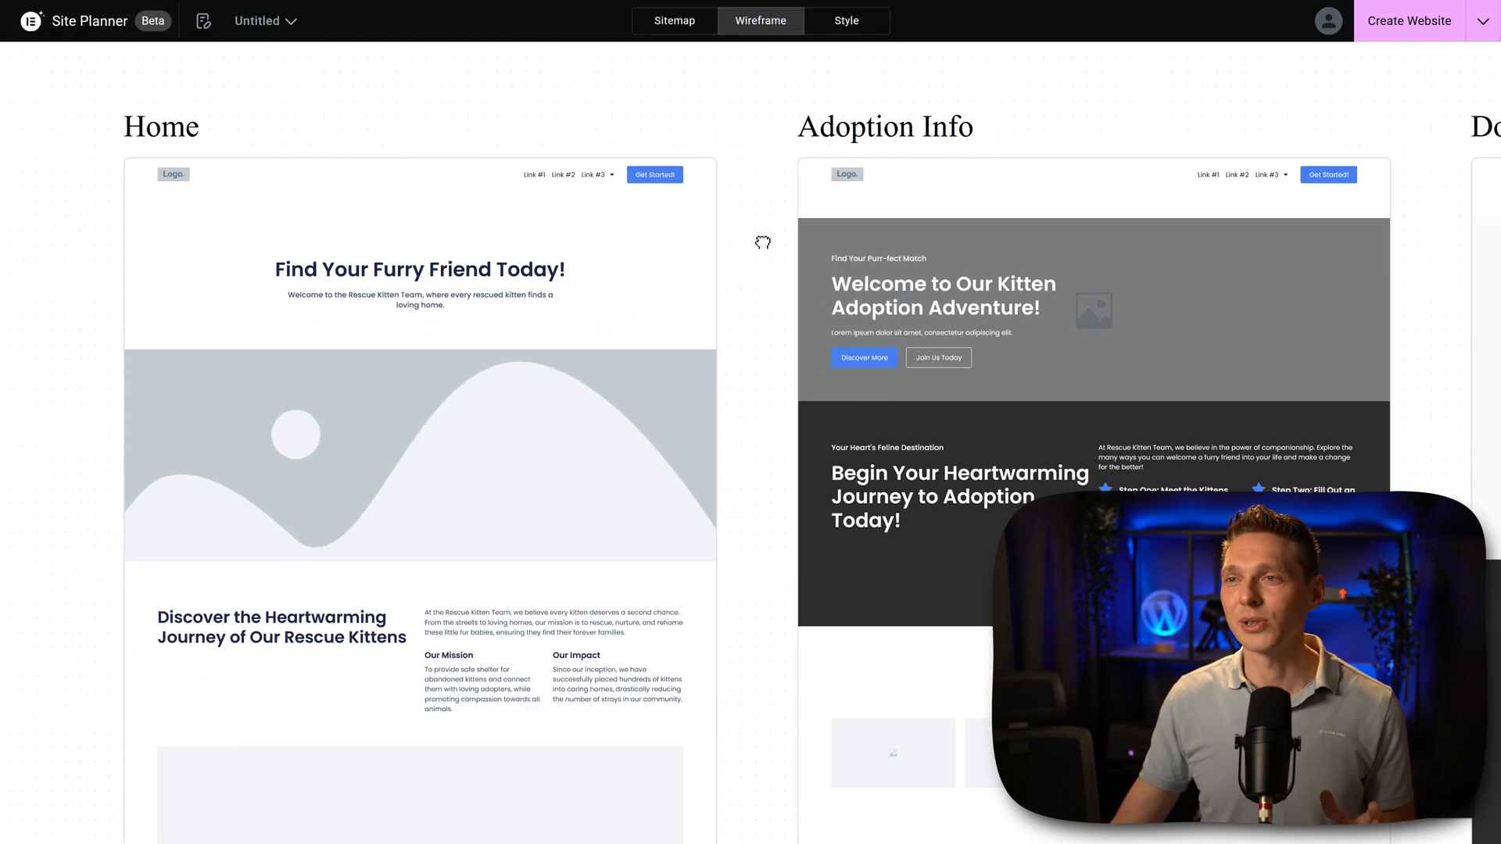
- Switch the five page wireframes to the mobile device preview
{"action": "scroll", "scroll_direction": "down", "scroll_amount": 3}
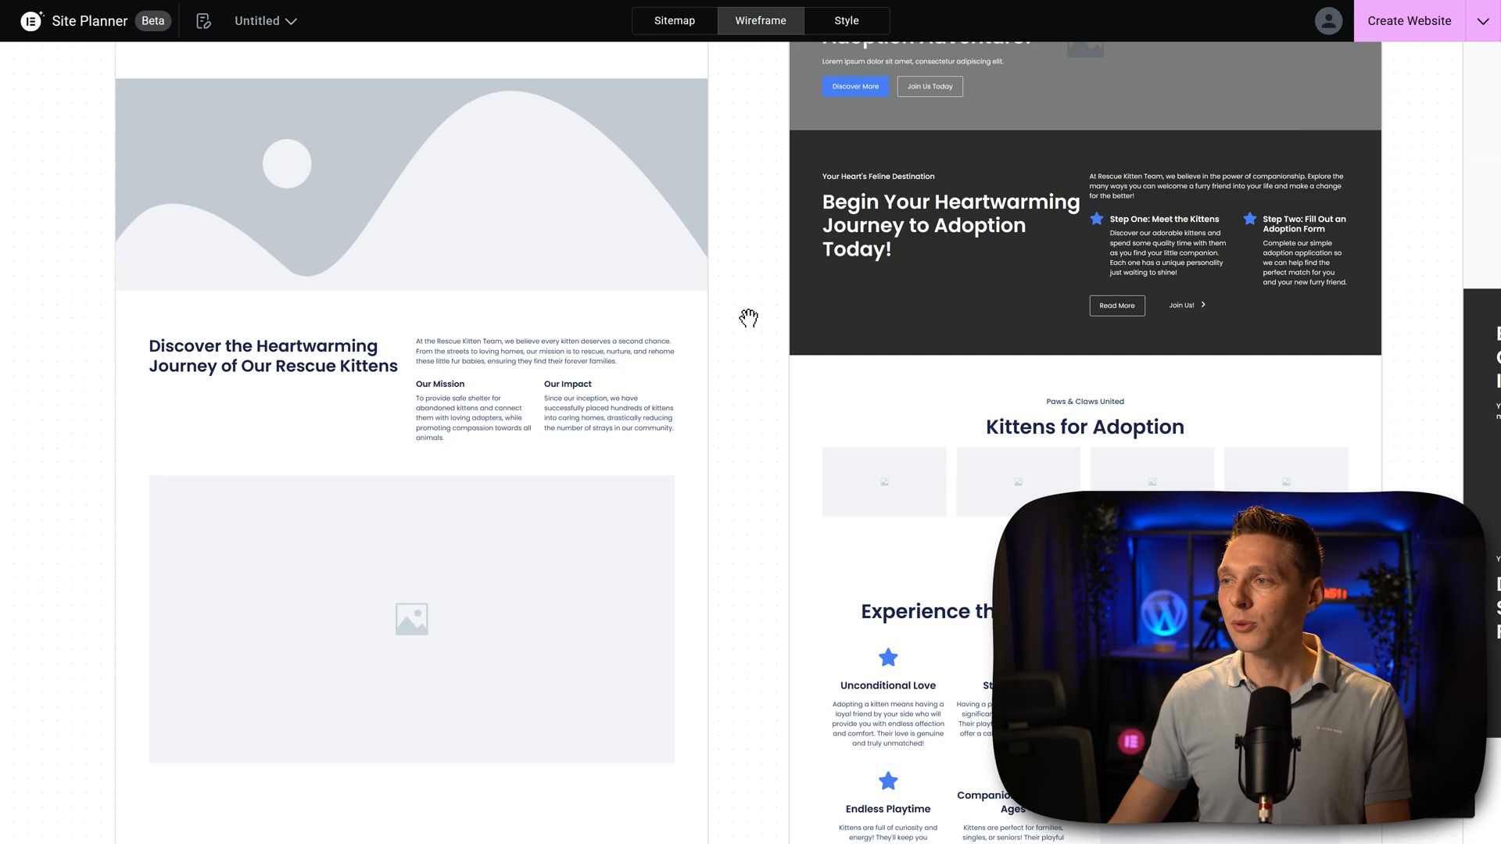
{"action": "scroll", "scroll_direction": "down", "scroll_amount": 3}
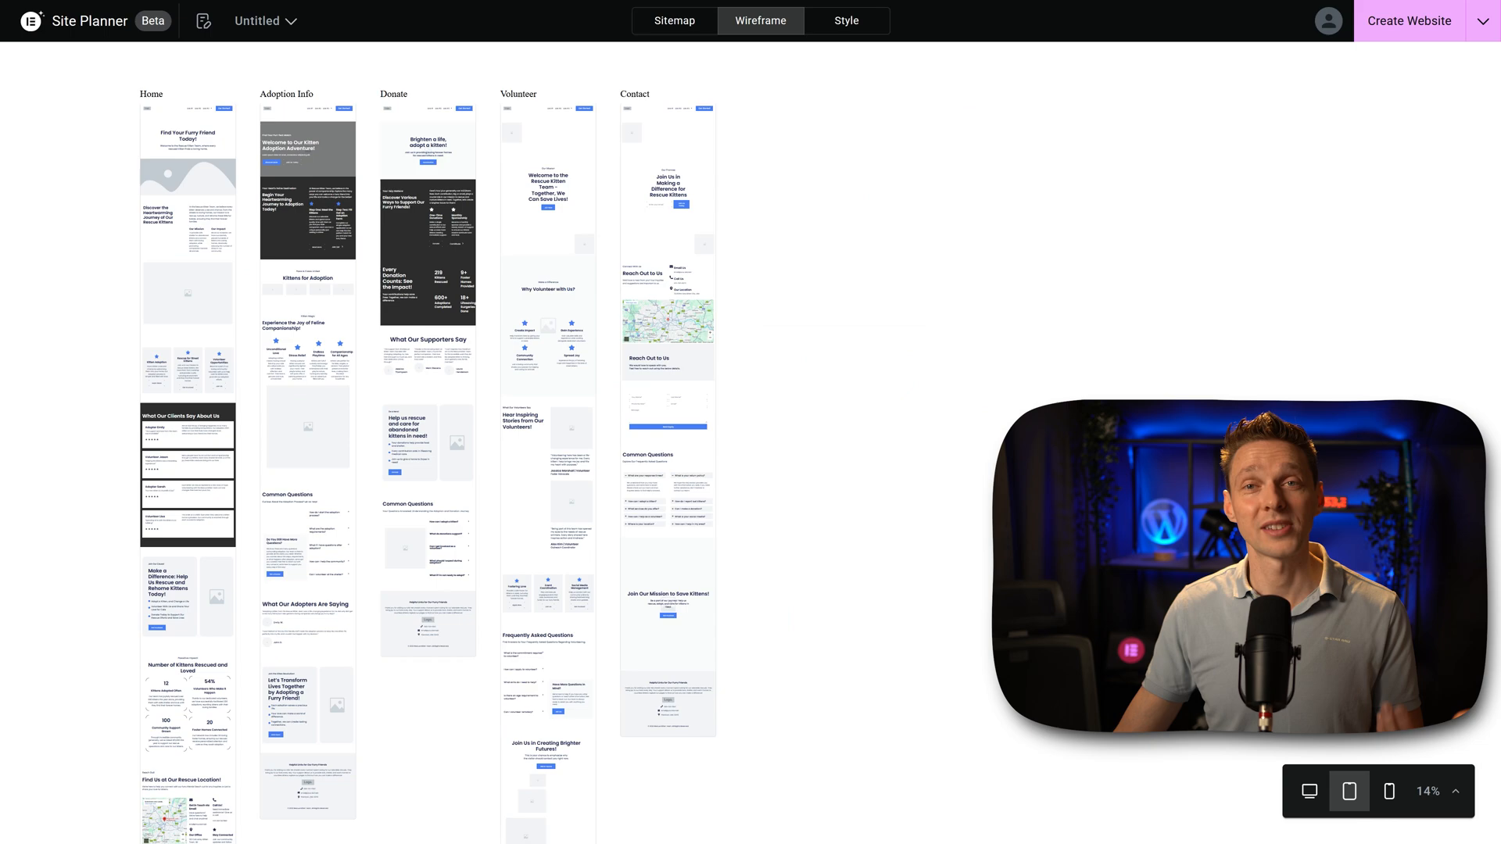
{"action": "left_click", "coordinate": [1389, 792]}
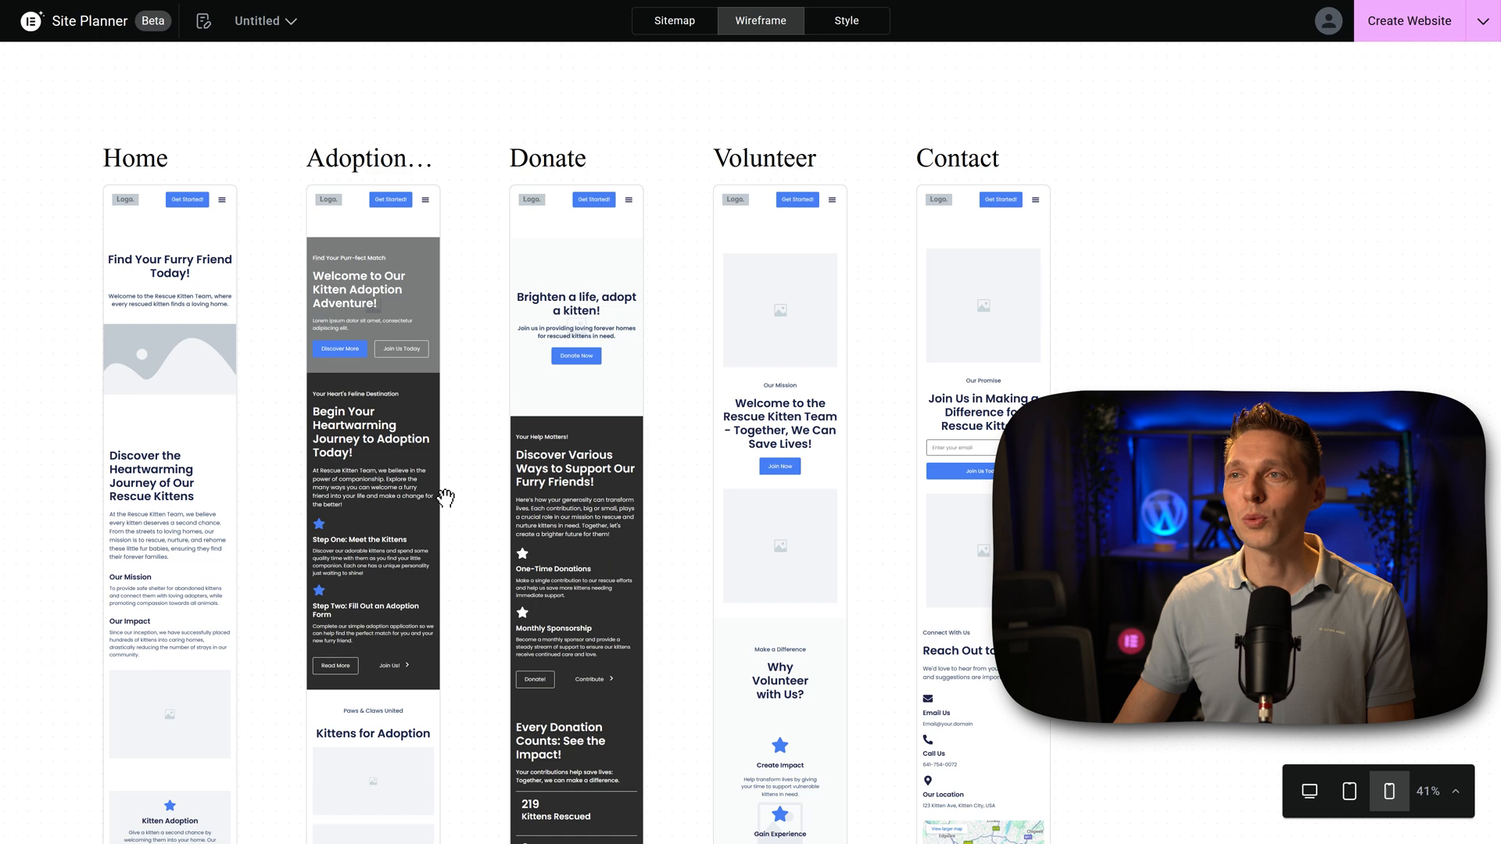
{"action": "mouse_move", "coordinate": [475, 315]}
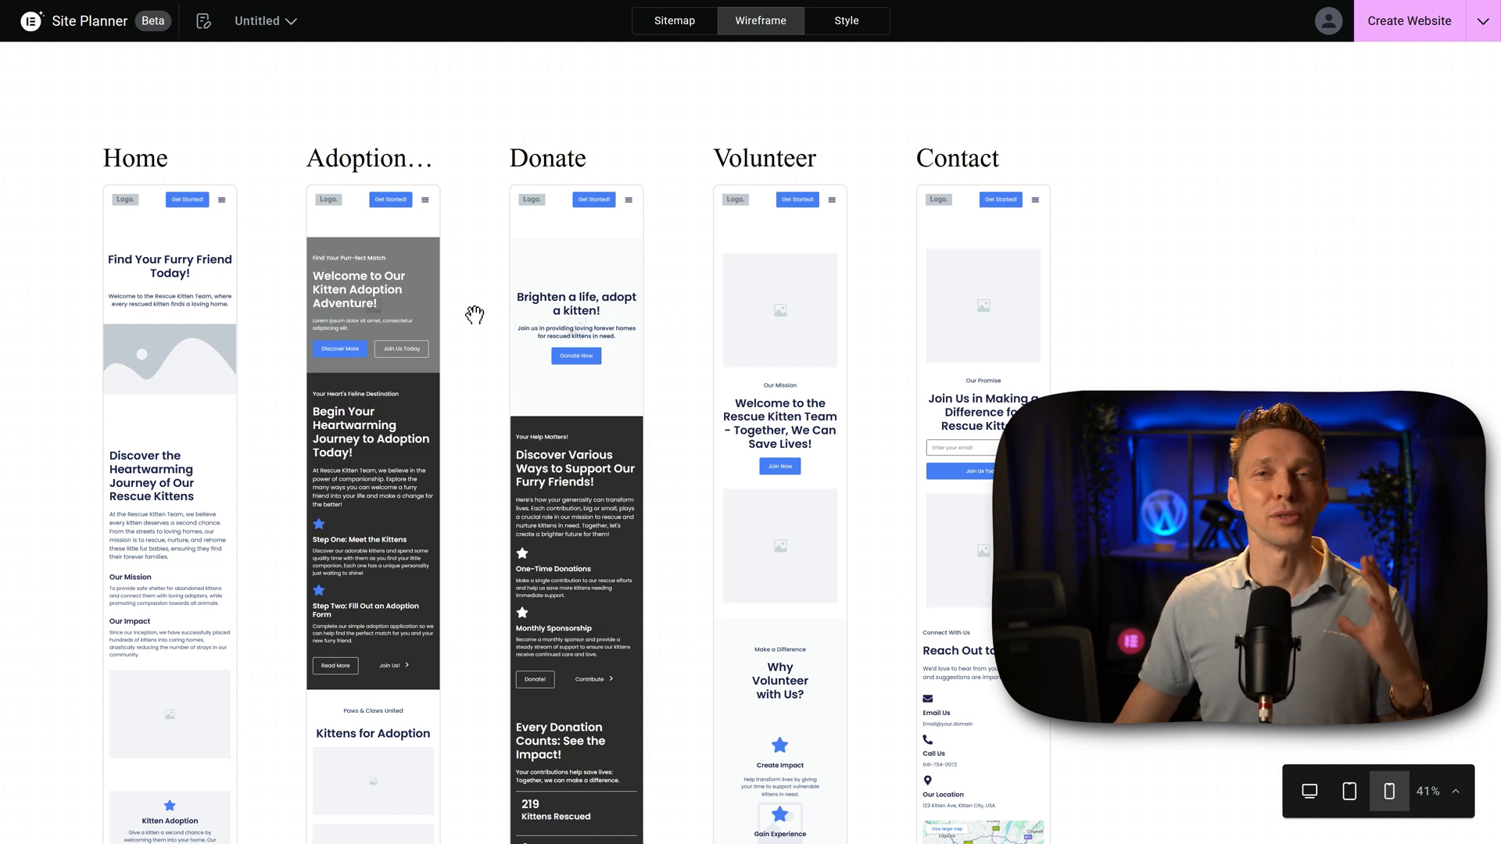
{"action": "mouse_move", "coordinate": [1102, 319]}
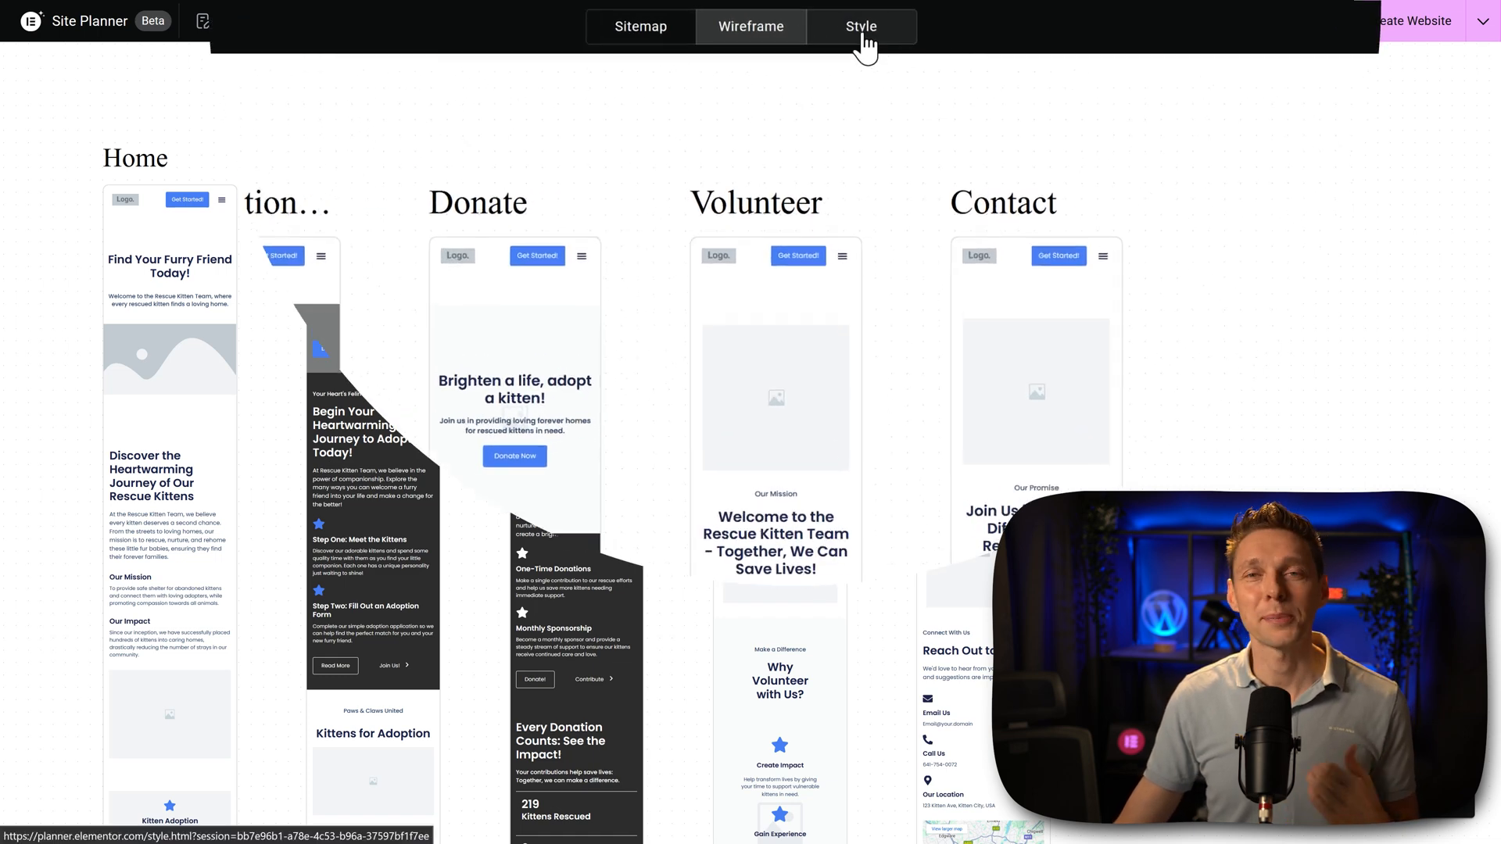
- Check the coming-soon Style stage, then return to the desktop Wireframe view
{"action": "left_click", "coordinate": [860, 27]}
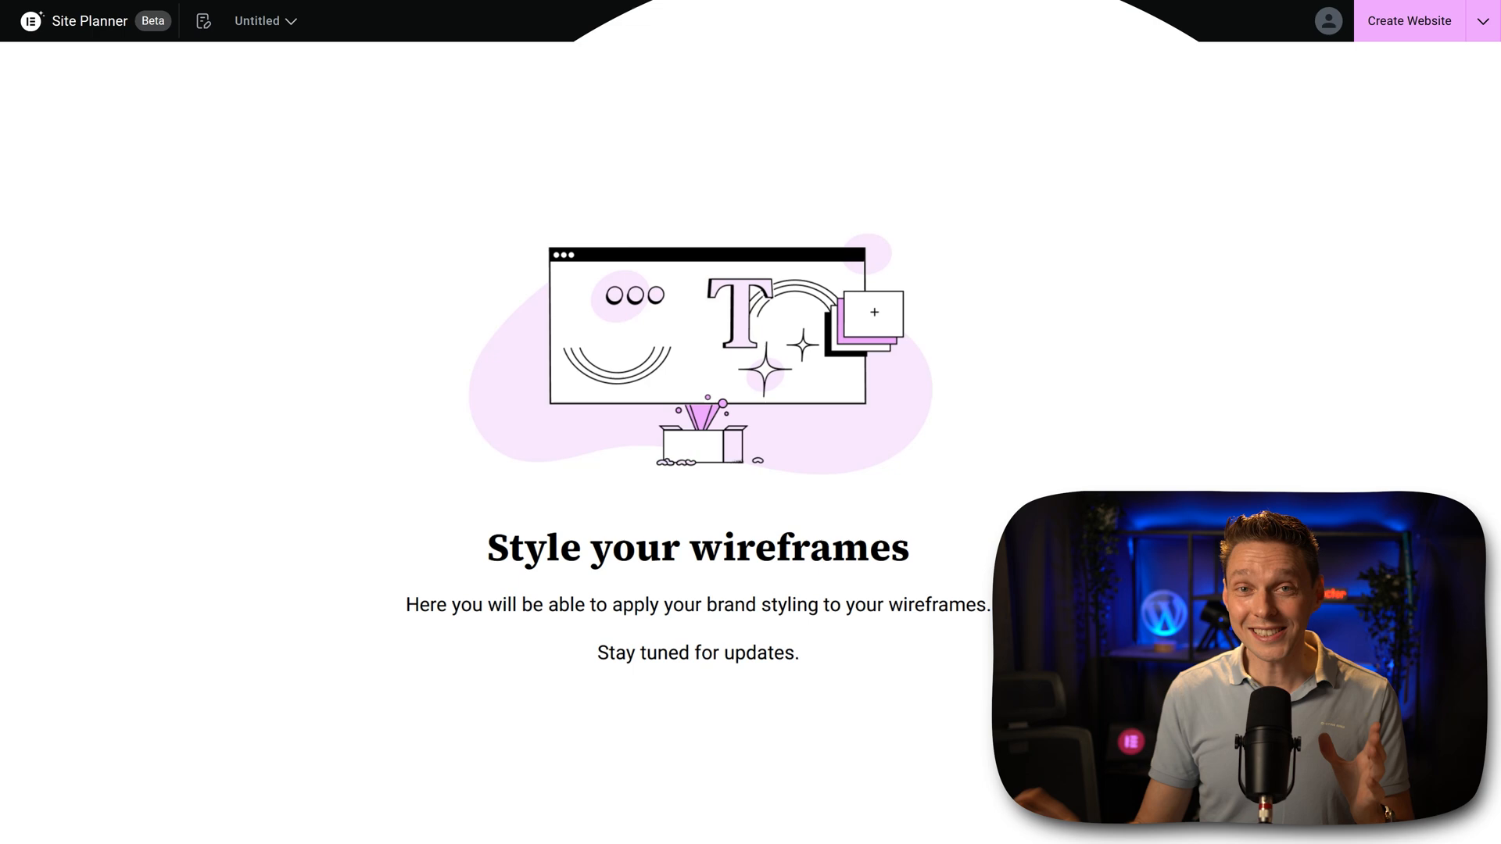
{"action": "left_click", "coordinate": [760, 20]}
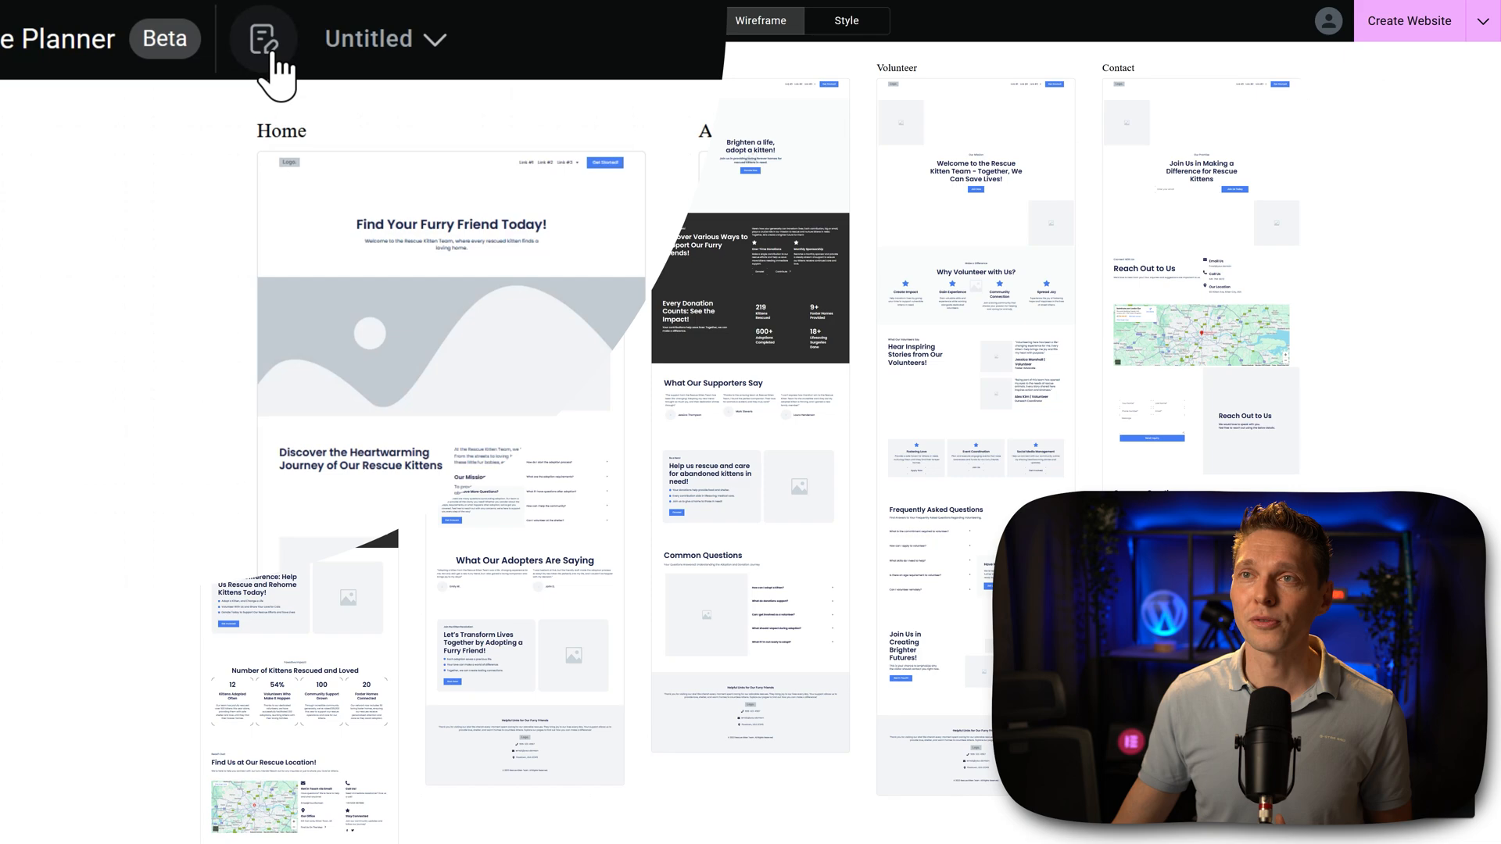
{"action": "left_click", "coordinate": [261, 38]}
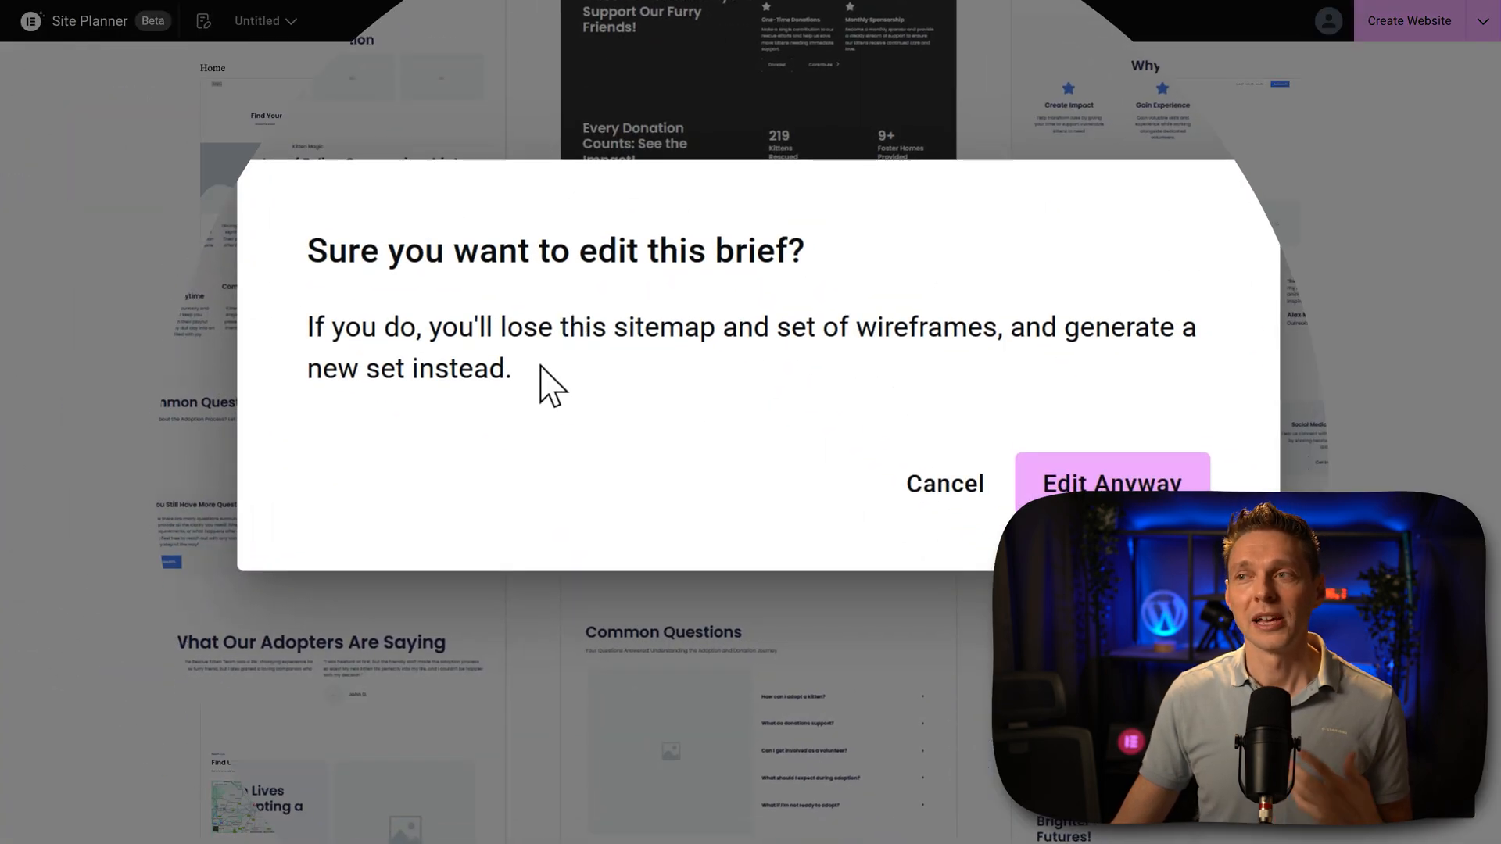
{"action": "mouse_move", "coordinate": [860, 374]}
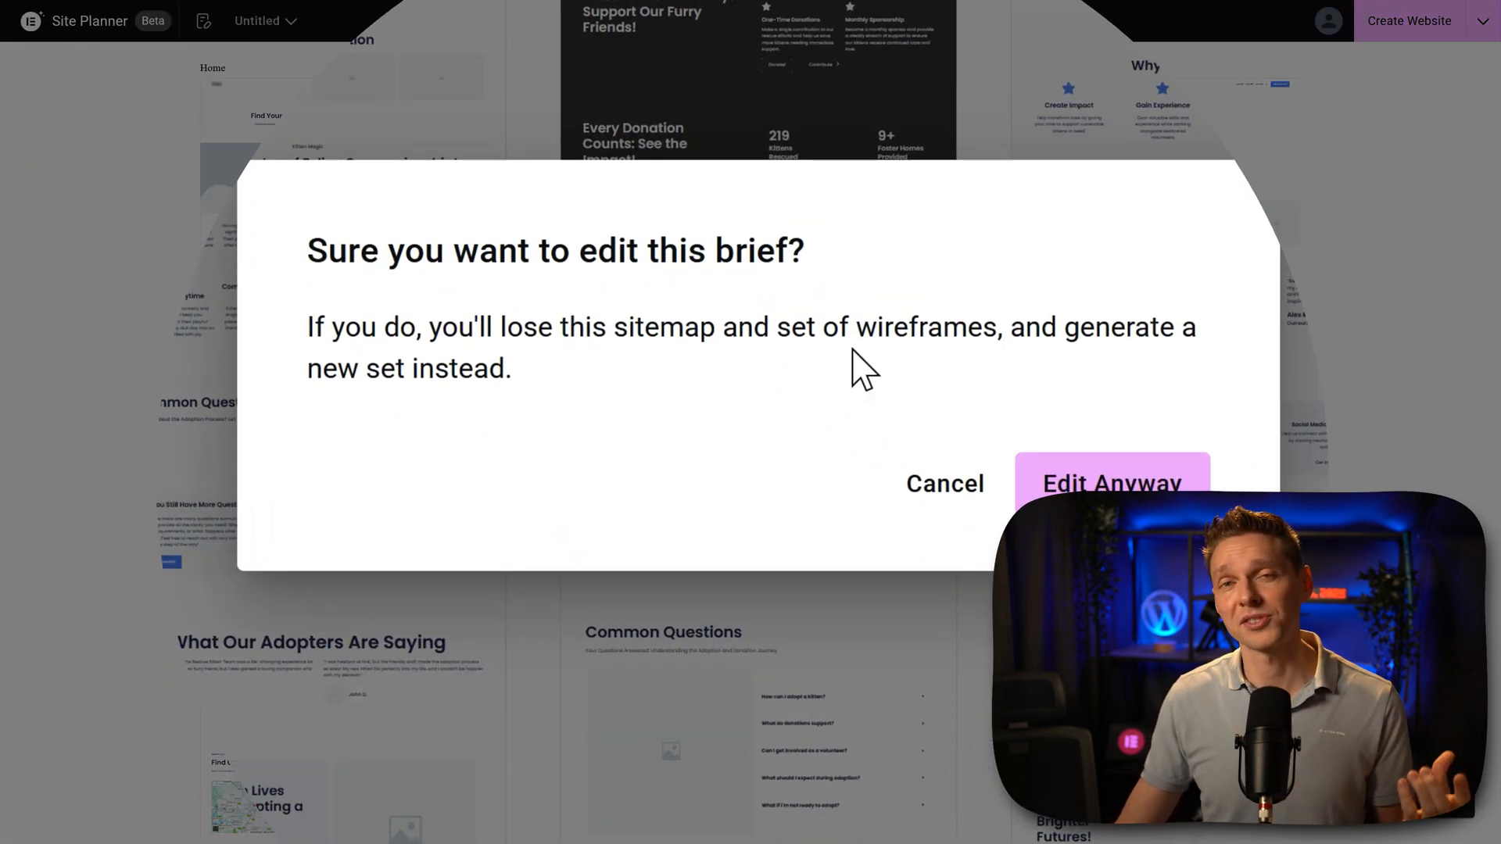
{"action": "left_click", "coordinate": [945, 484]}
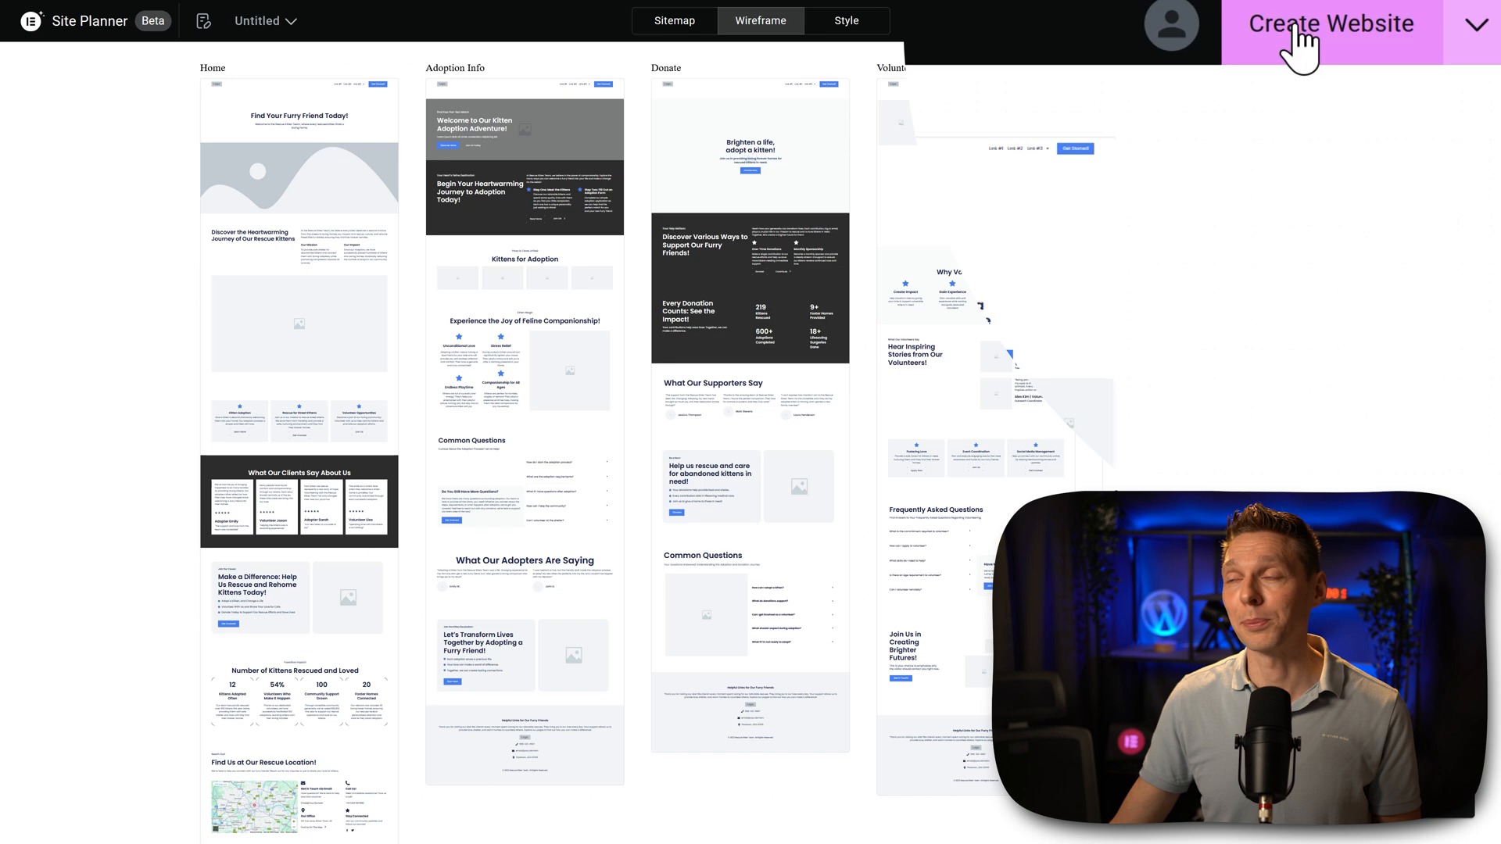
- Start Create Website, dismiss the free-trial hosting offer and close out of it
{"action": "left_click", "coordinate": [1333, 23]}
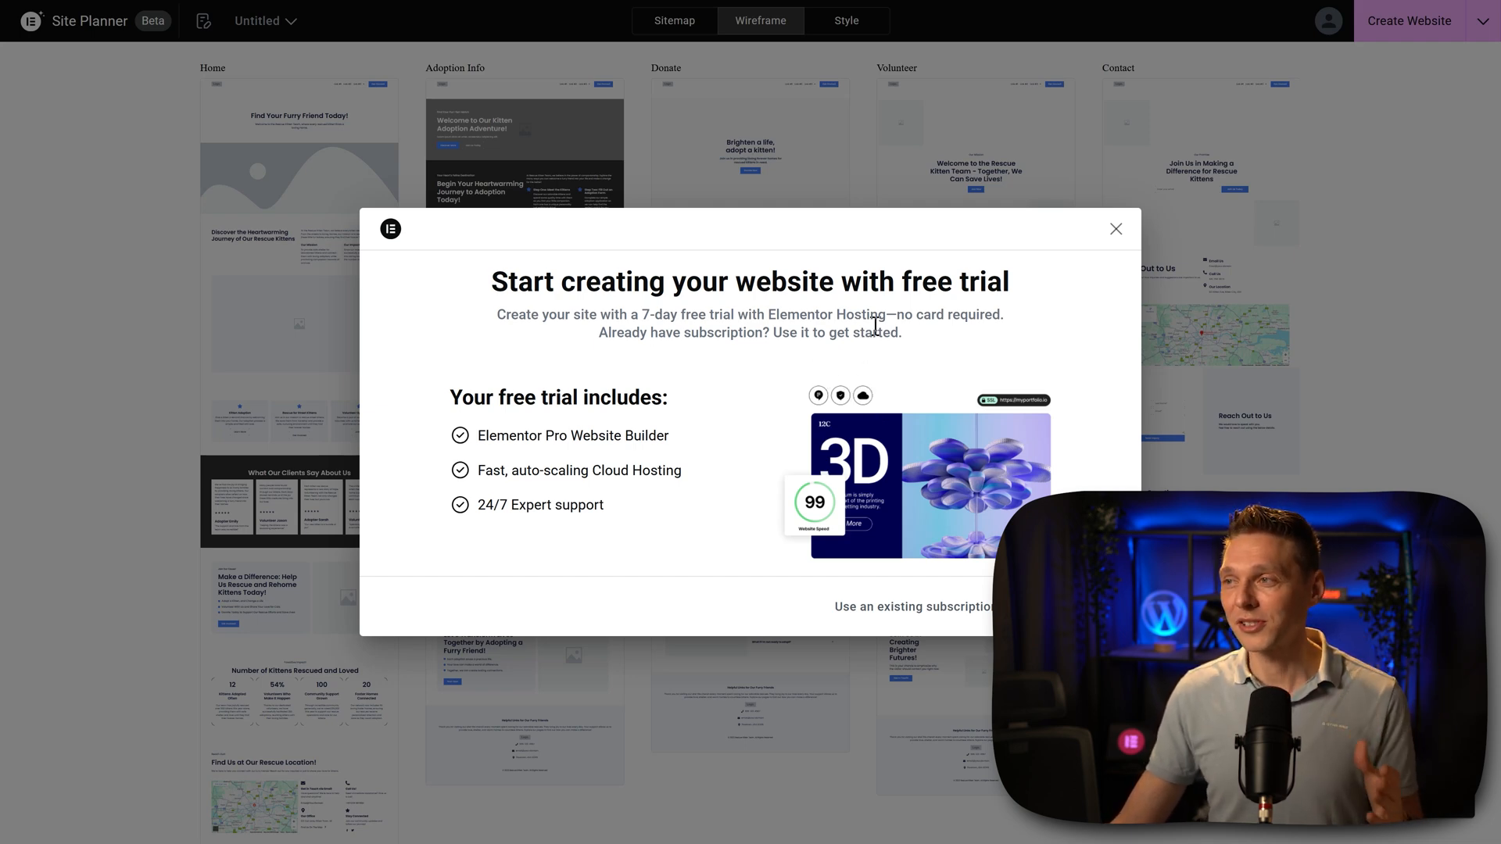
{"action": "mouse_move", "coordinate": [1039, 330]}
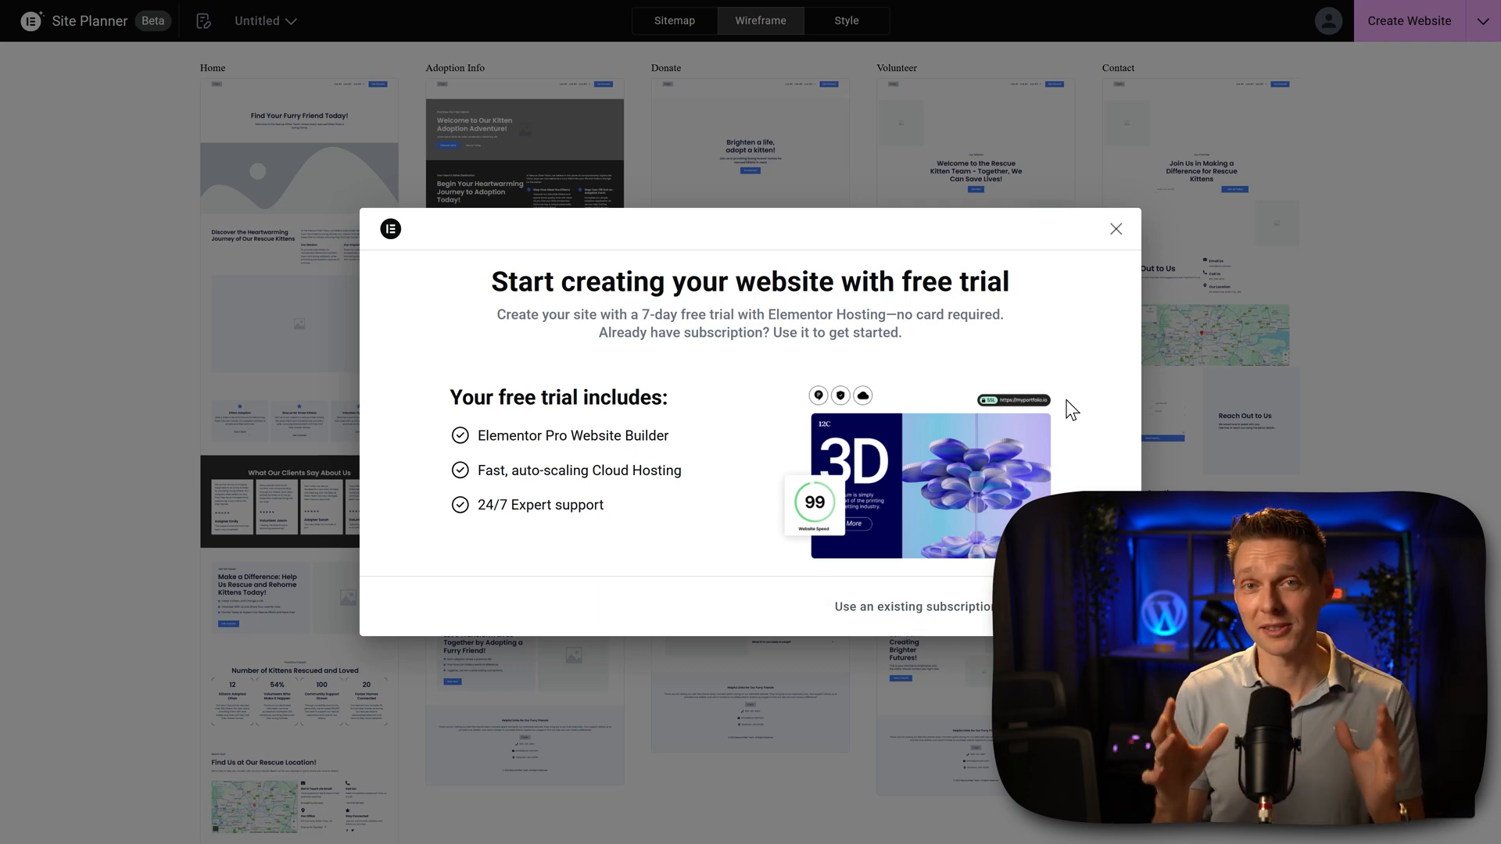
{"action": "left_click", "coordinate": [1115, 228]}
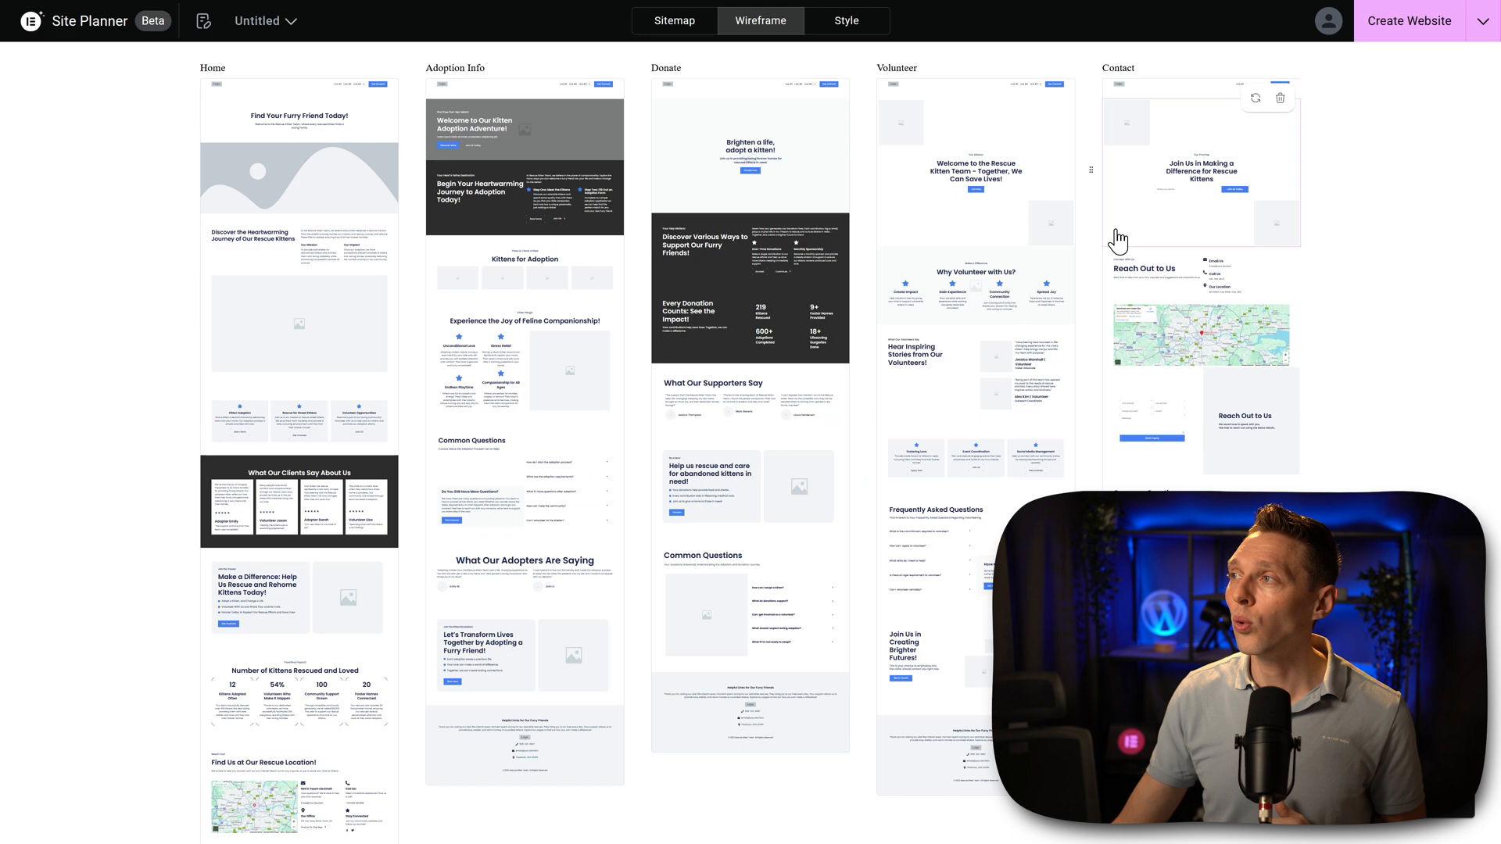
{"action": "left_click", "coordinate": [1483, 21]}
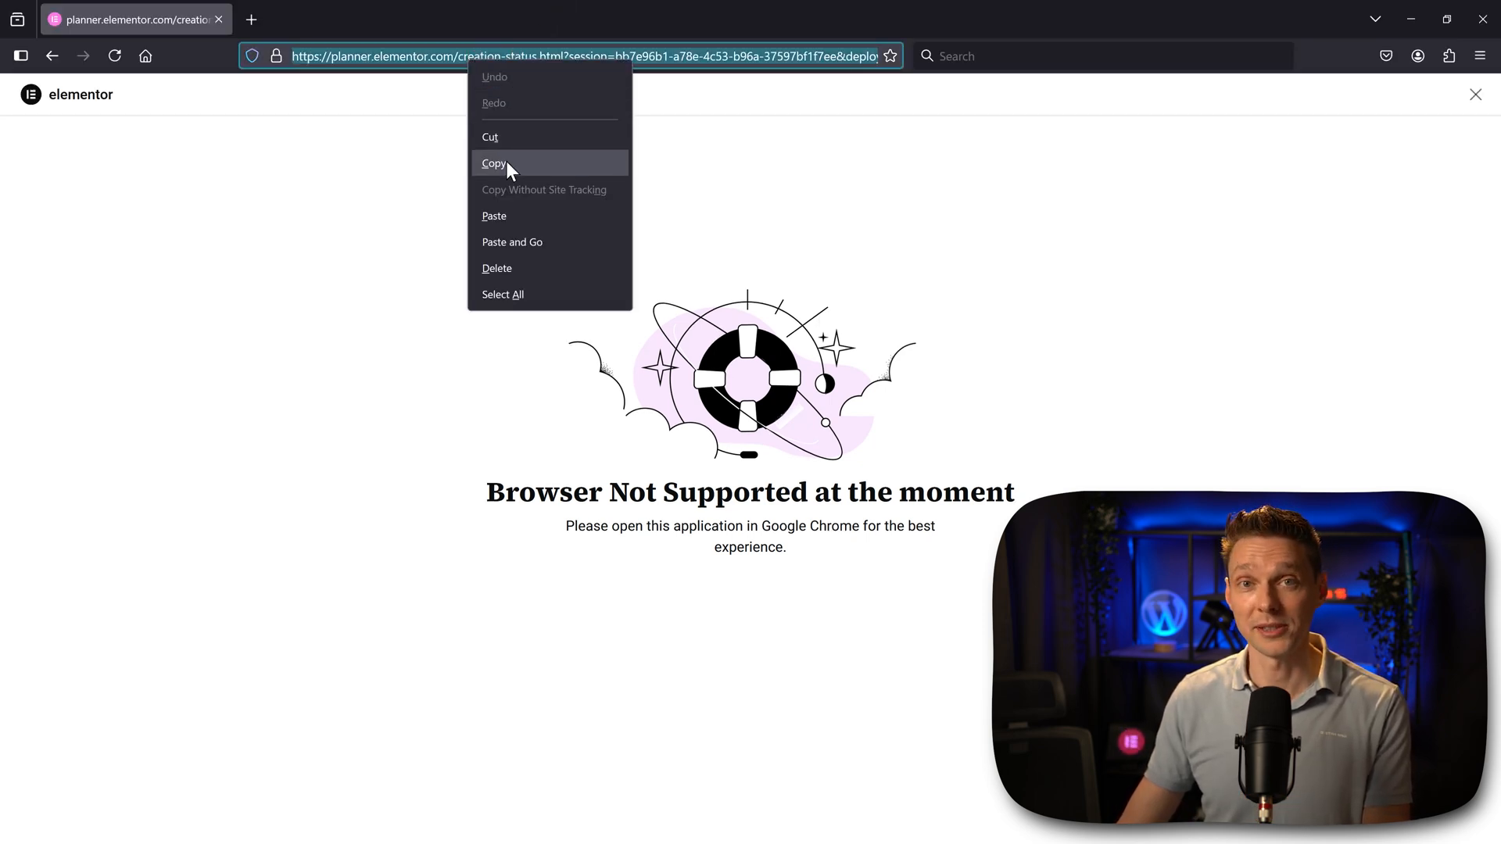
- Copy the address of the site-creation page reporting the browser is unsupported
{"action": "left_click", "coordinate": [495, 162]}
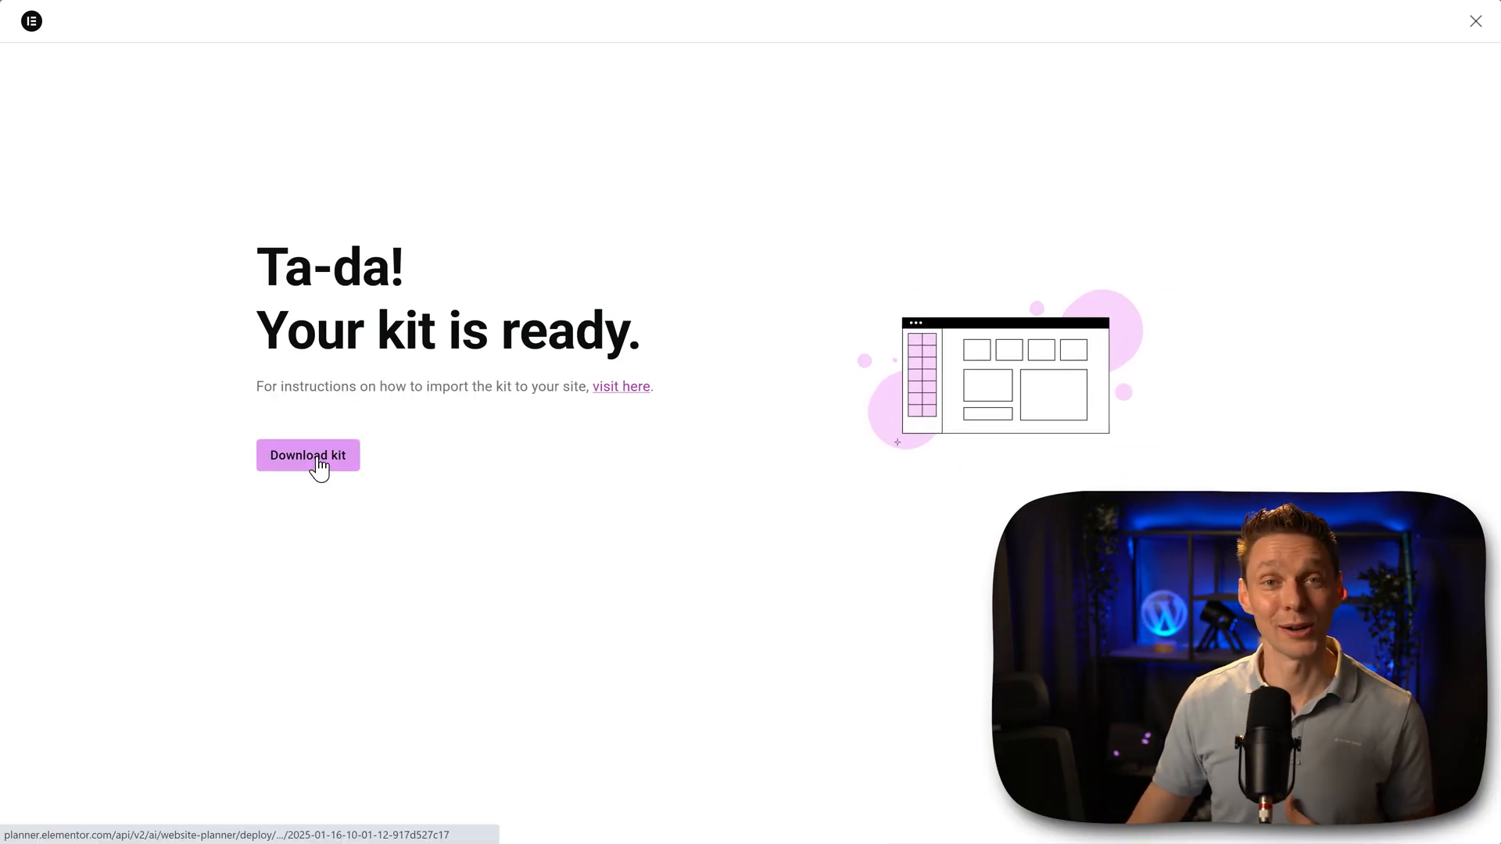
- Download the finished website kit (52.5 KB) from the 'Your kit is ready' page
{"action": "left_click", "coordinate": [308, 455]}
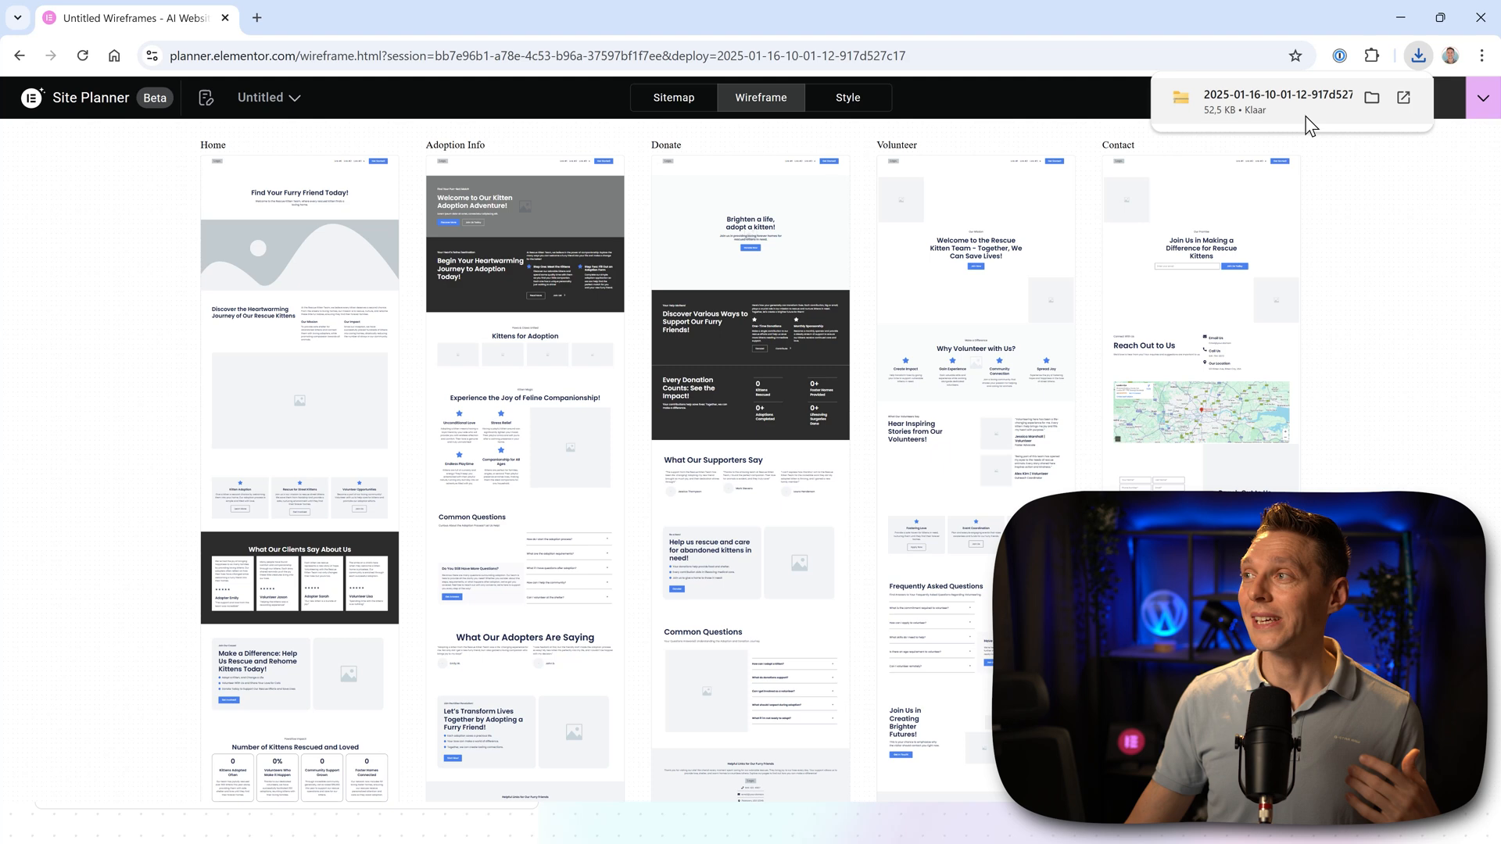
{"action": "mouse_move", "coordinate": [1240, 125]}
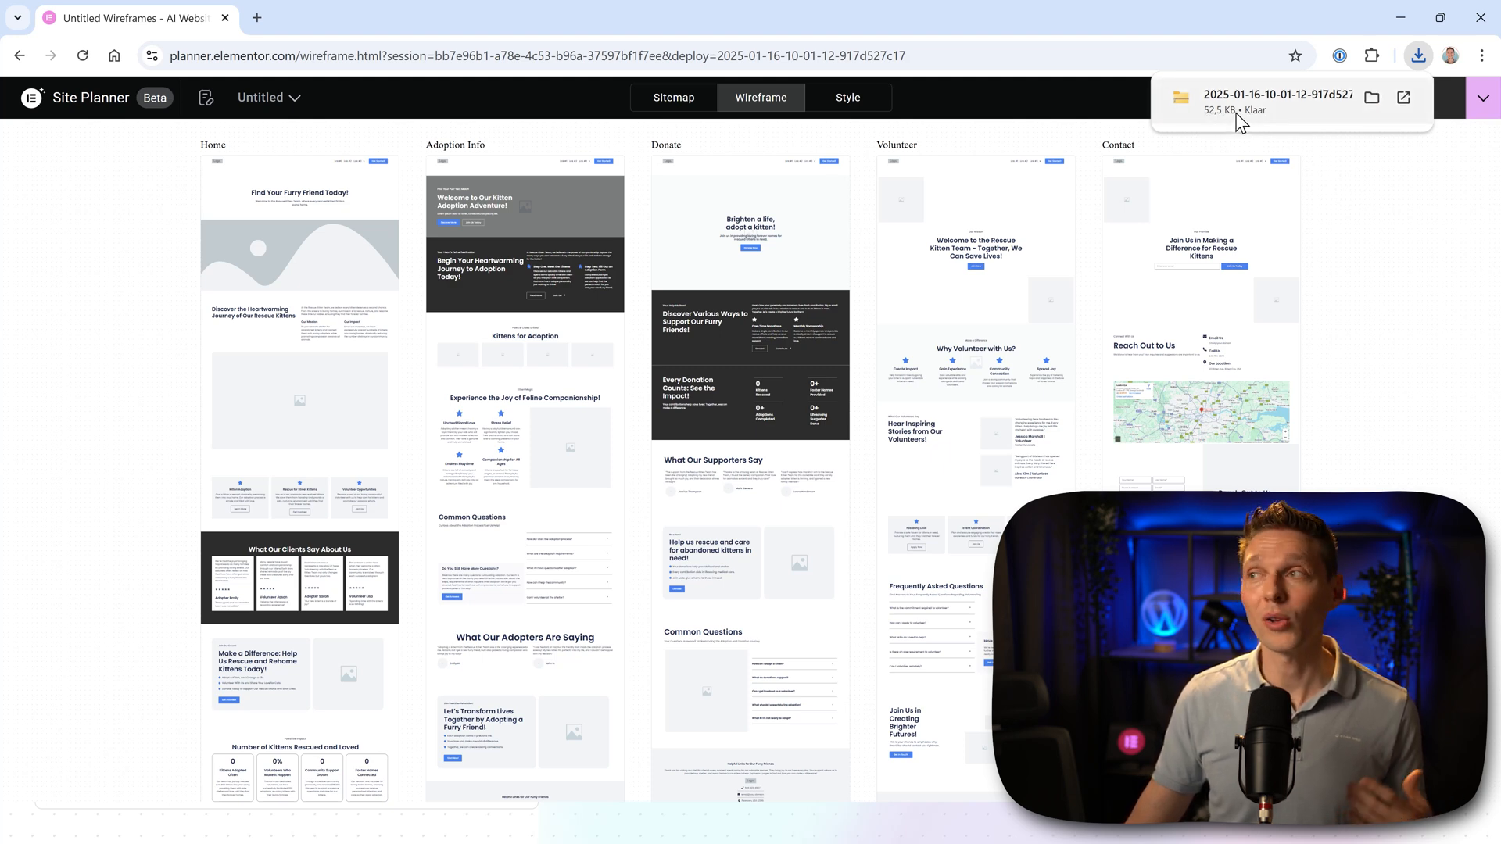
- Show the downloaded kit in File Explorer and look at its content, templates and wp-content folders
{"action": "left_click", "coordinate": [1276, 97]}
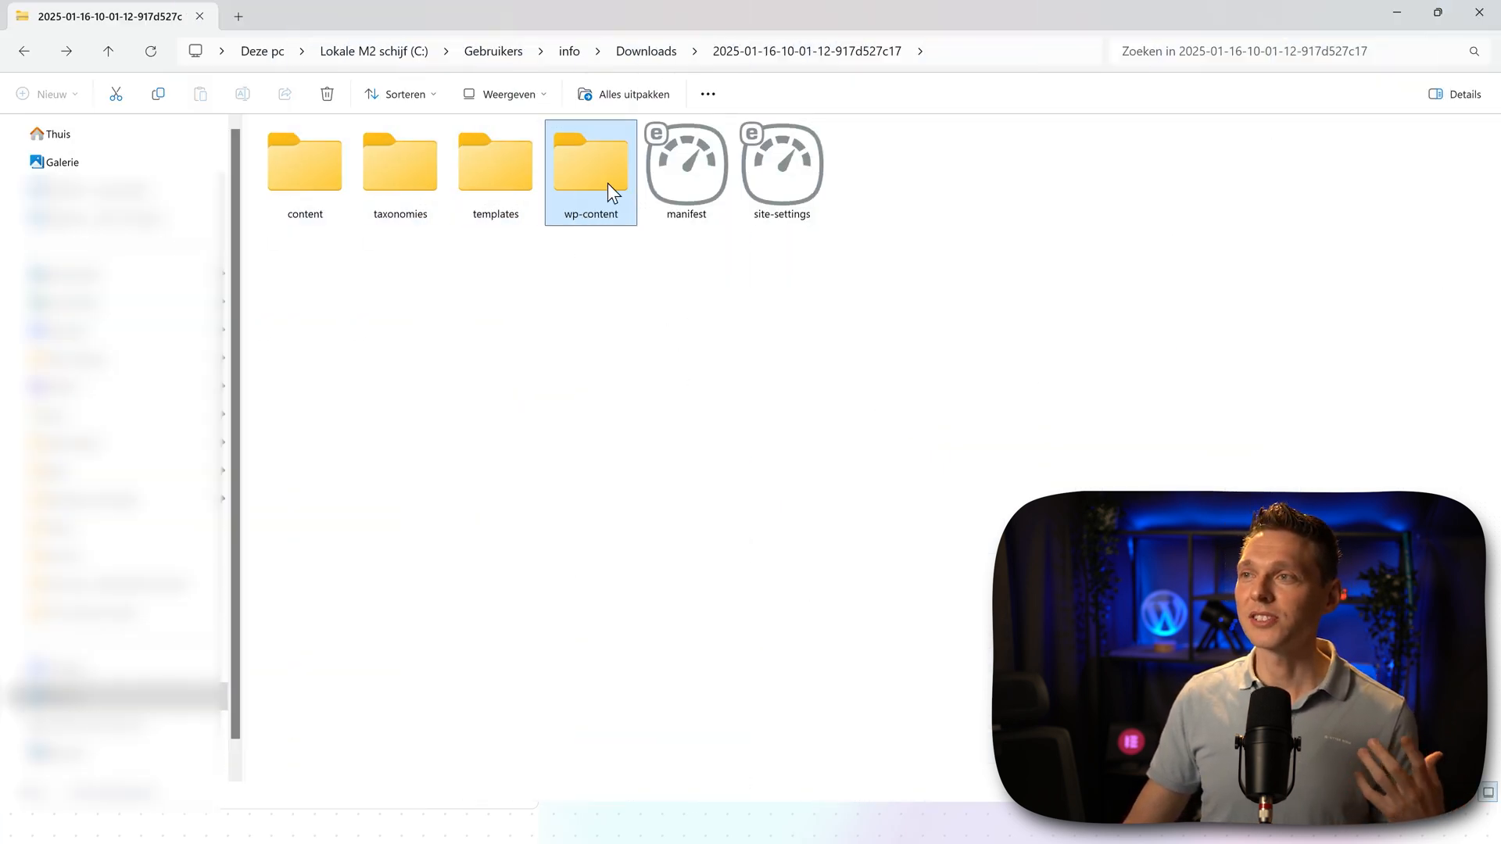
{"action": "left_click", "coordinate": [1060, 292]}
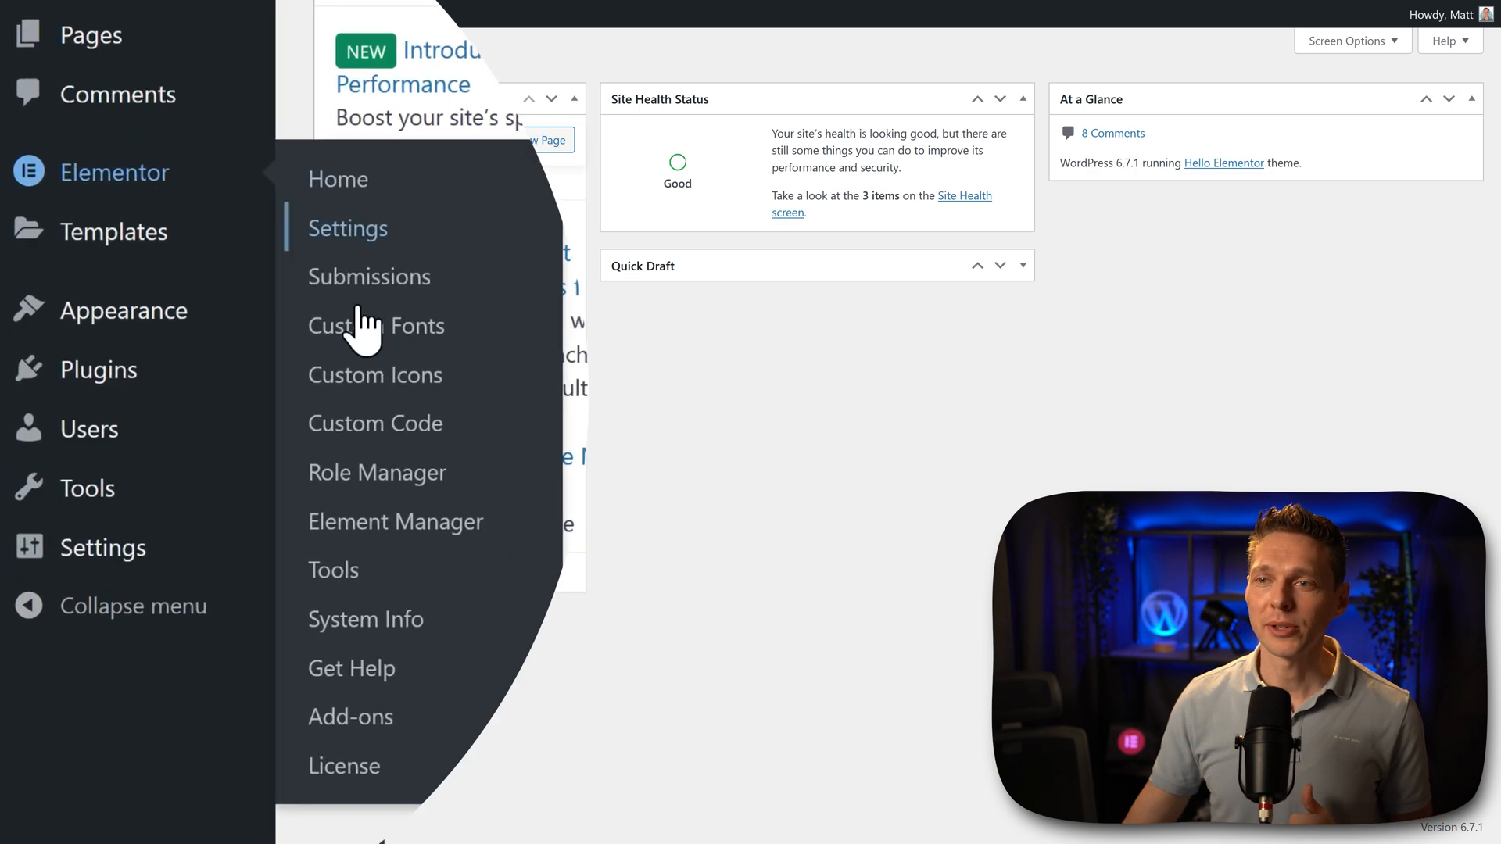
- Start a kit import from Elementor's Tools Import / Export Kit page
{"action": "left_click", "coordinate": [333, 569]}
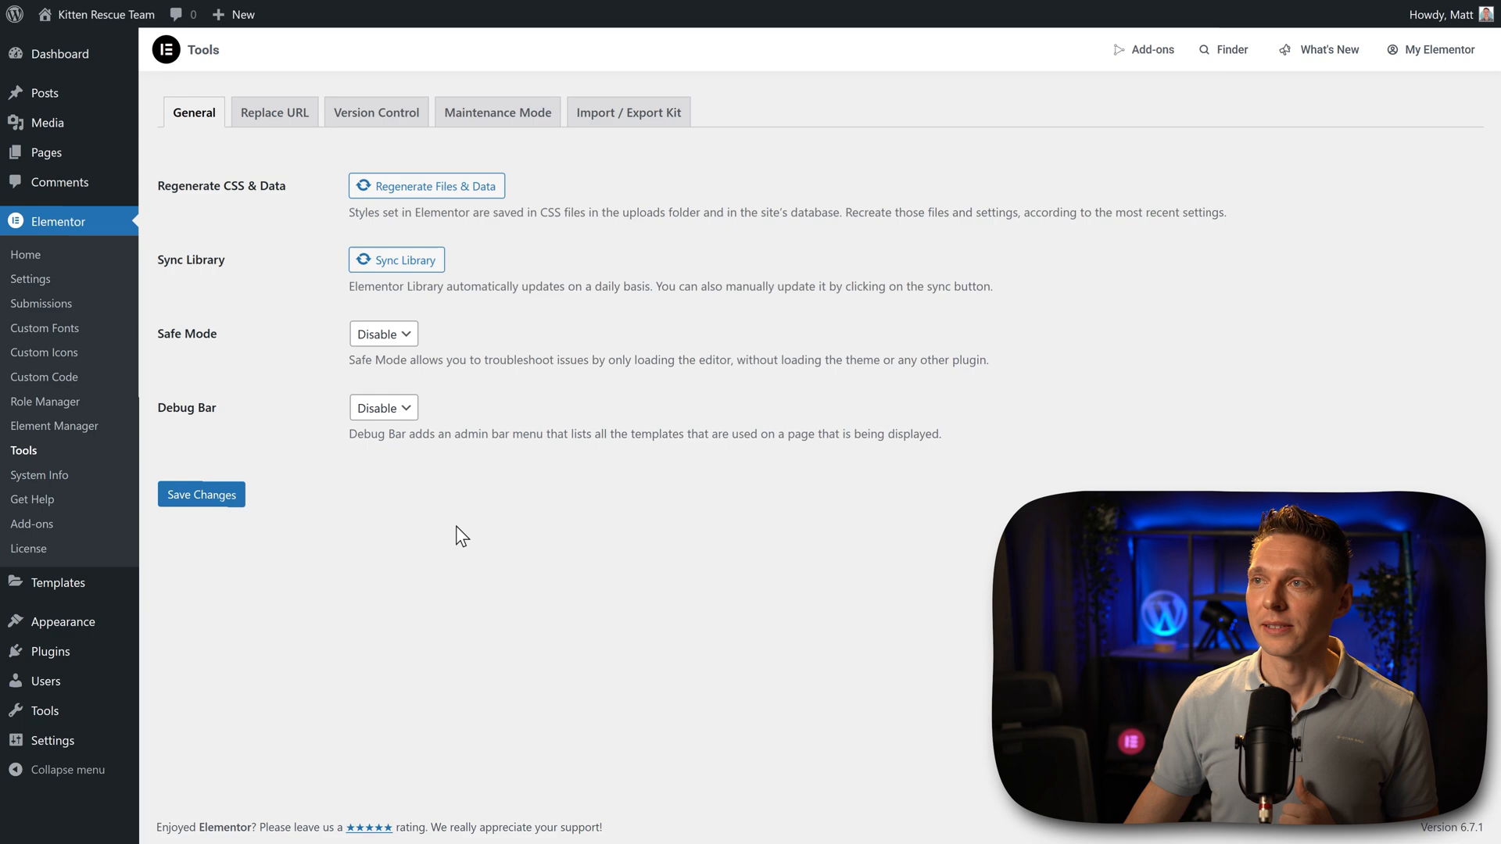
{"action": "left_click", "coordinate": [629, 113]}
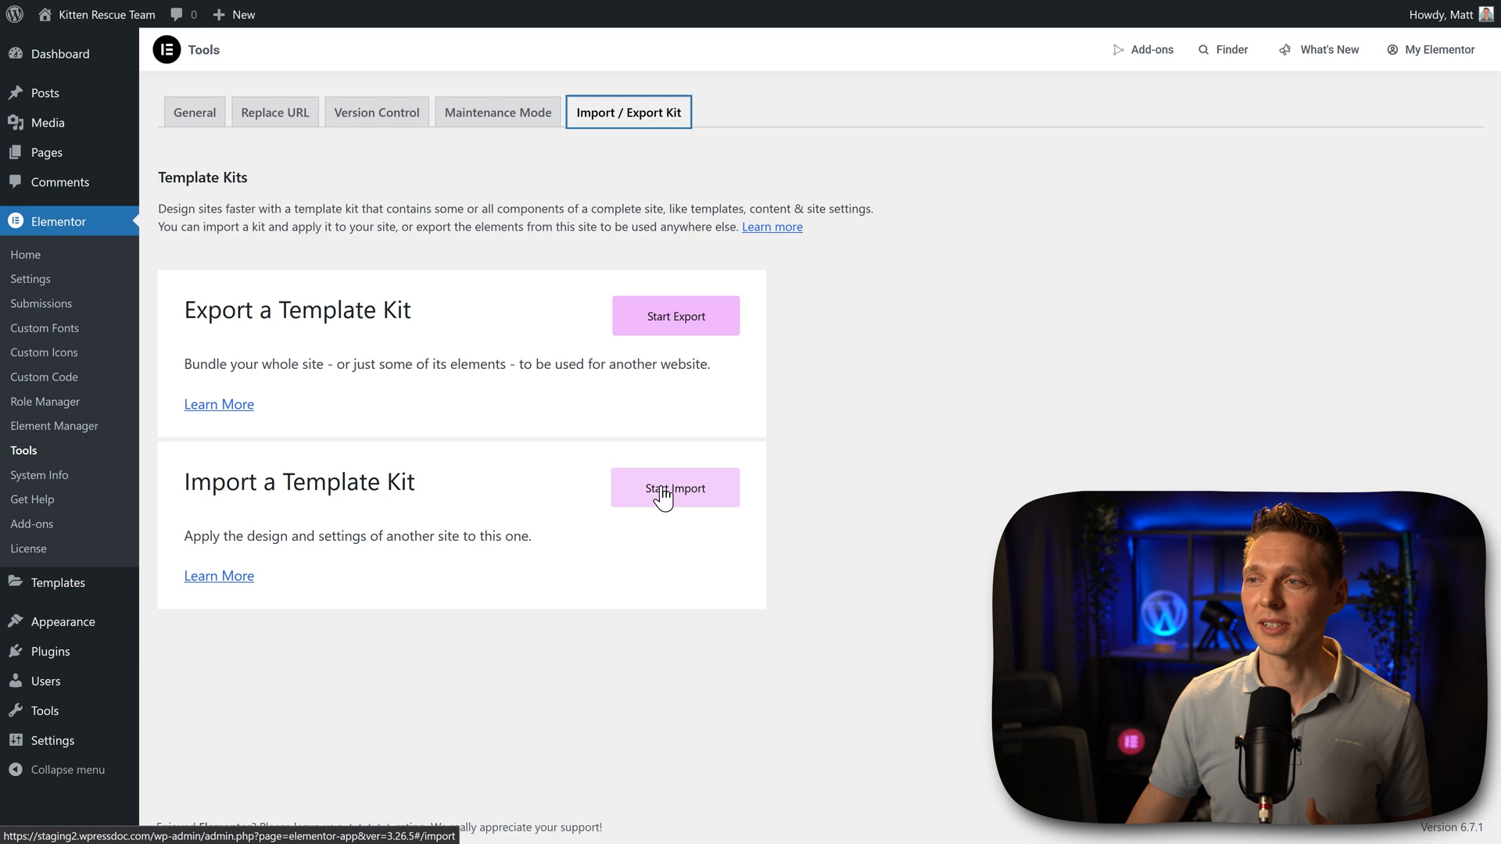
{"action": "left_click", "coordinate": [675, 488]}
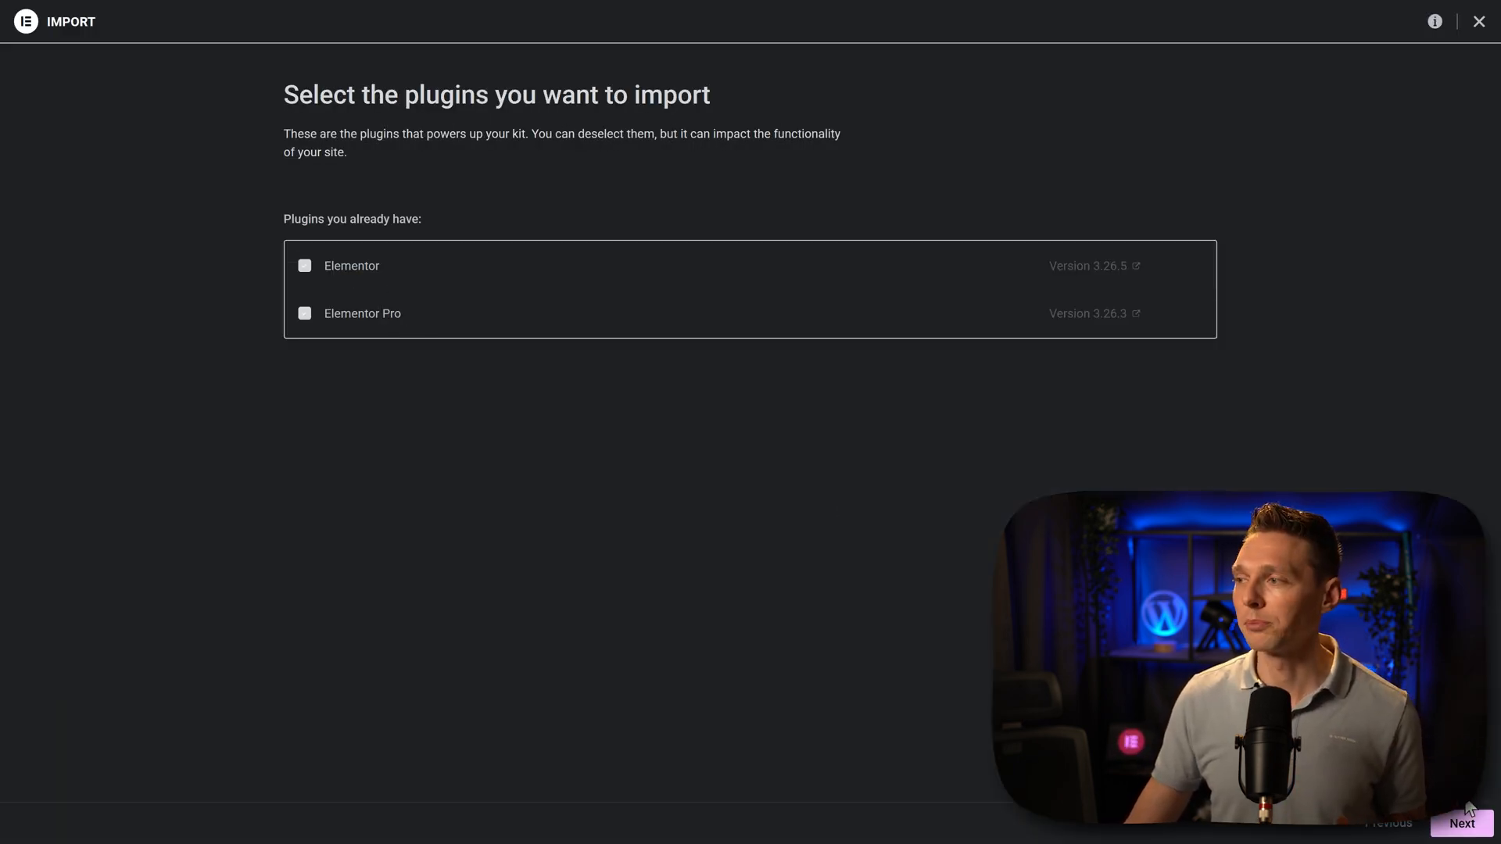
- Apply the kit's plugins, templates, content and header/footer, then dismiss the import summary
{"action": "left_click", "coordinate": [1463, 824]}
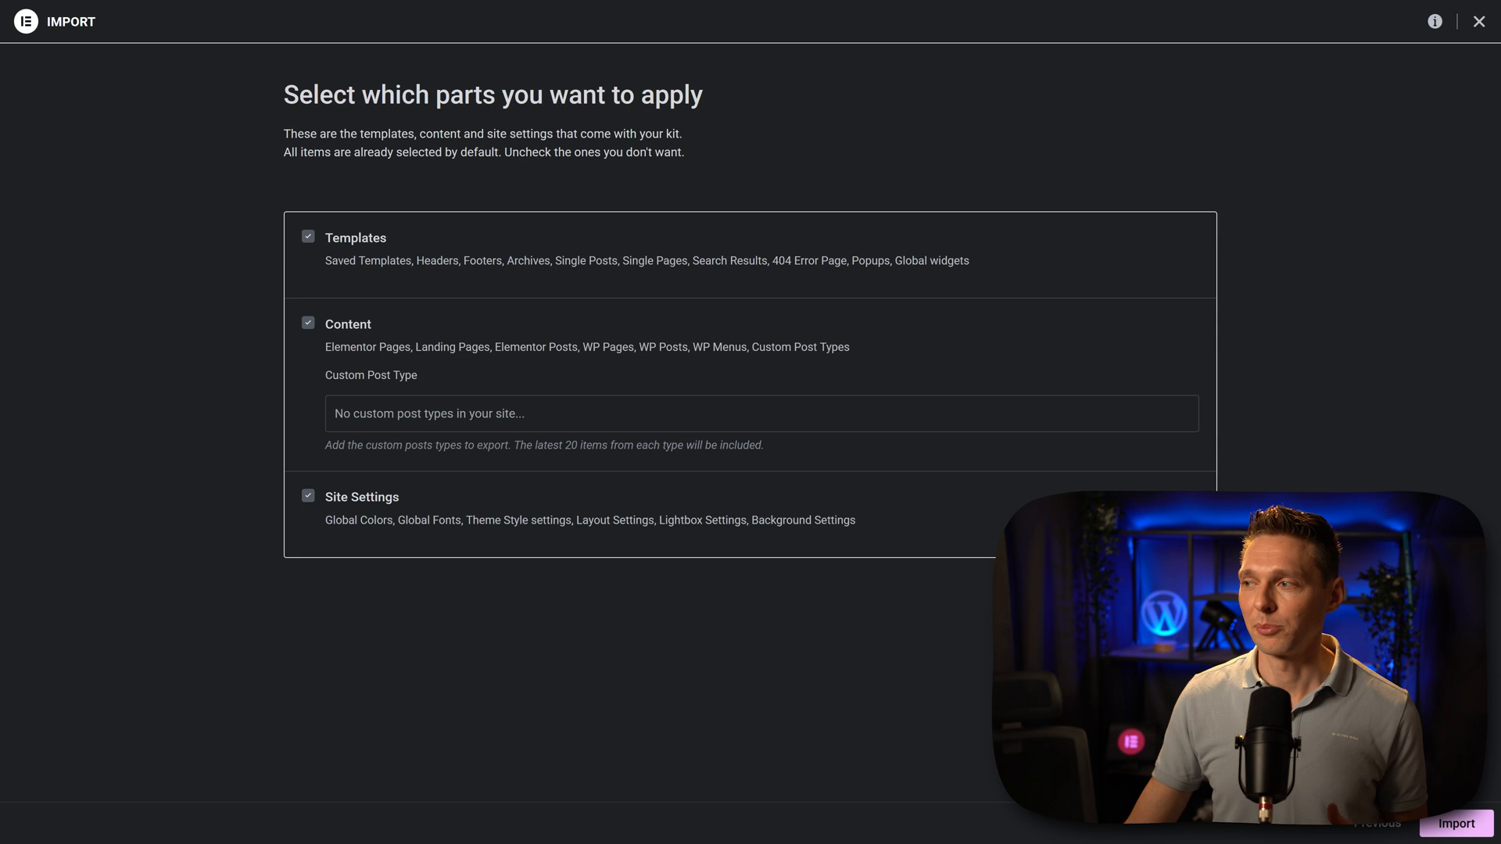
{"action": "left_click", "coordinate": [1454, 824]}
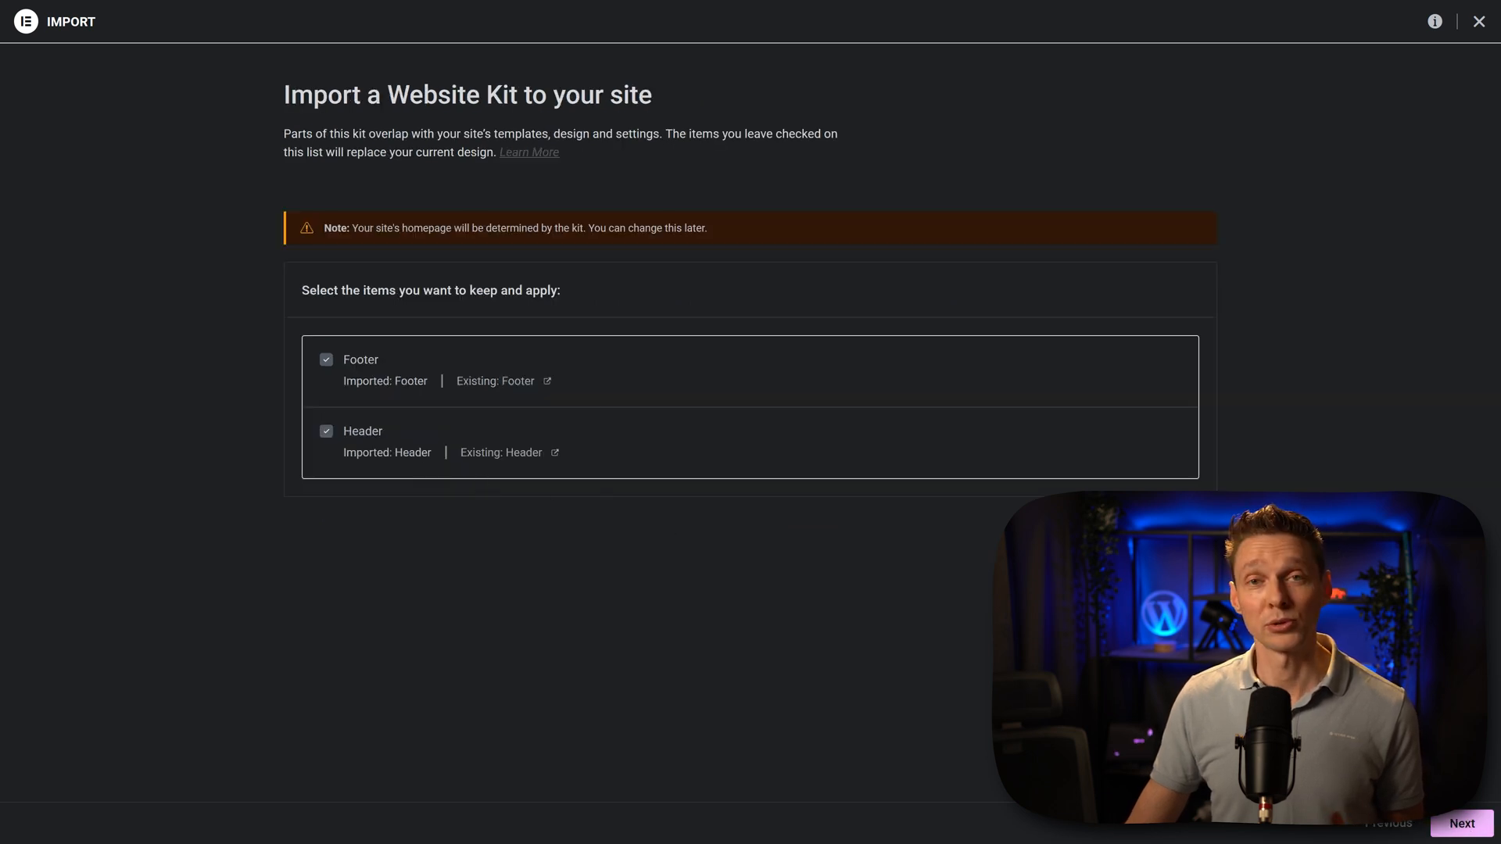
{"action": "left_click", "coordinate": [1462, 824]}
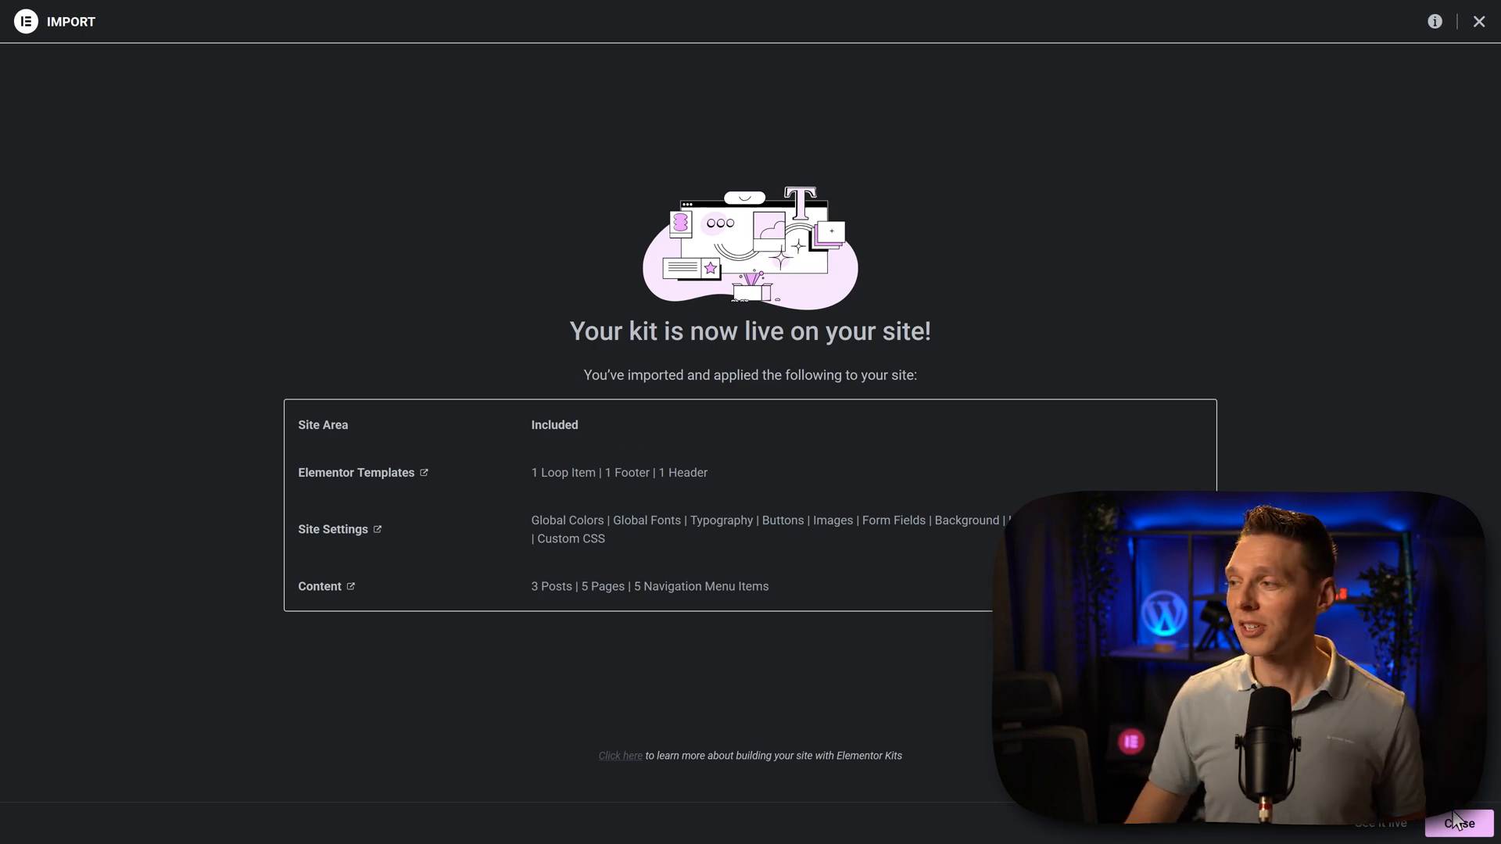
{"action": "left_click", "coordinate": [1459, 822]}
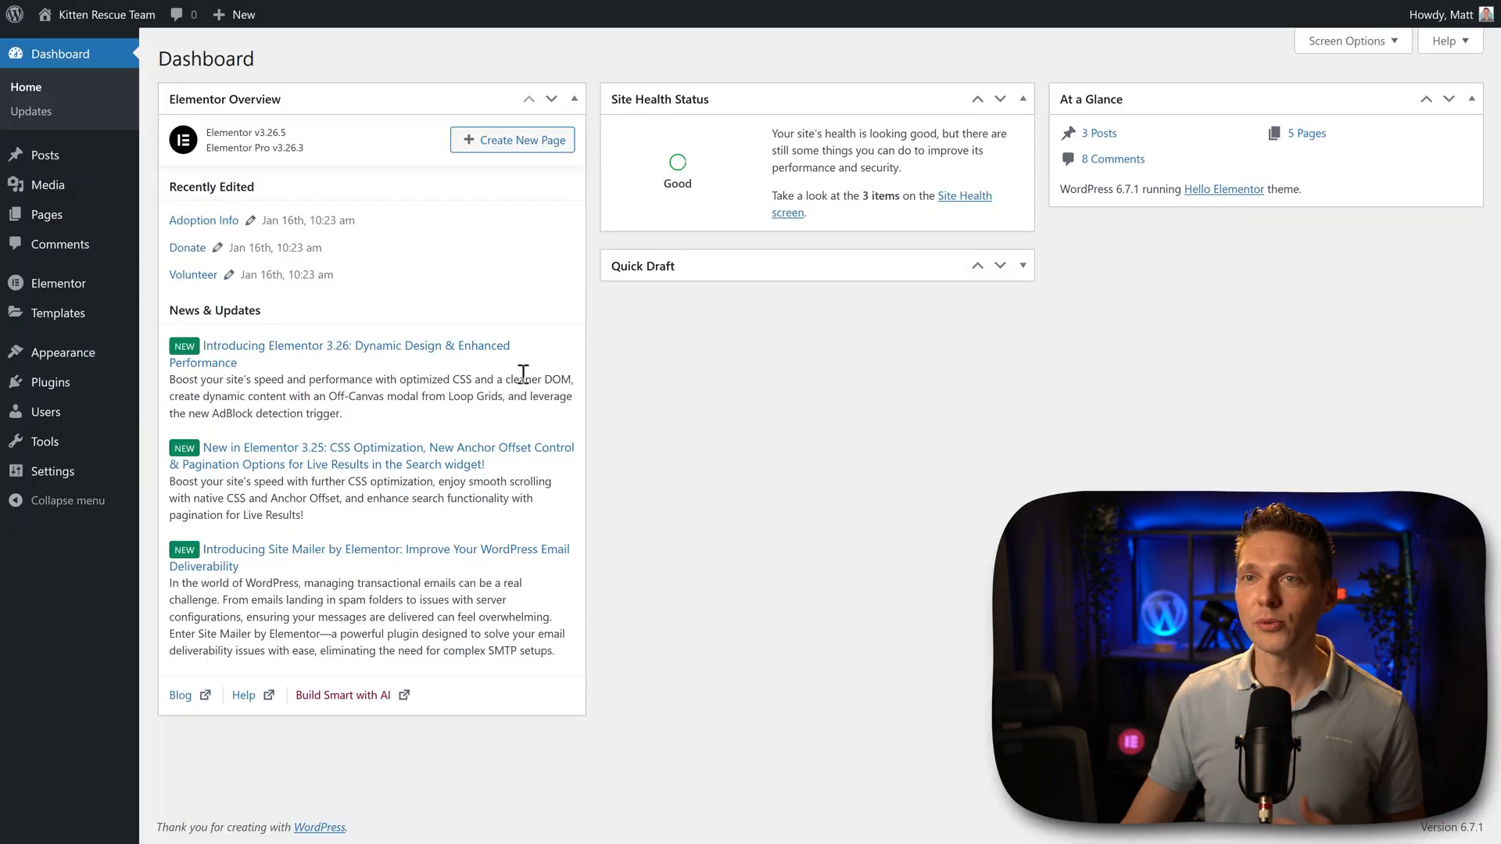
{"action": "left_click", "coordinate": [45, 214]}
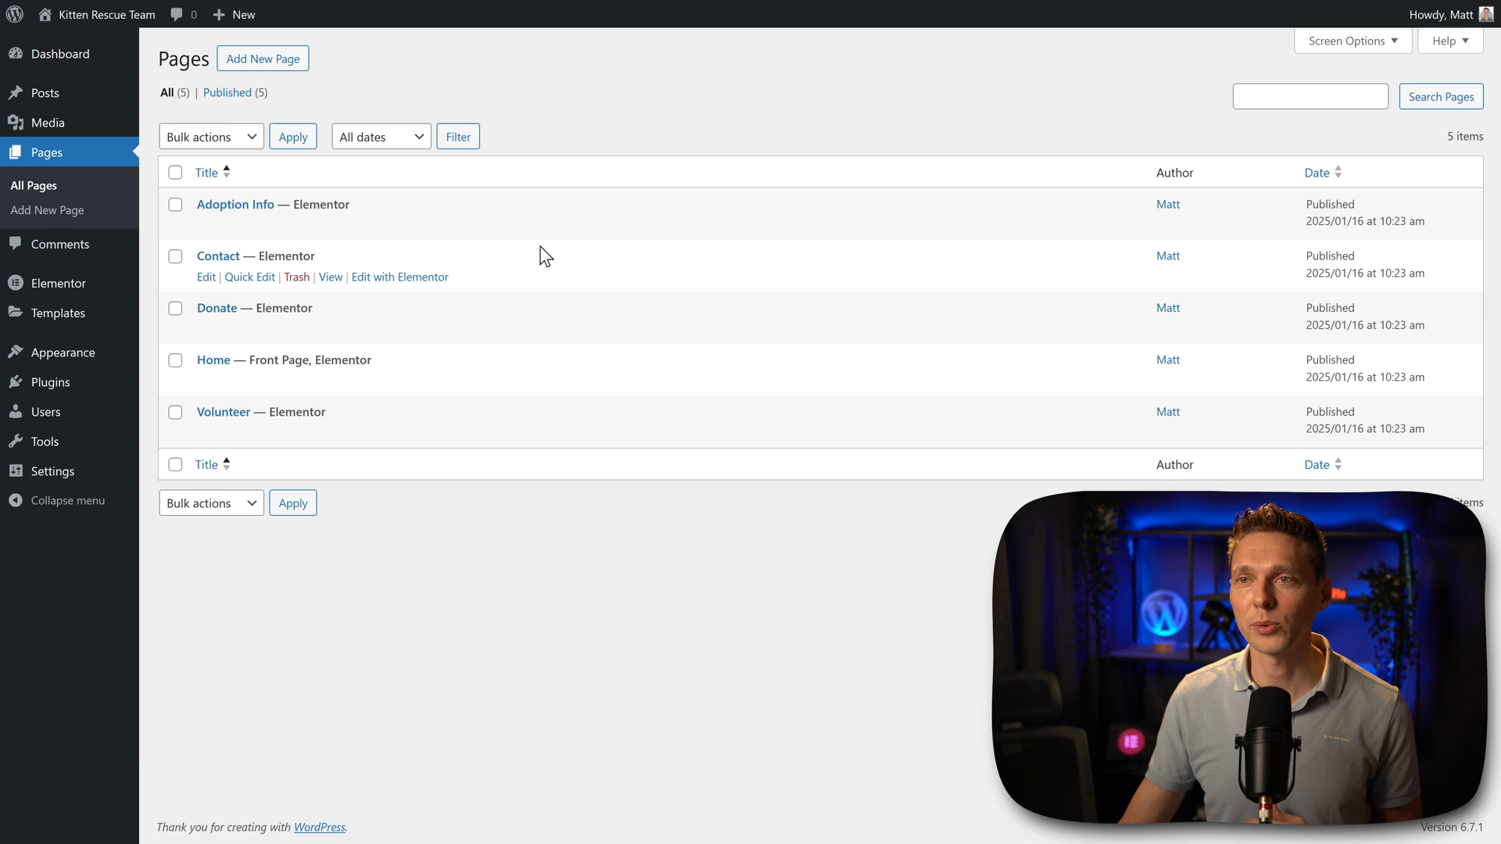
{"action": "mouse_move", "coordinate": [258, 369]}
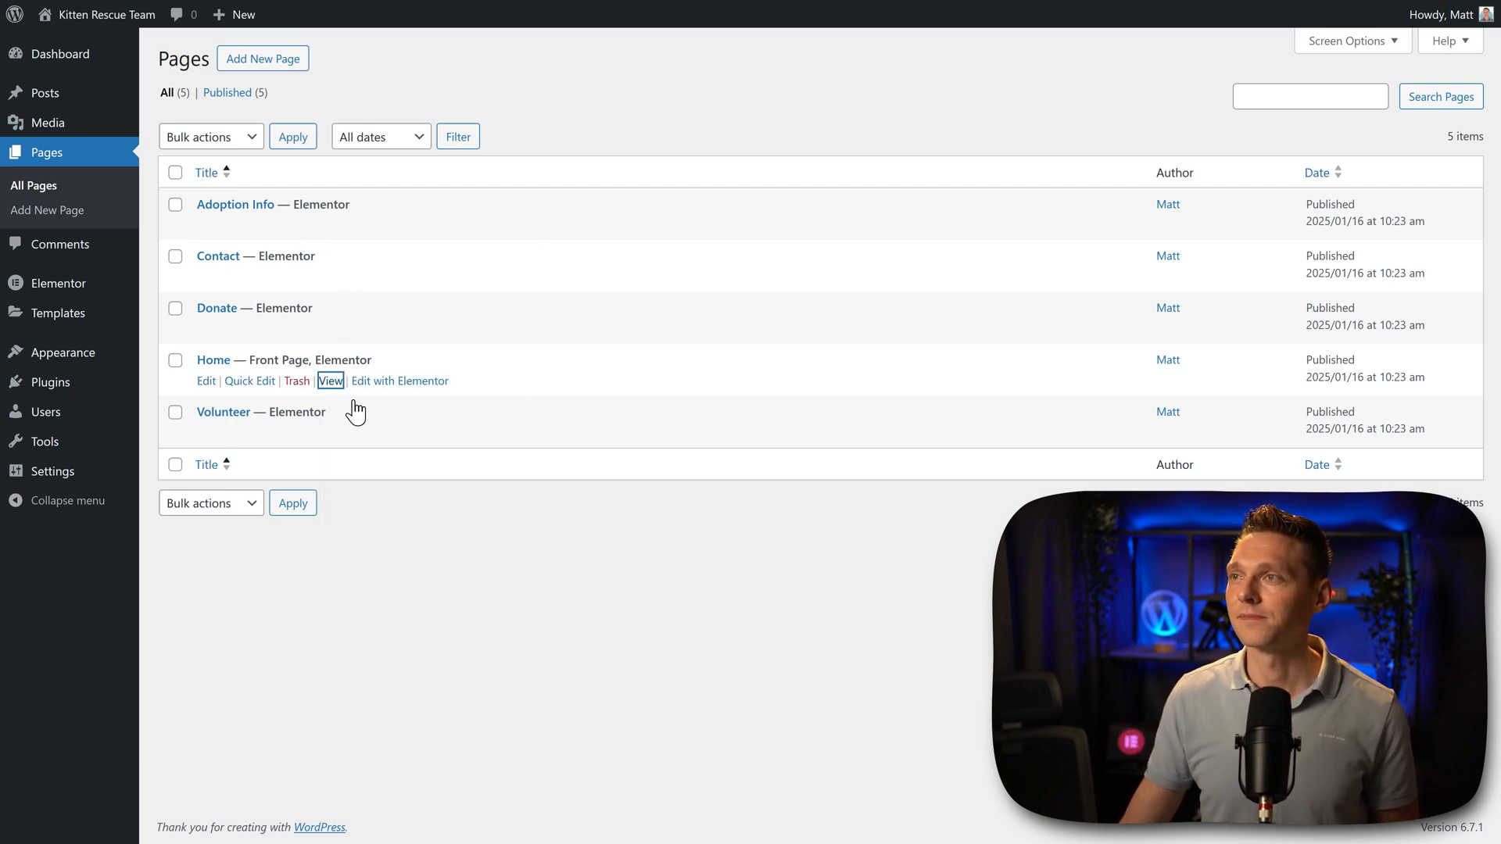
{"action": "left_click", "coordinate": [330, 381]}
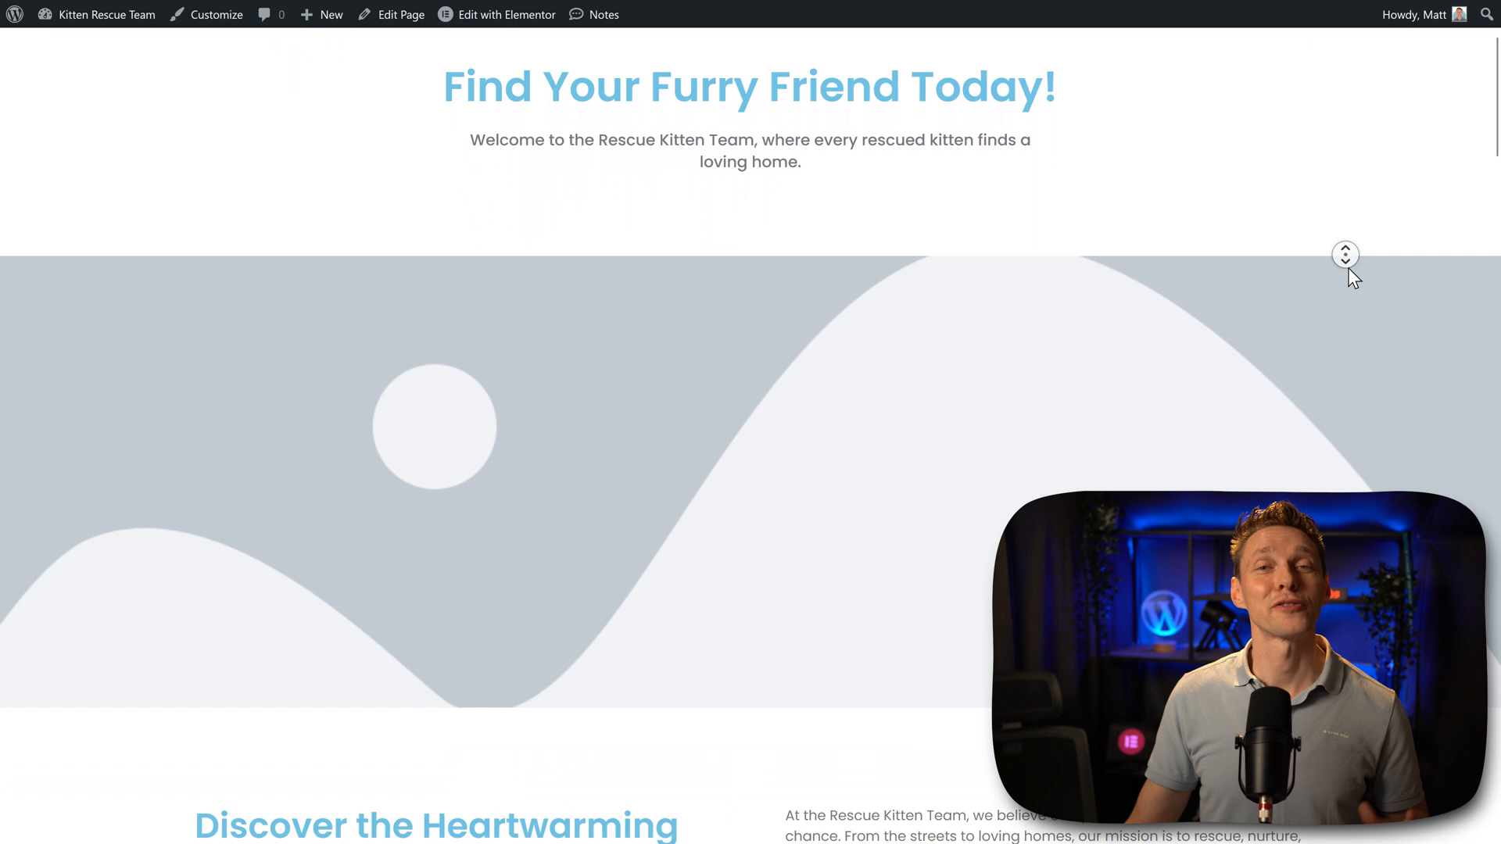
{"action": "scroll", "scroll_direction": "down", "scroll_amount": 3}
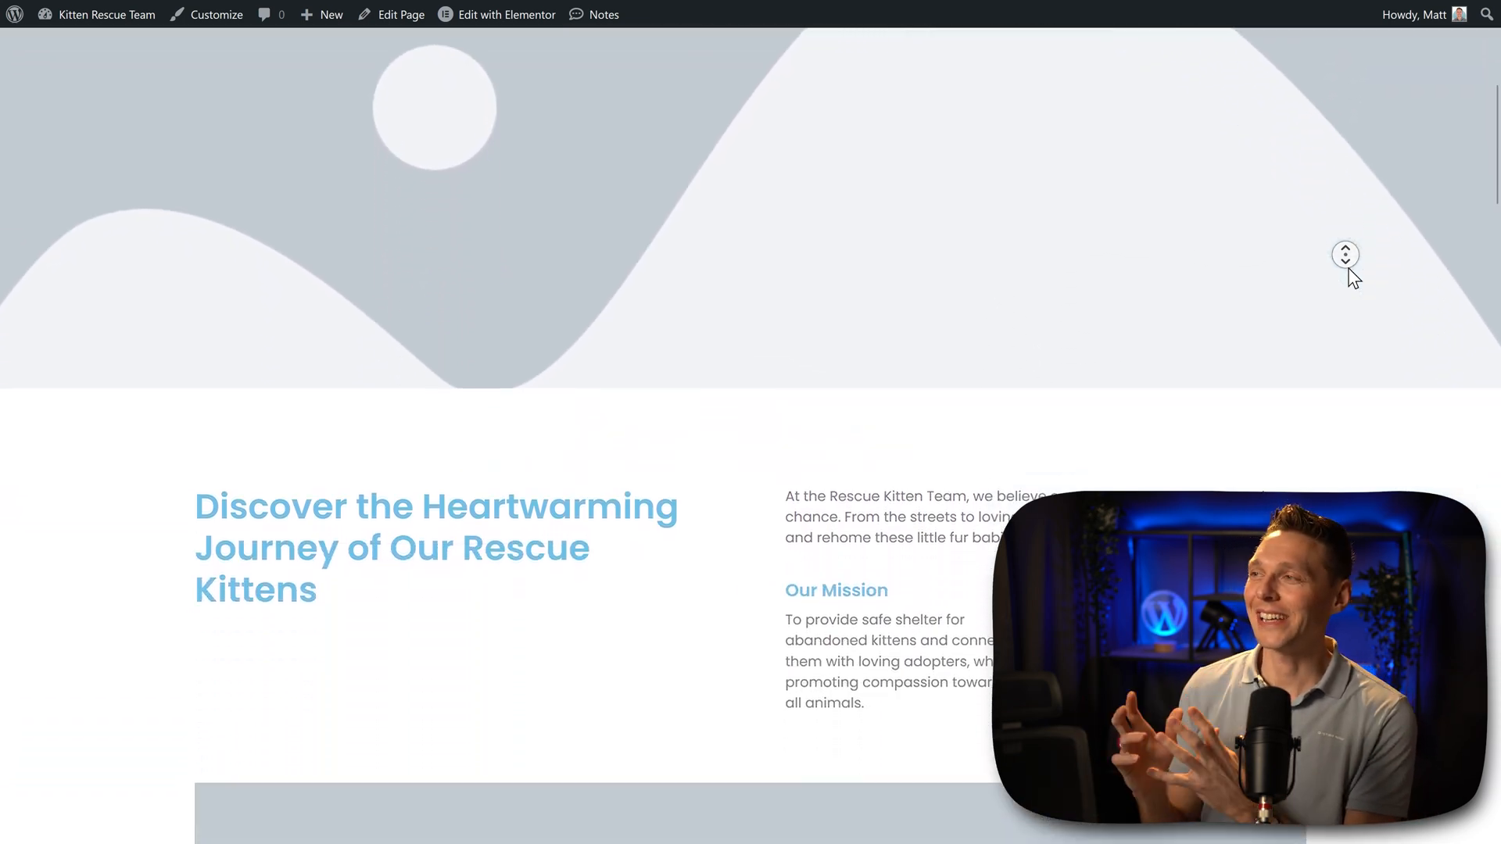
{"action": "scroll", "scroll_direction": "down", "scroll_amount": 3}
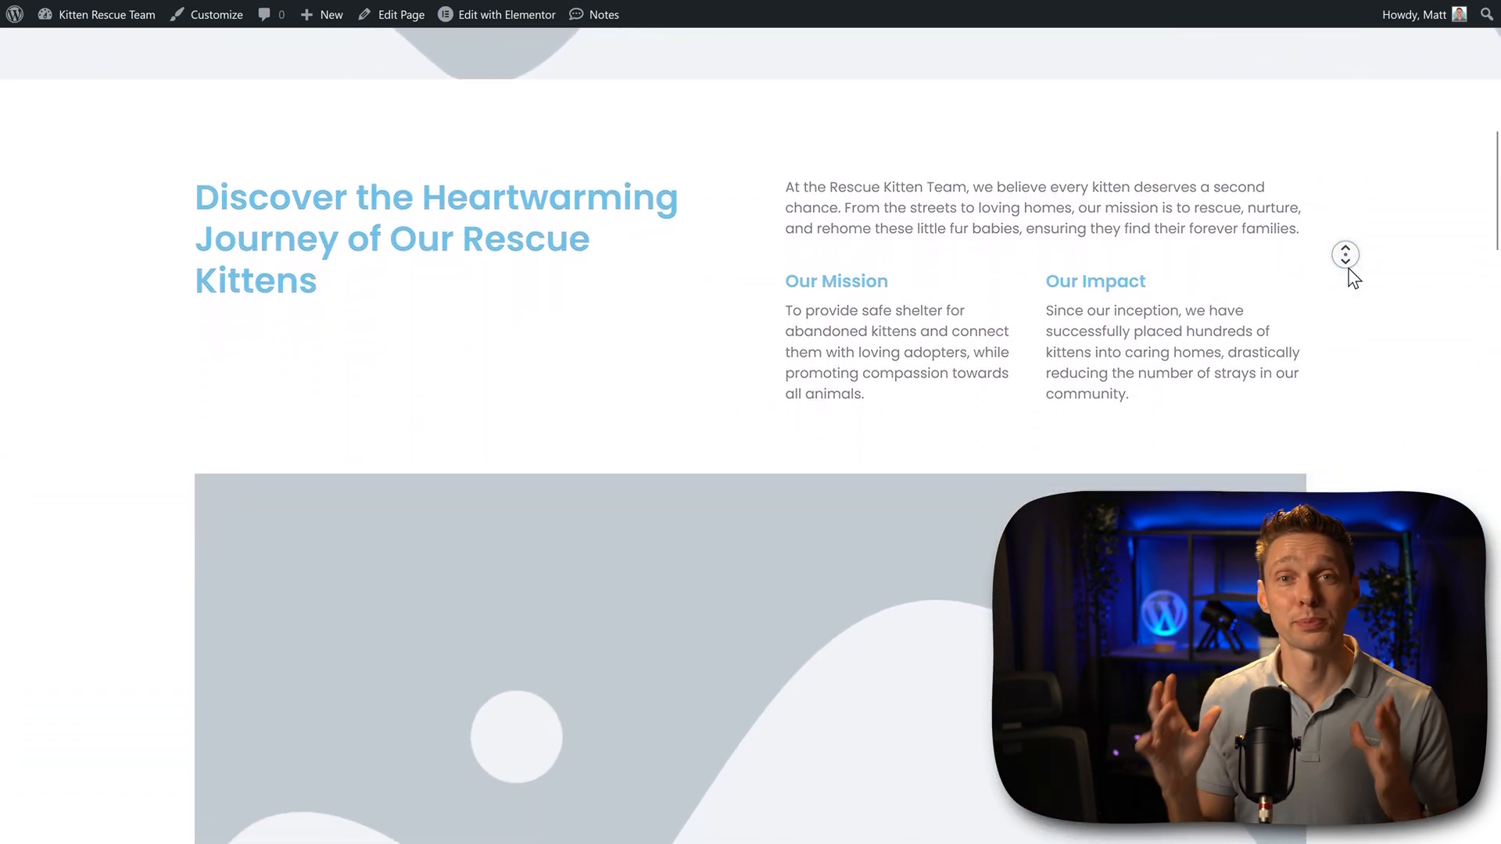
{"action": "scroll", "scroll_direction": "down", "scroll_amount": 3}
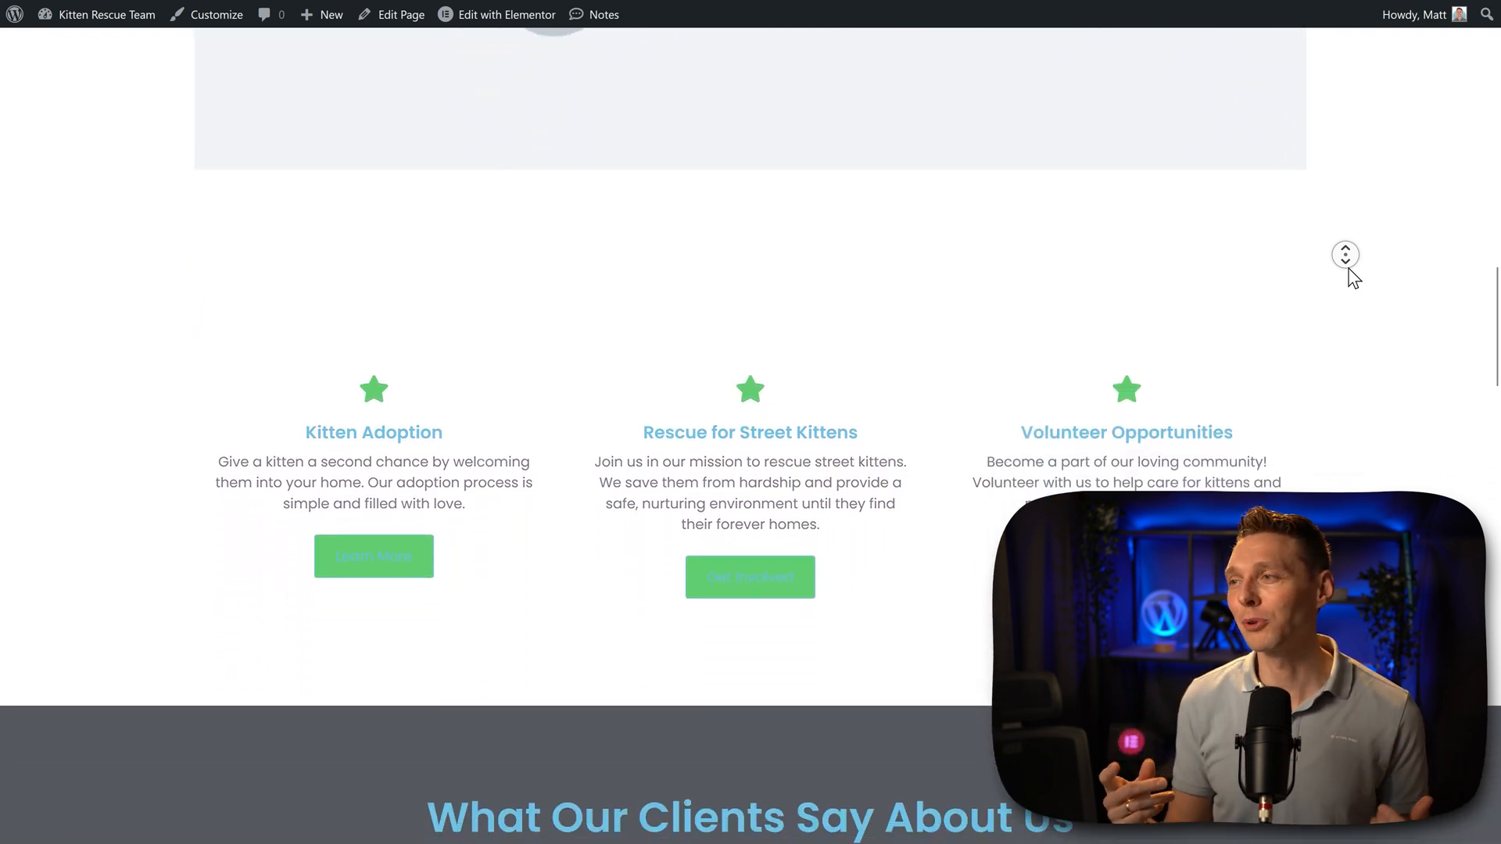
{"action": "scroll", "scroll_direction": "down", "scroll_amount": 3}
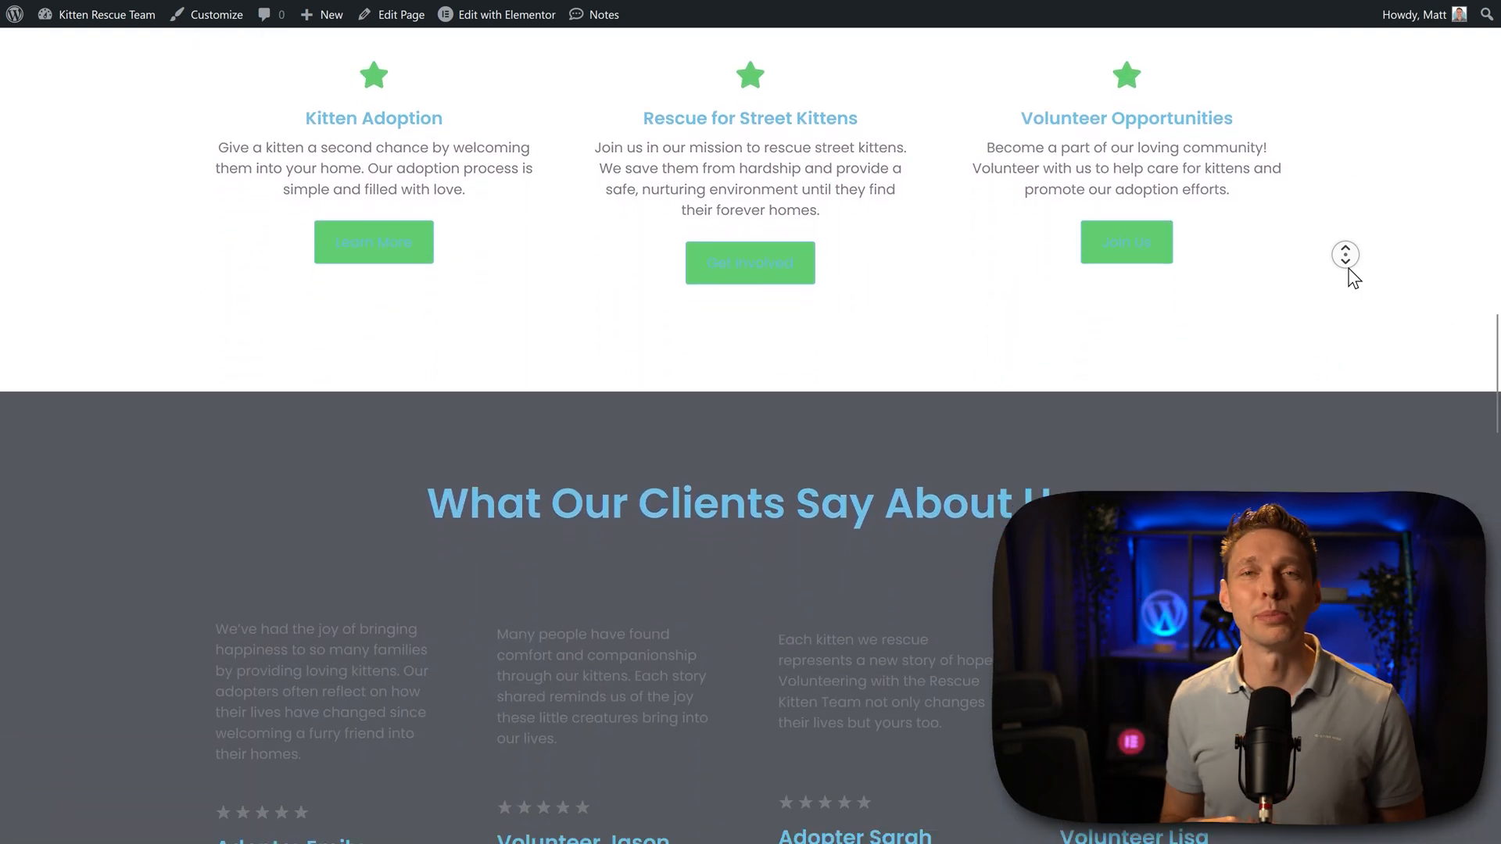
{"action": "scroll", "scroll_direction": "down", "scroll_amount": 3}
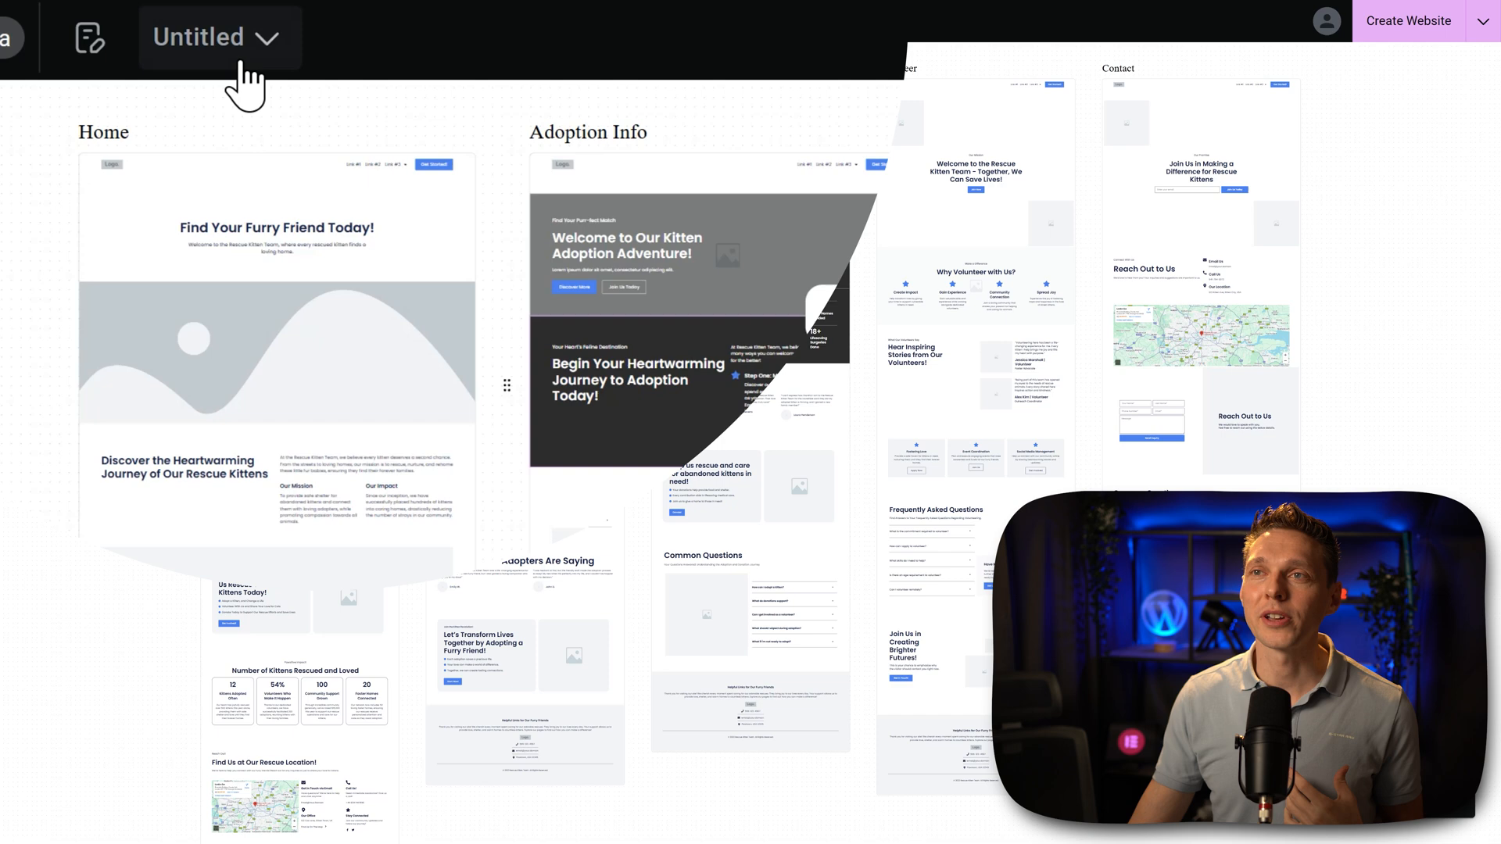
- View the earlier DiqiTech project's wireframes, then start a new project at 'Choose your head start'
{"action": "left_click", "coordinate": [218, 36]}
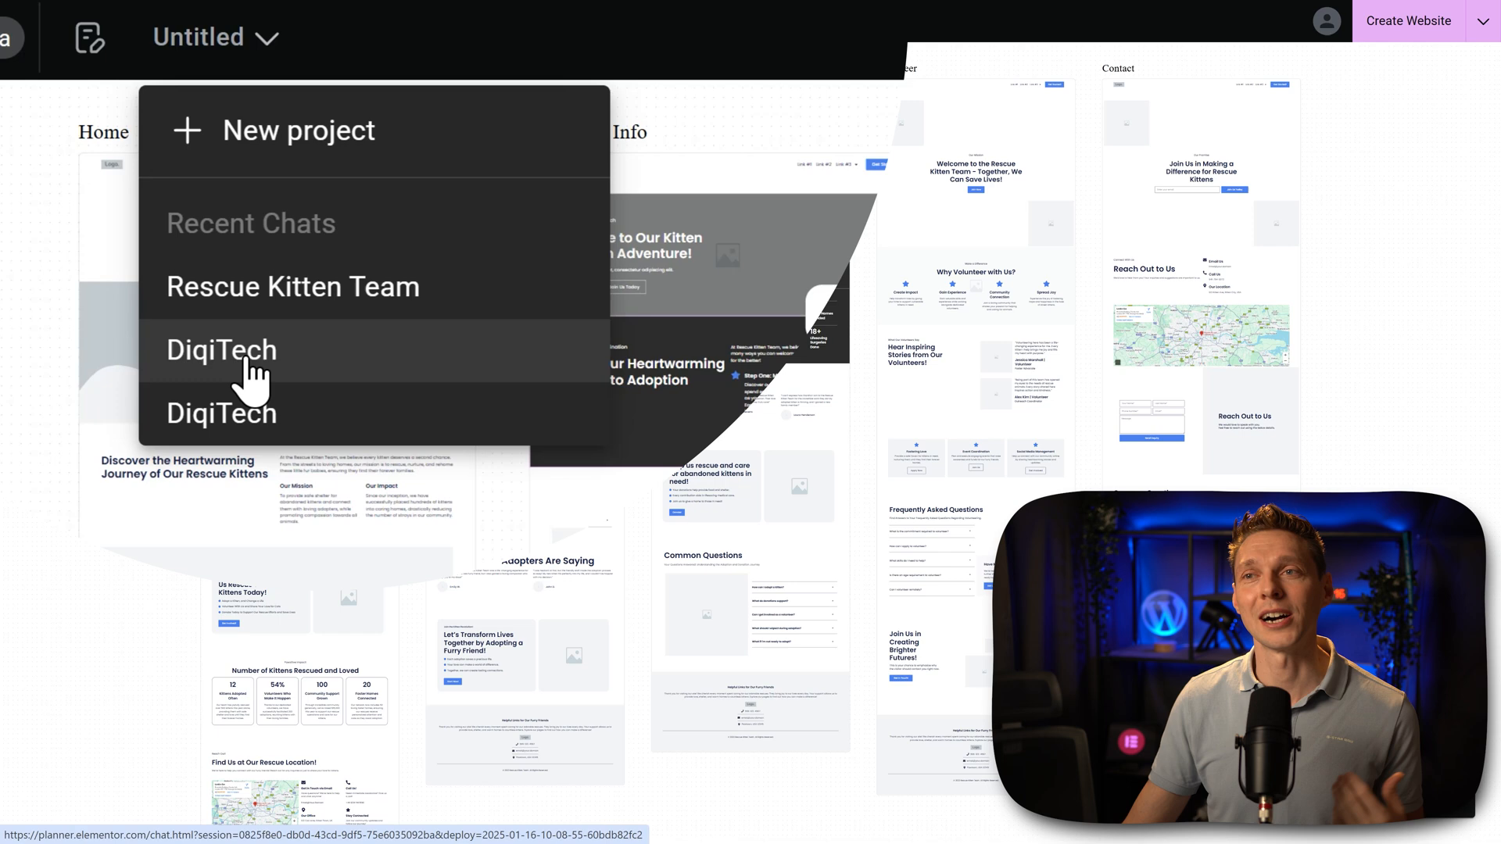
{"action": "left_click", "coordinate": [220, 349]}
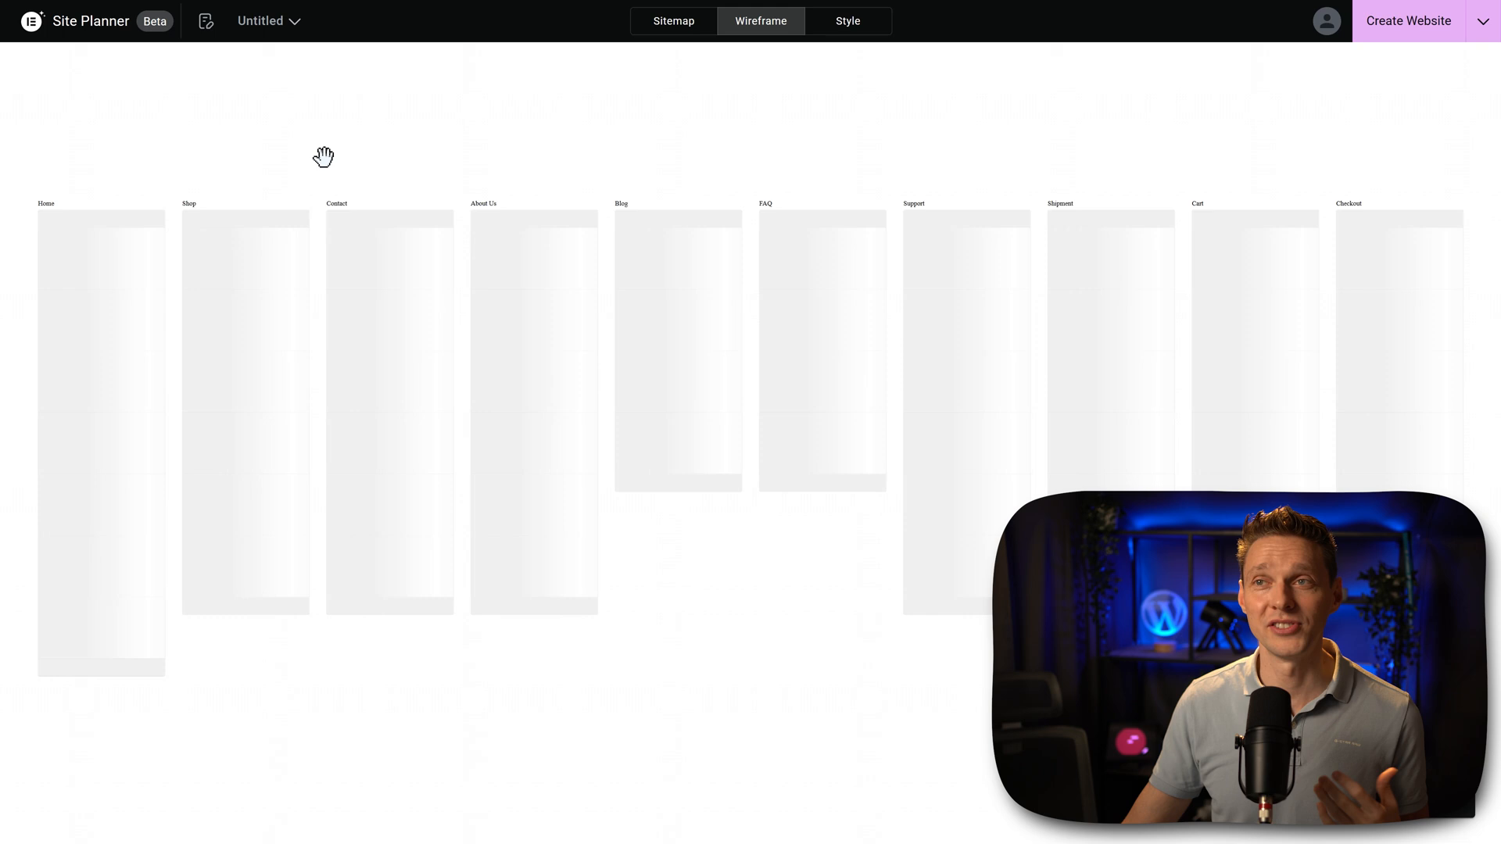
{"action": "left_click", "coordinate": [269, 20]}
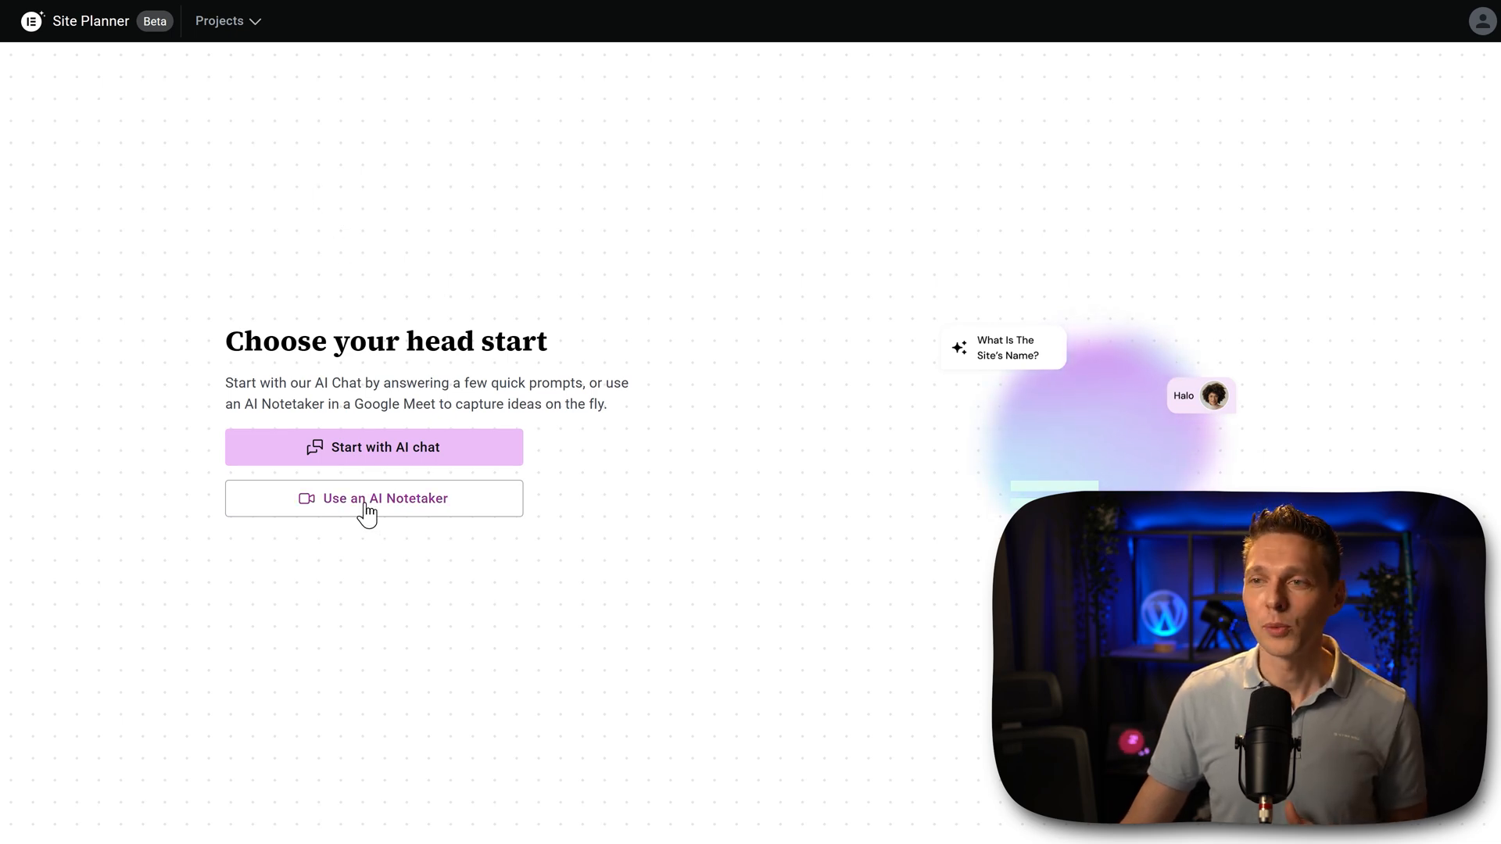
- Invite the AI Notetaker to Google Meet call ykd-pdvb-pvz using the copied Meet link
{"action": "left_click", "coordinate": [374, 498]}
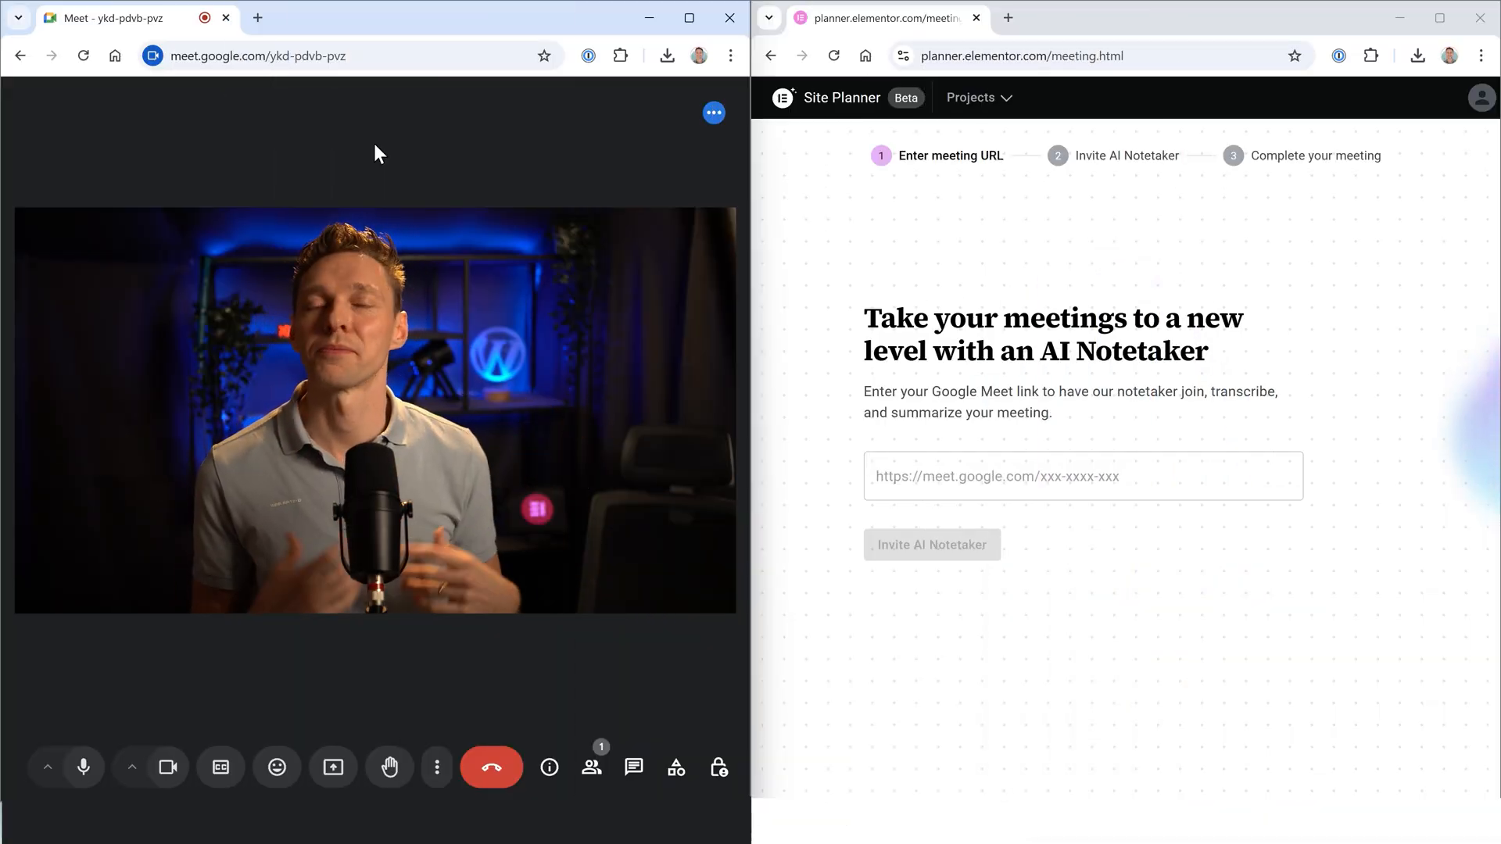
{"action": "left_click", "coordinate": [258, 56]}
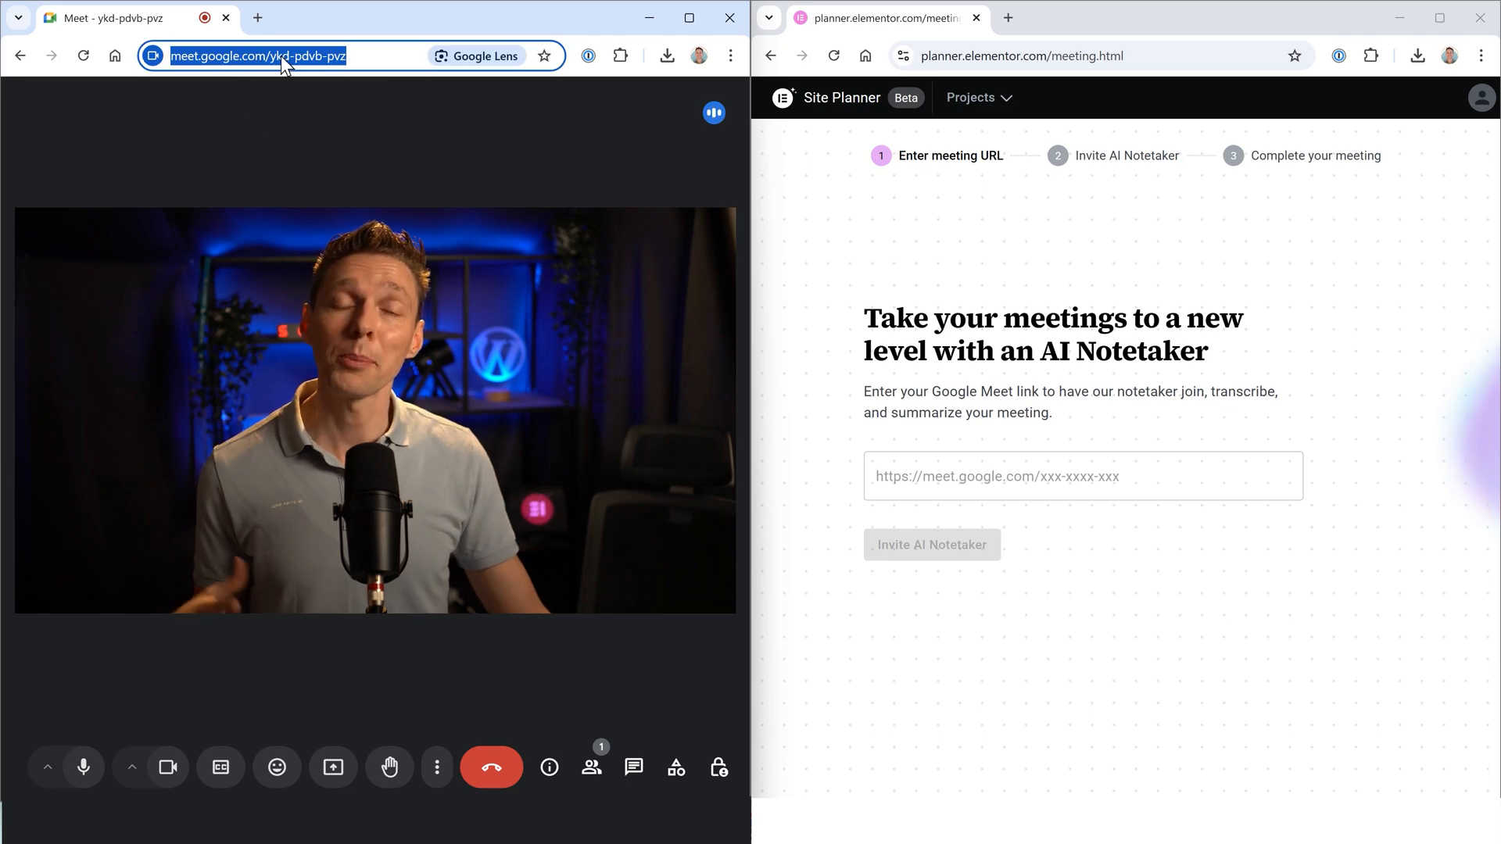
{"action": "left_click", "coordinate": [1082, 475]}
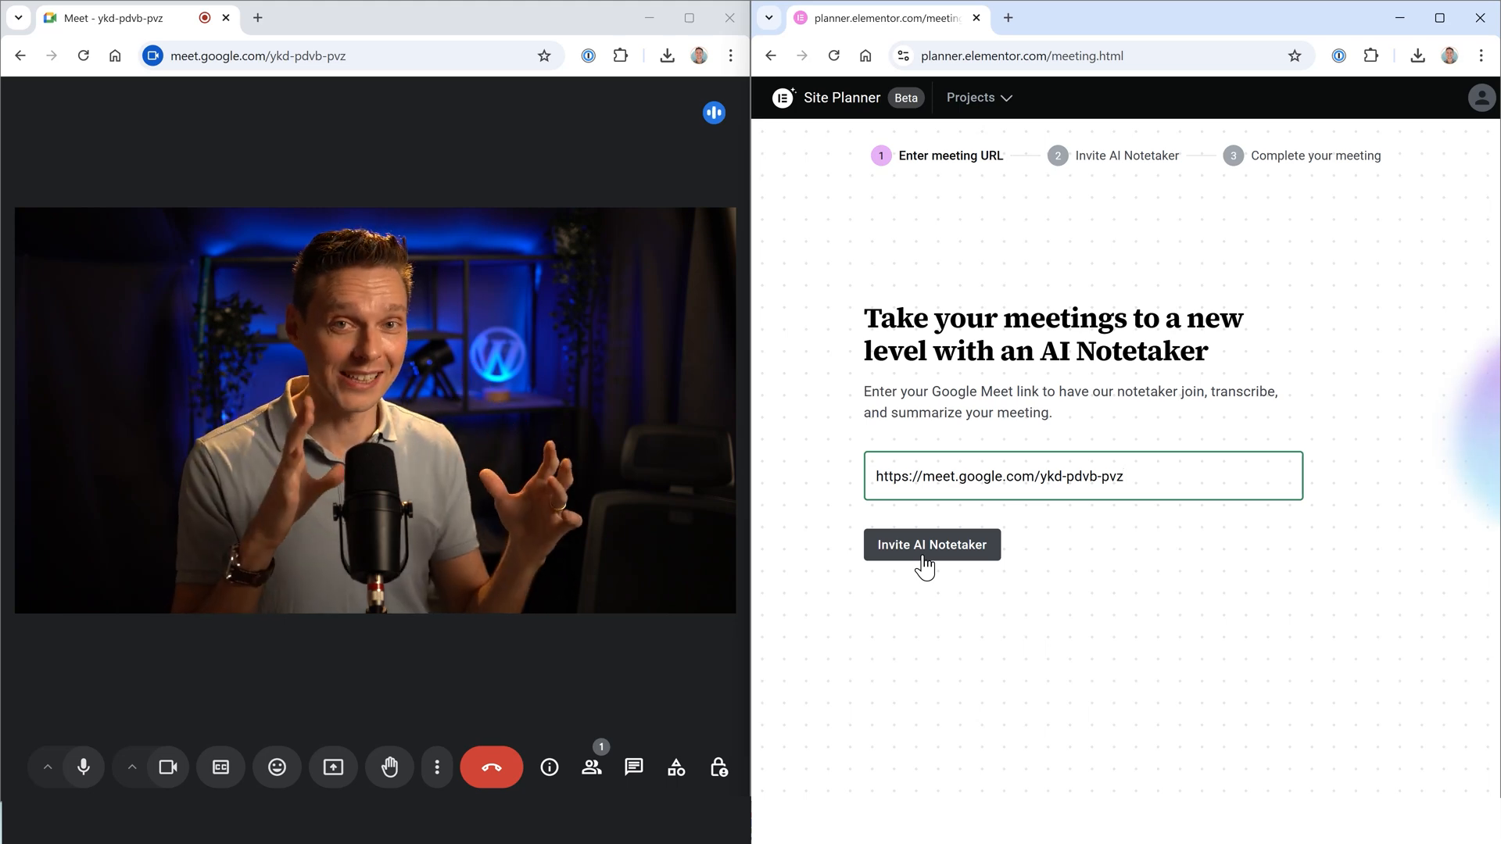
{"action": "left_click", "coordinate": [930, 544]}
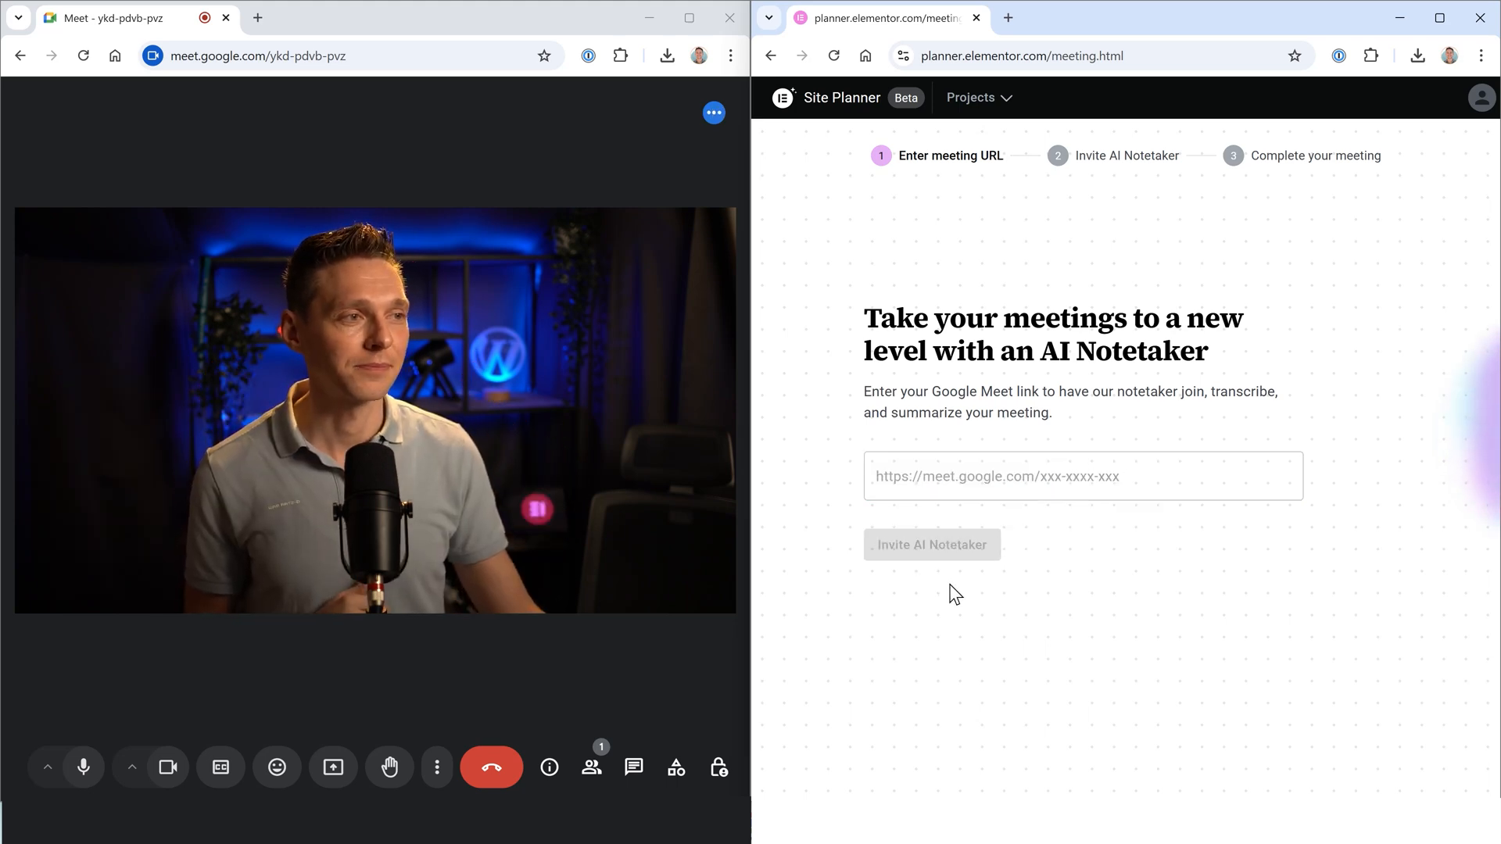
{"action": "left_click", "coordinate": [930, 544]}
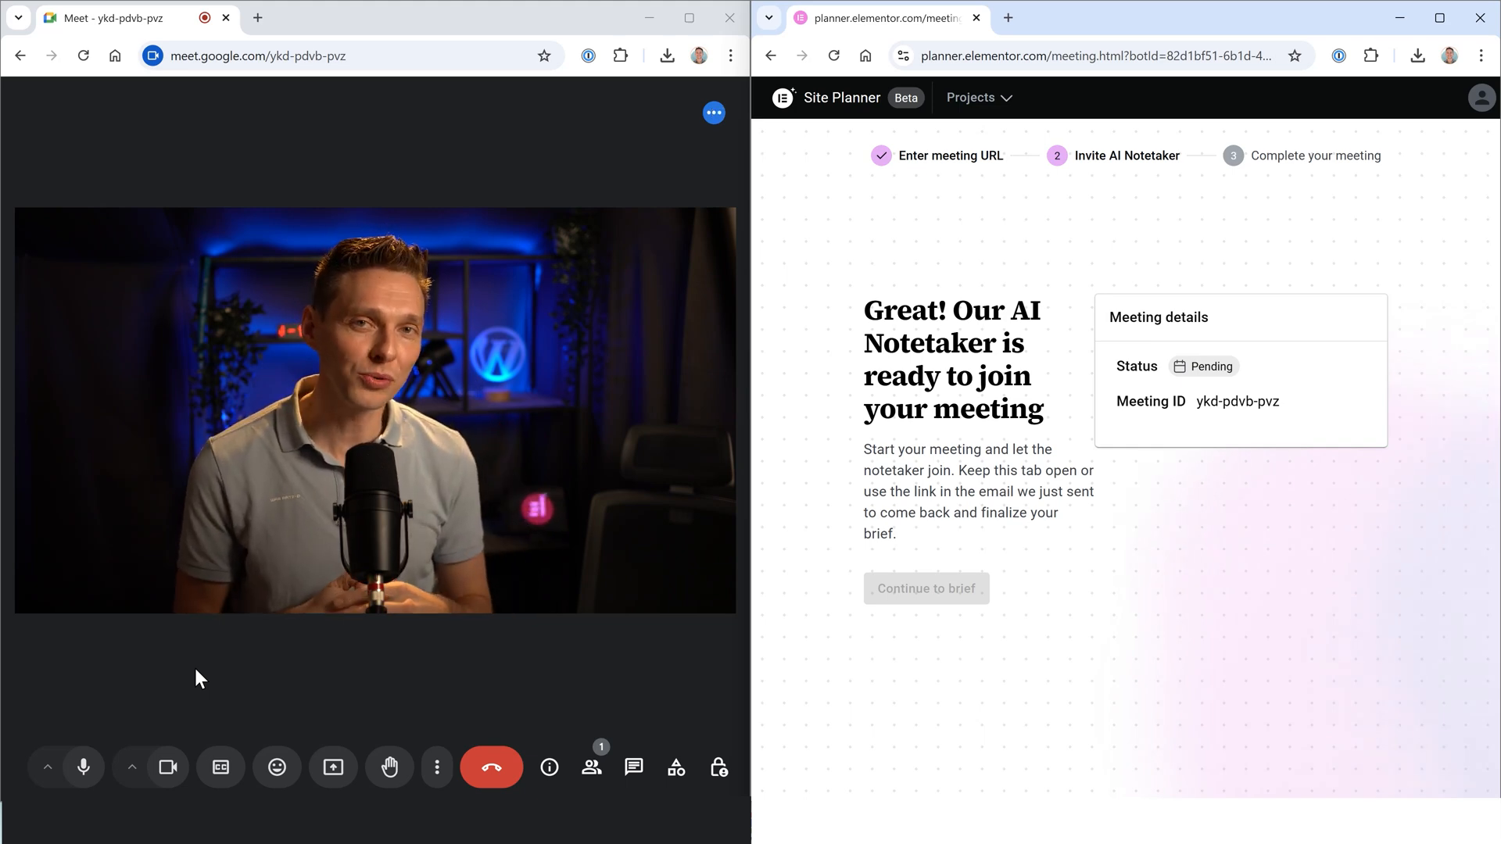
{"action": "mouse_move", "coordinate": [265, 696]}
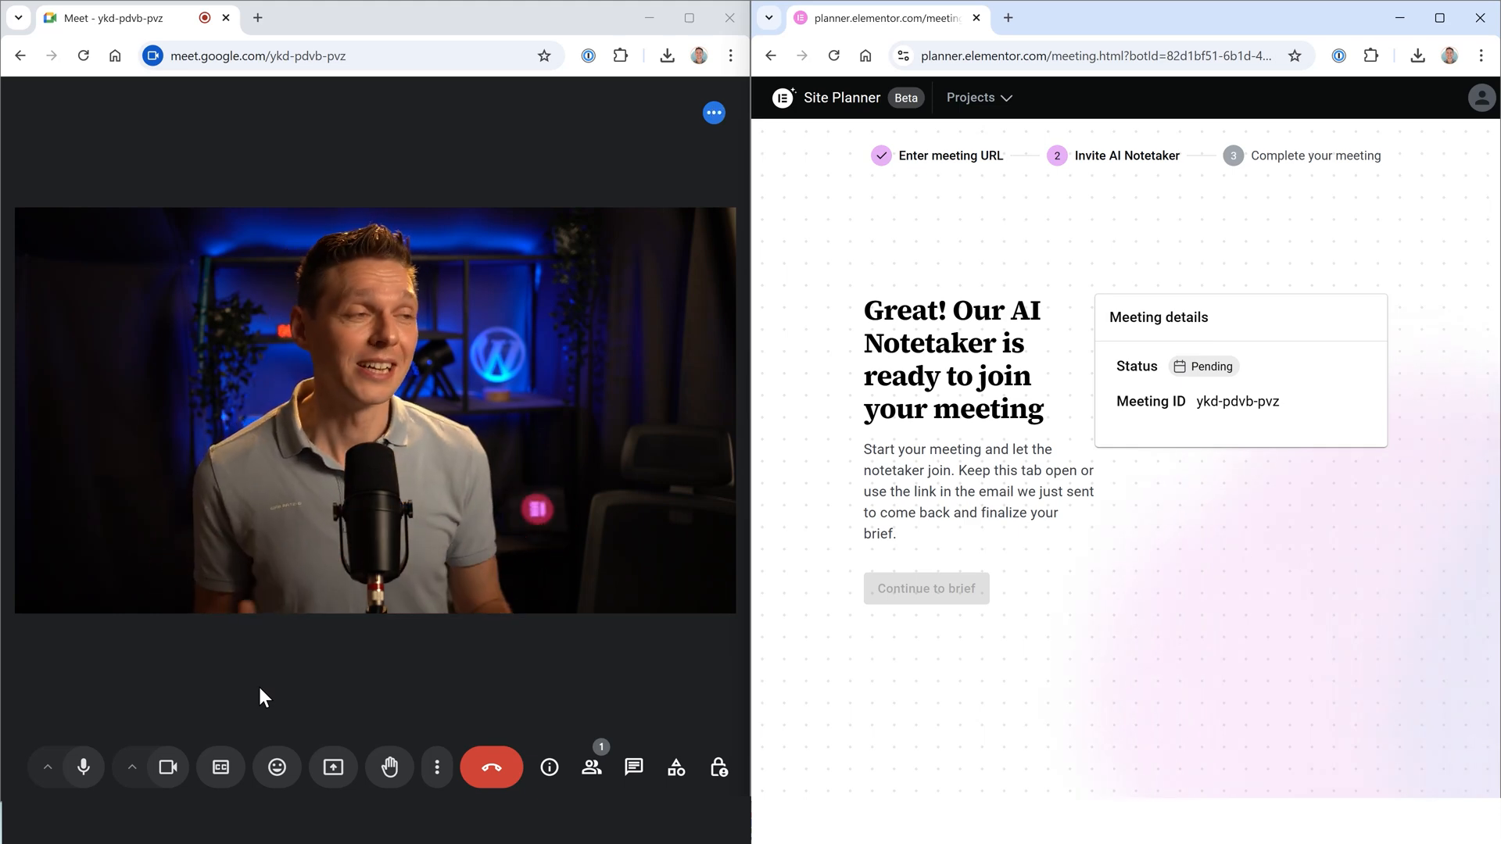
{"action": "mouse_move", "coordinate": [239, 682]}
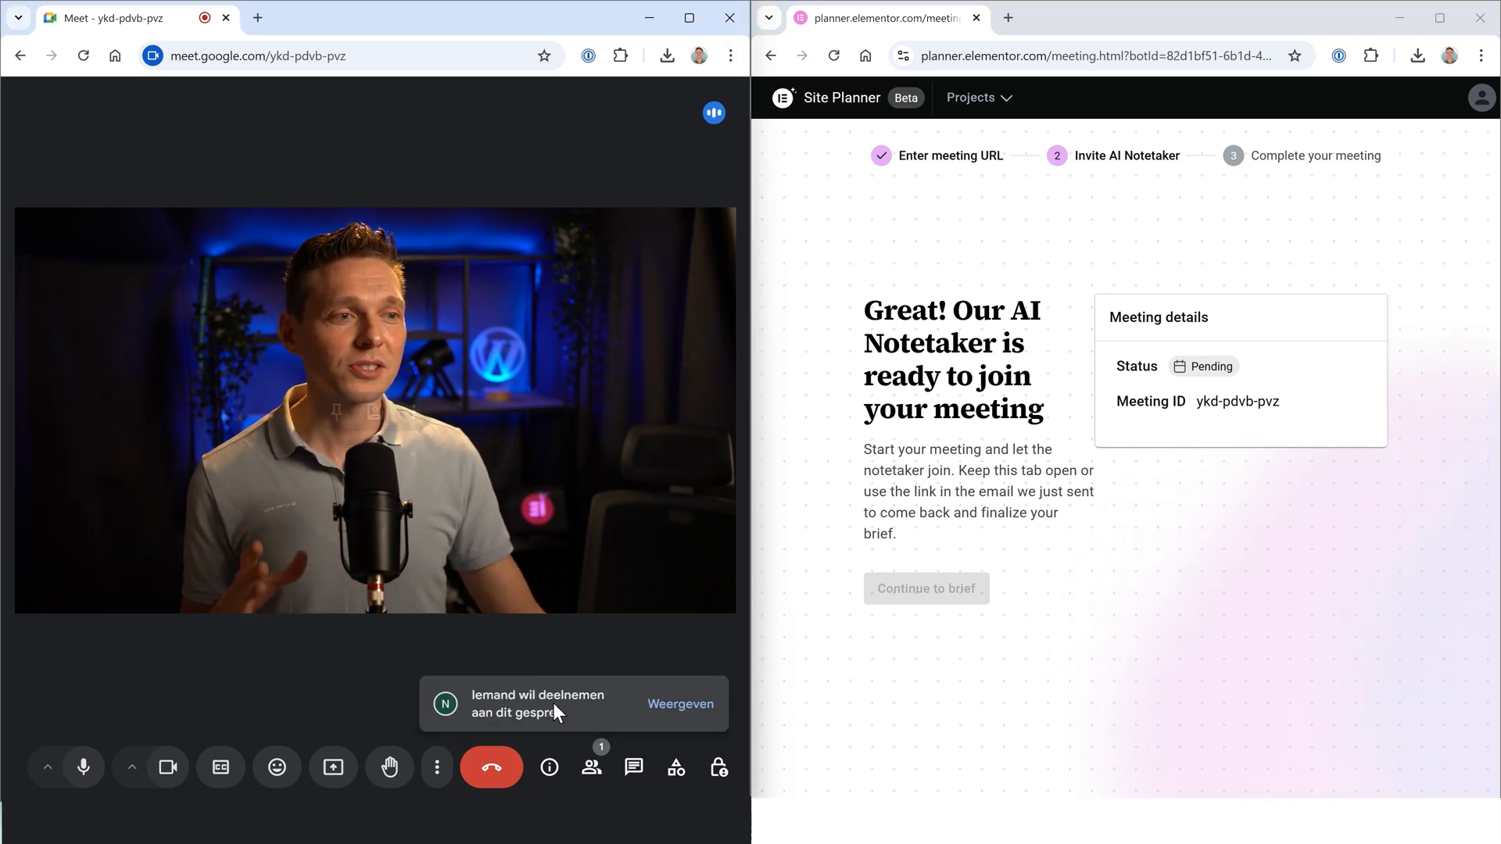
{"action": "mouse_move", "coordinate": [680, 704]}
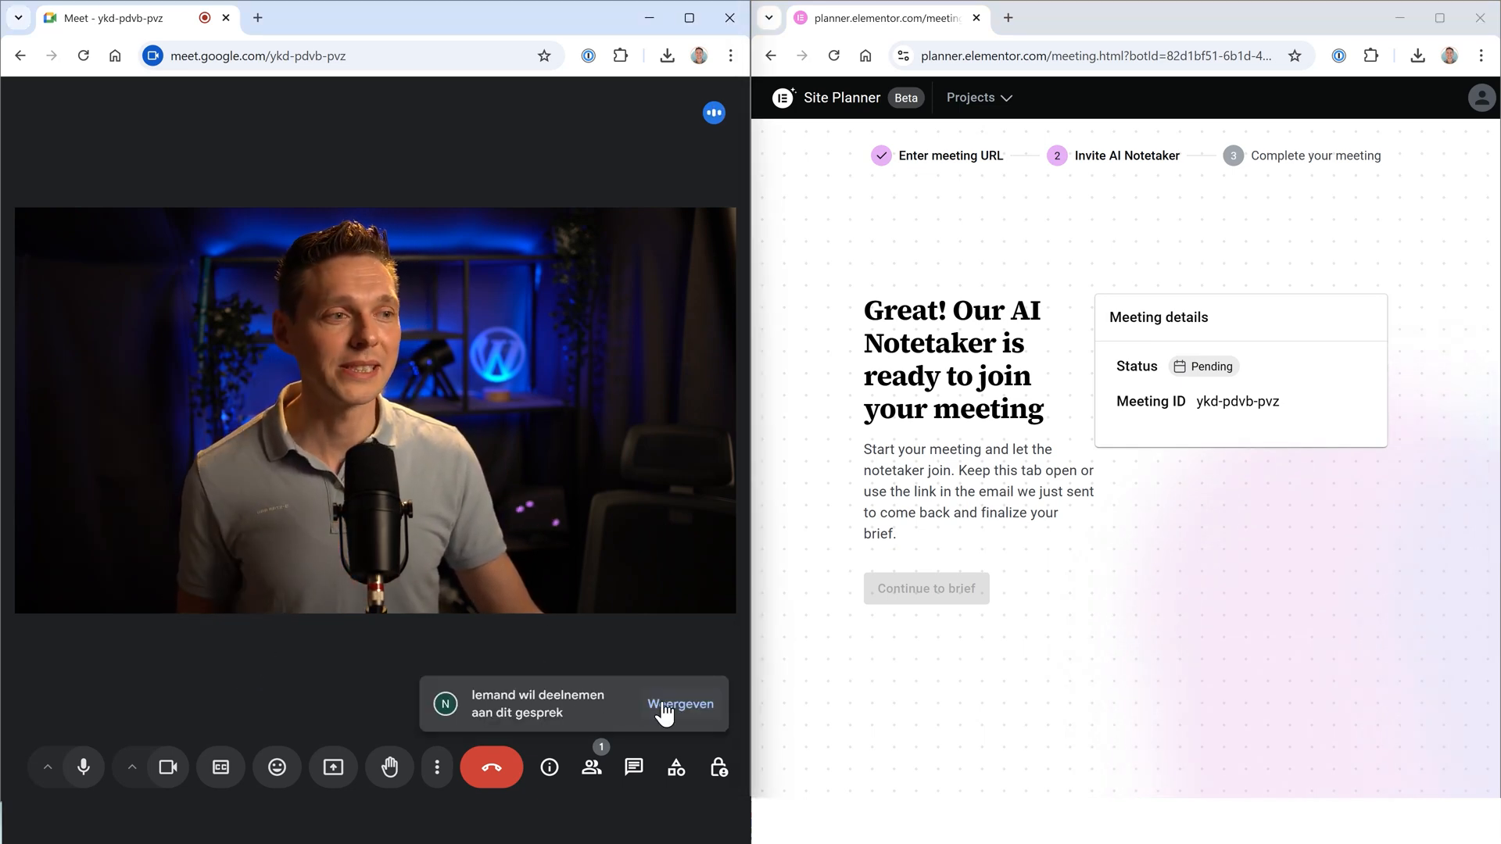
- View the AI notetaker's join request in Google Meet and admit it to the call
{"action": "left_click", "coordinate": [680, 704]}
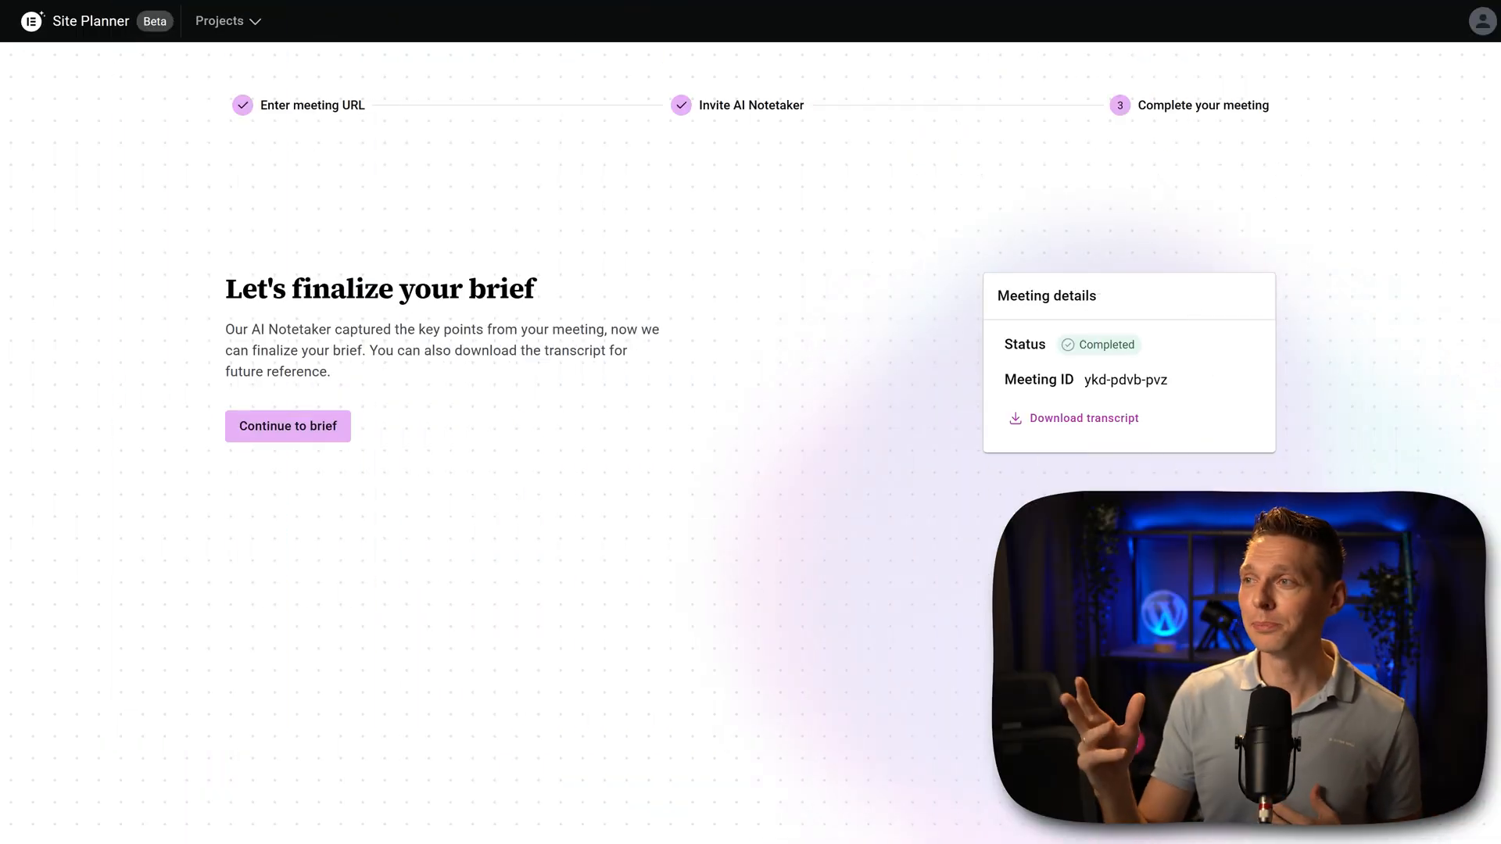
{"action": "mouse_move", "coordinate": [1092, 361]}
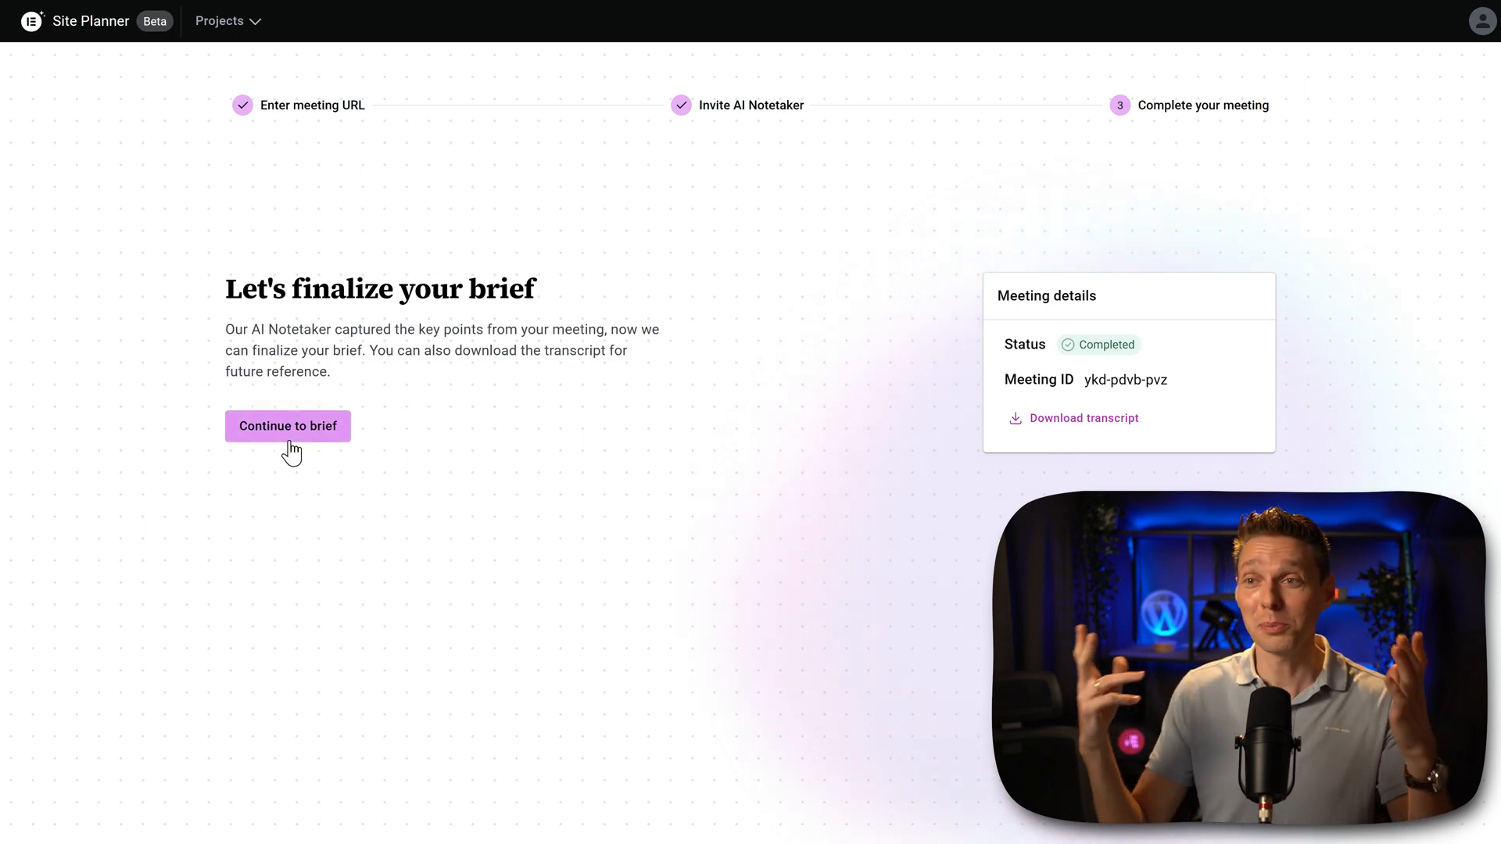
{"action": "mouse_move", "coordinate": [377, 466]}
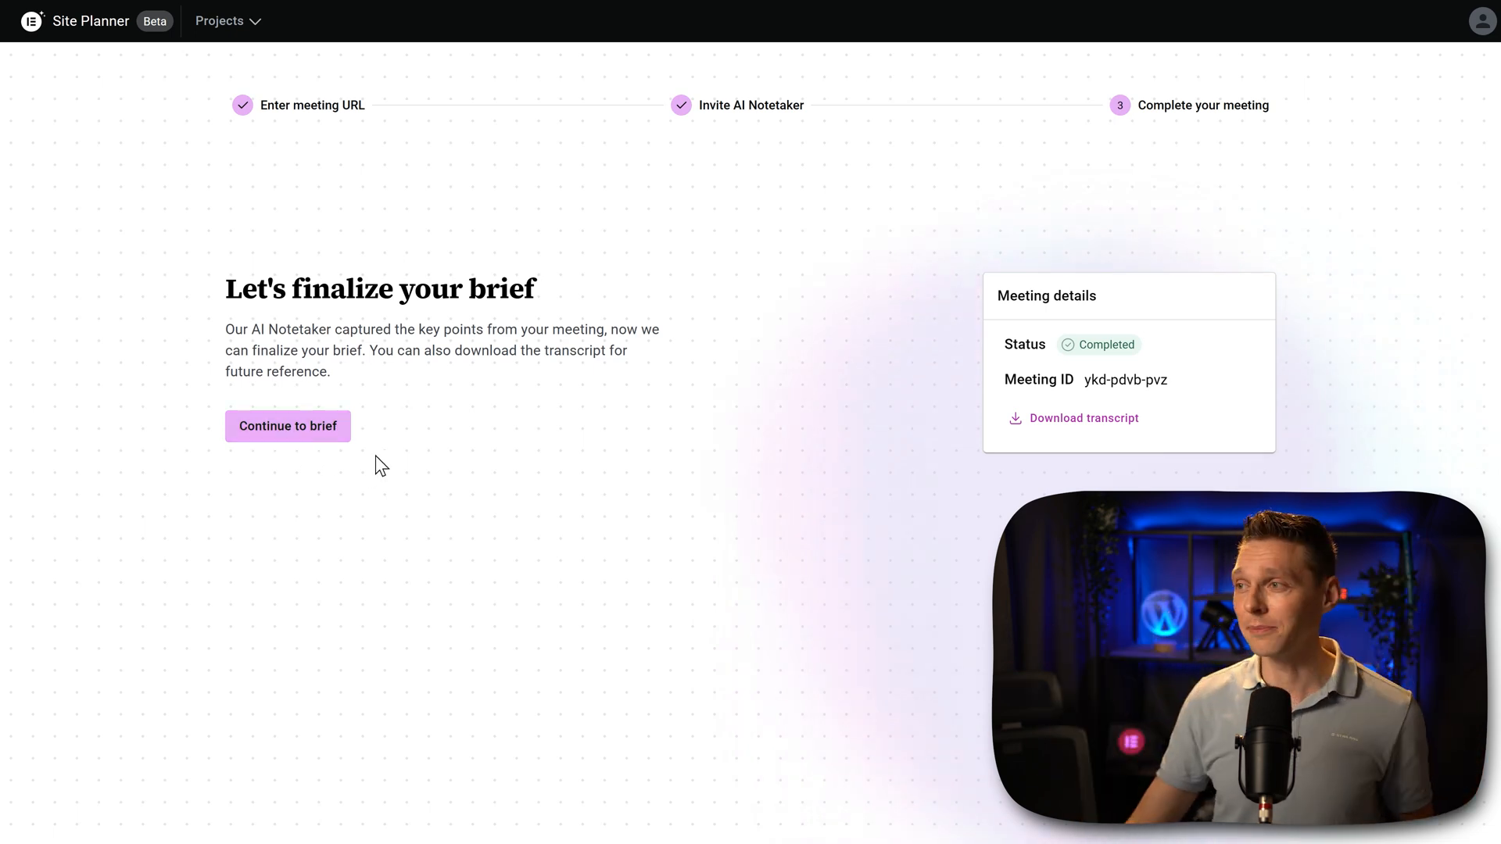
- Download and review the meeting transcript, then continue to the brief built from the meeting
{"action": "left_click", "coordinate": [1082, 418]}
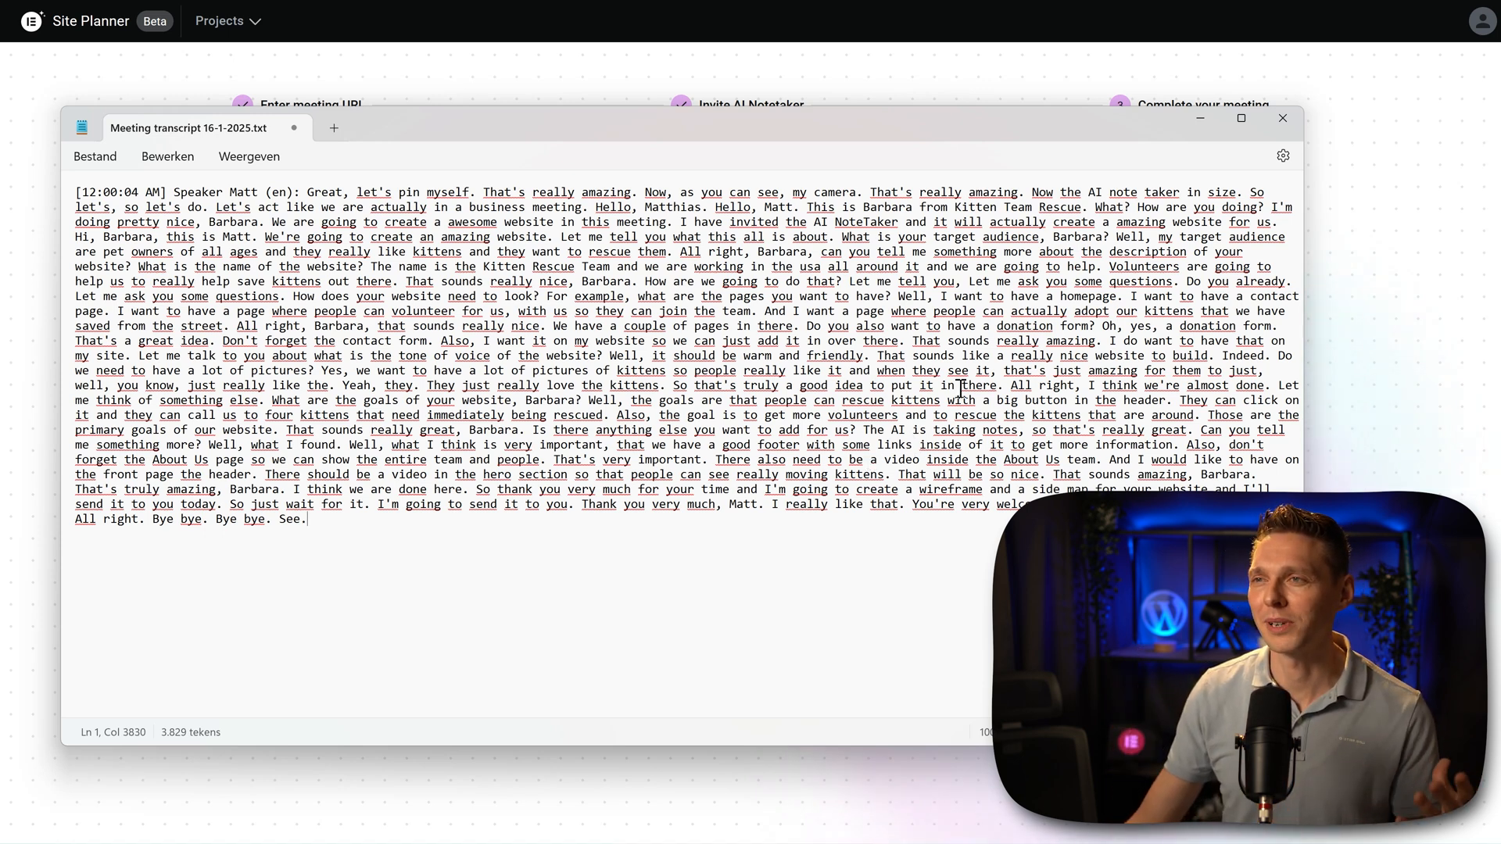
{"action": "left_click", "coordinate": [1282, 117]}
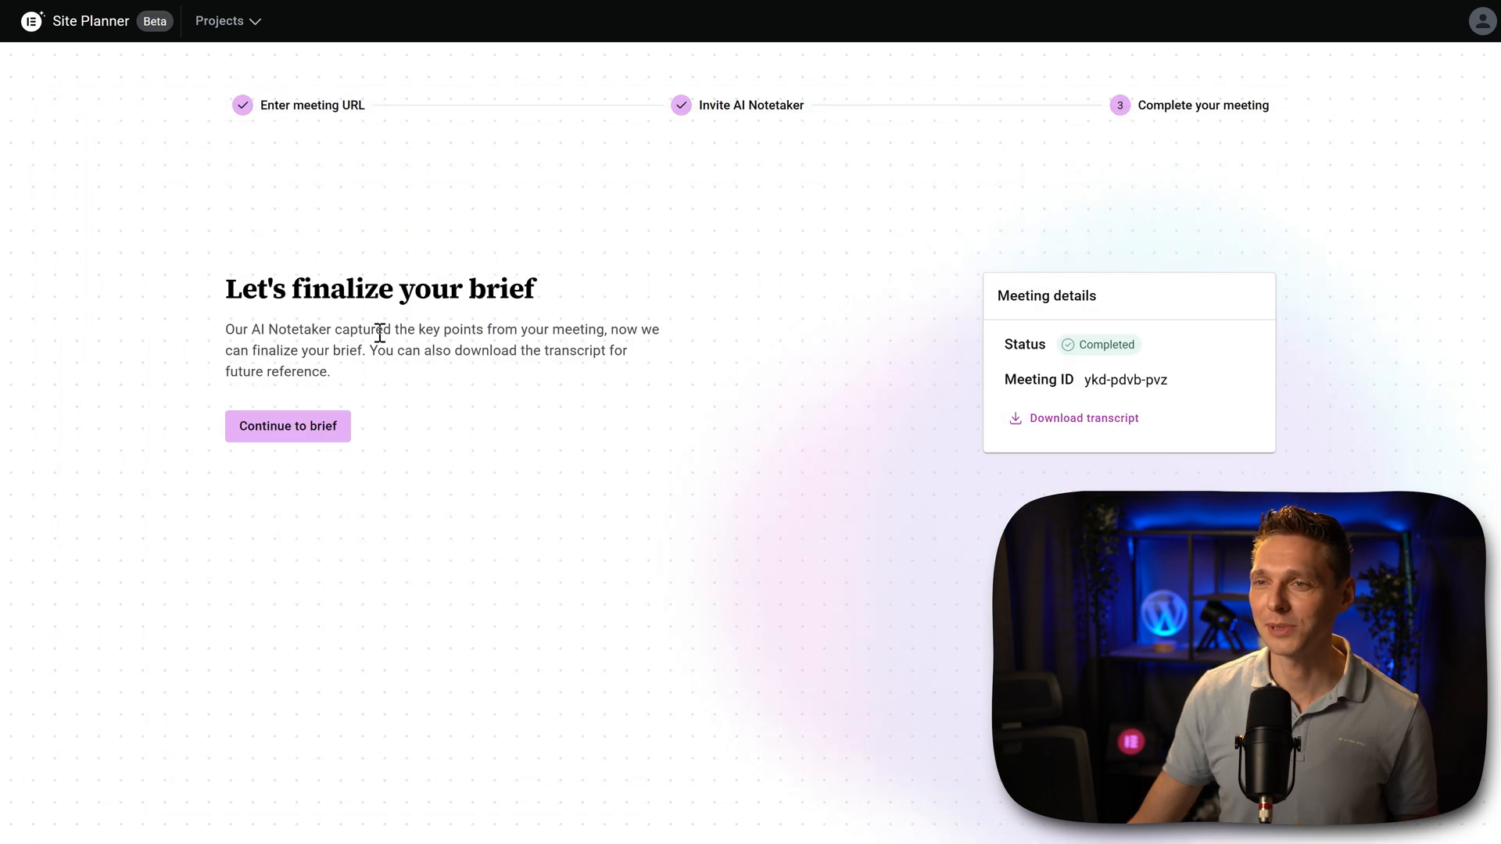
{"action": "left_click", "coordinate": [286, 425]}
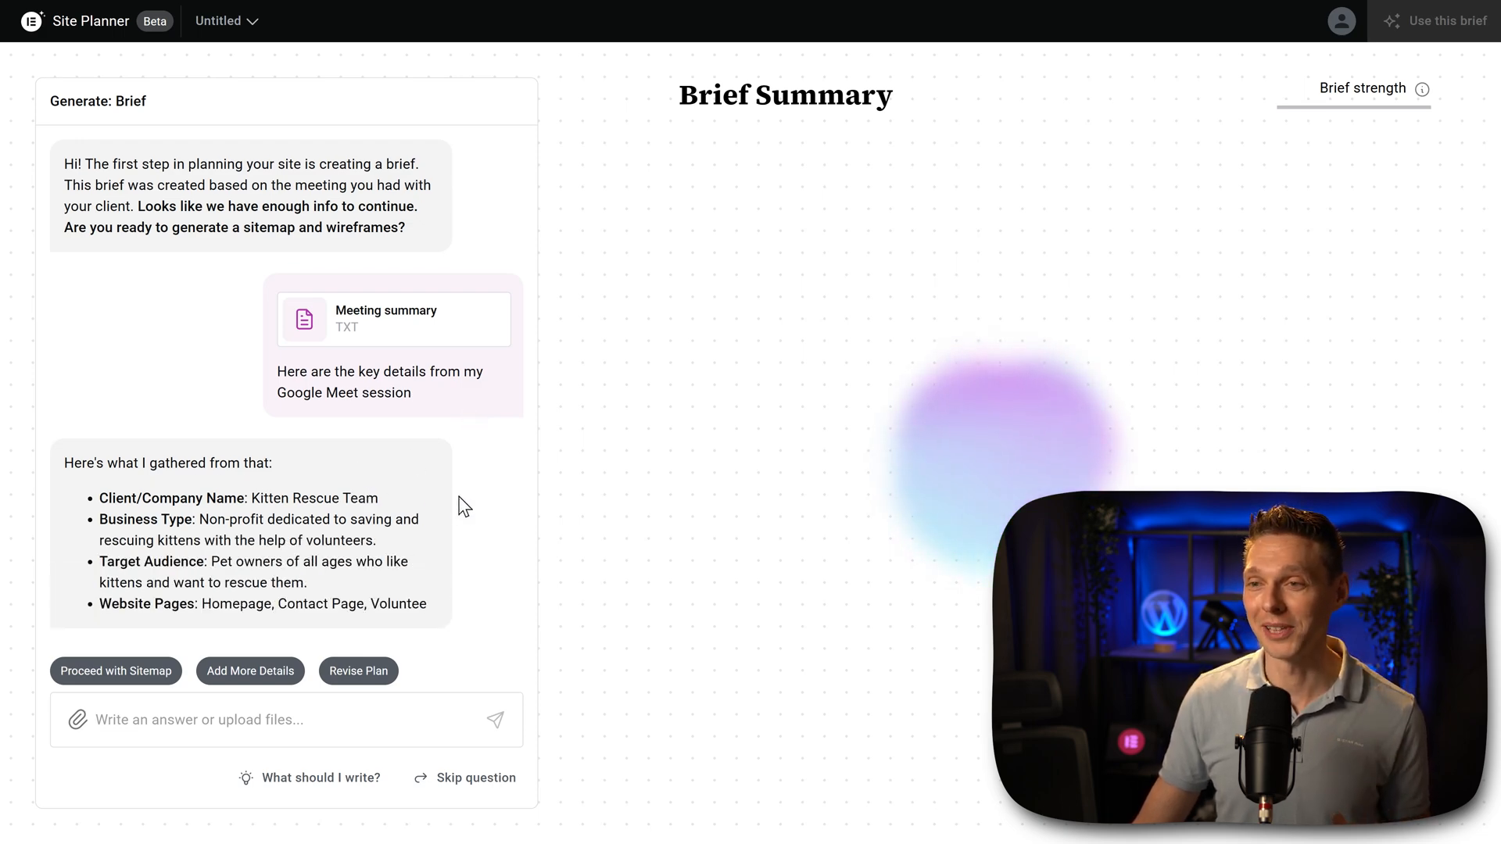
- Proceed with the sitemap and ask in chat why 'Use this brief' is greyed out
{"action": "scroll", "scroll_direction": "down", "scroll_amount": 3}
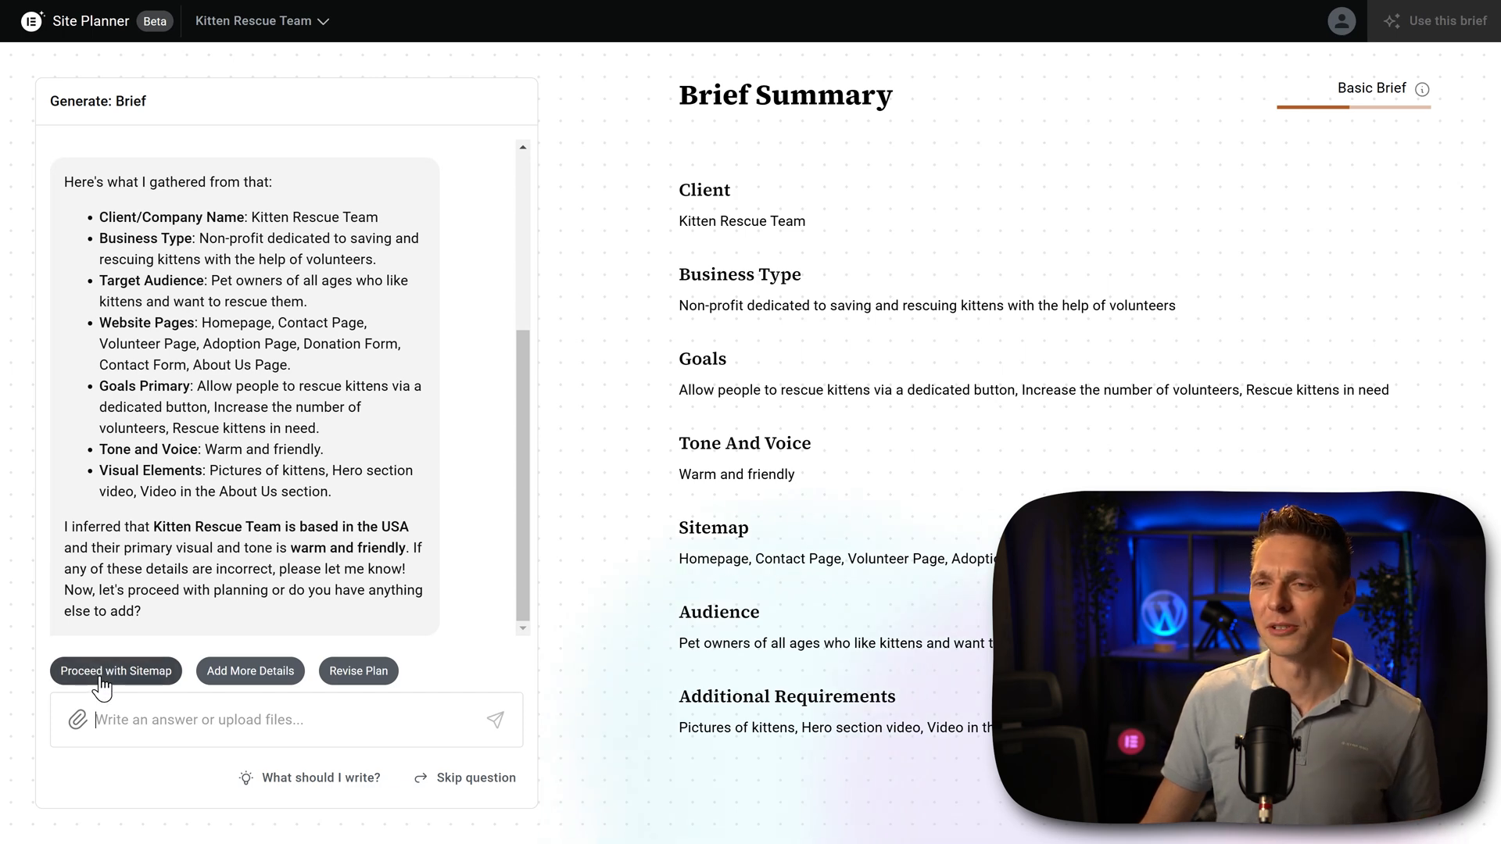
{"action": "left_click", "coordinate": [114, 671]}
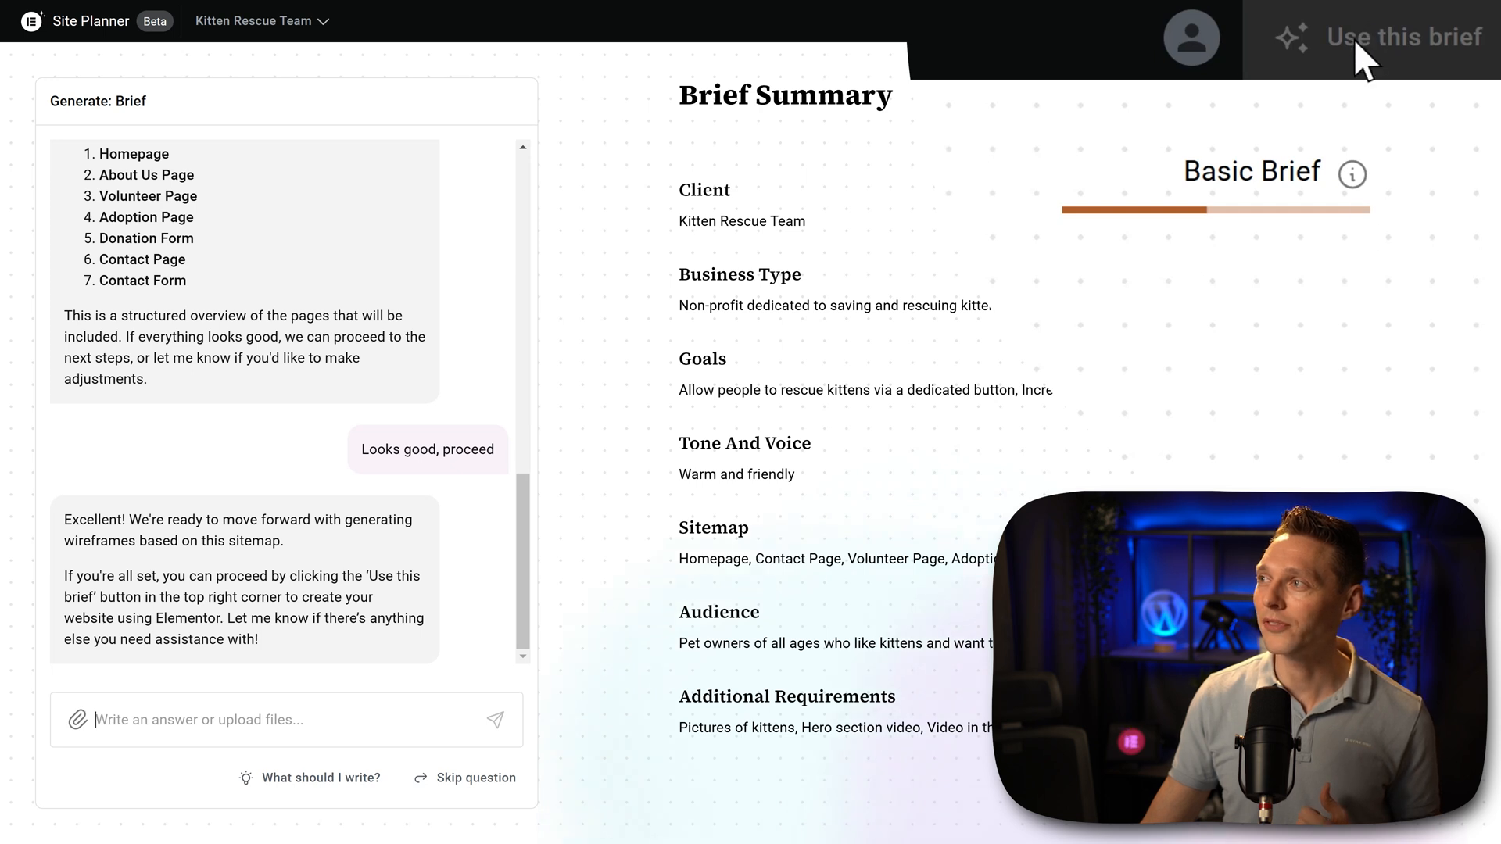
{"action": "mouse_move", "coordinate": [378, 322]}
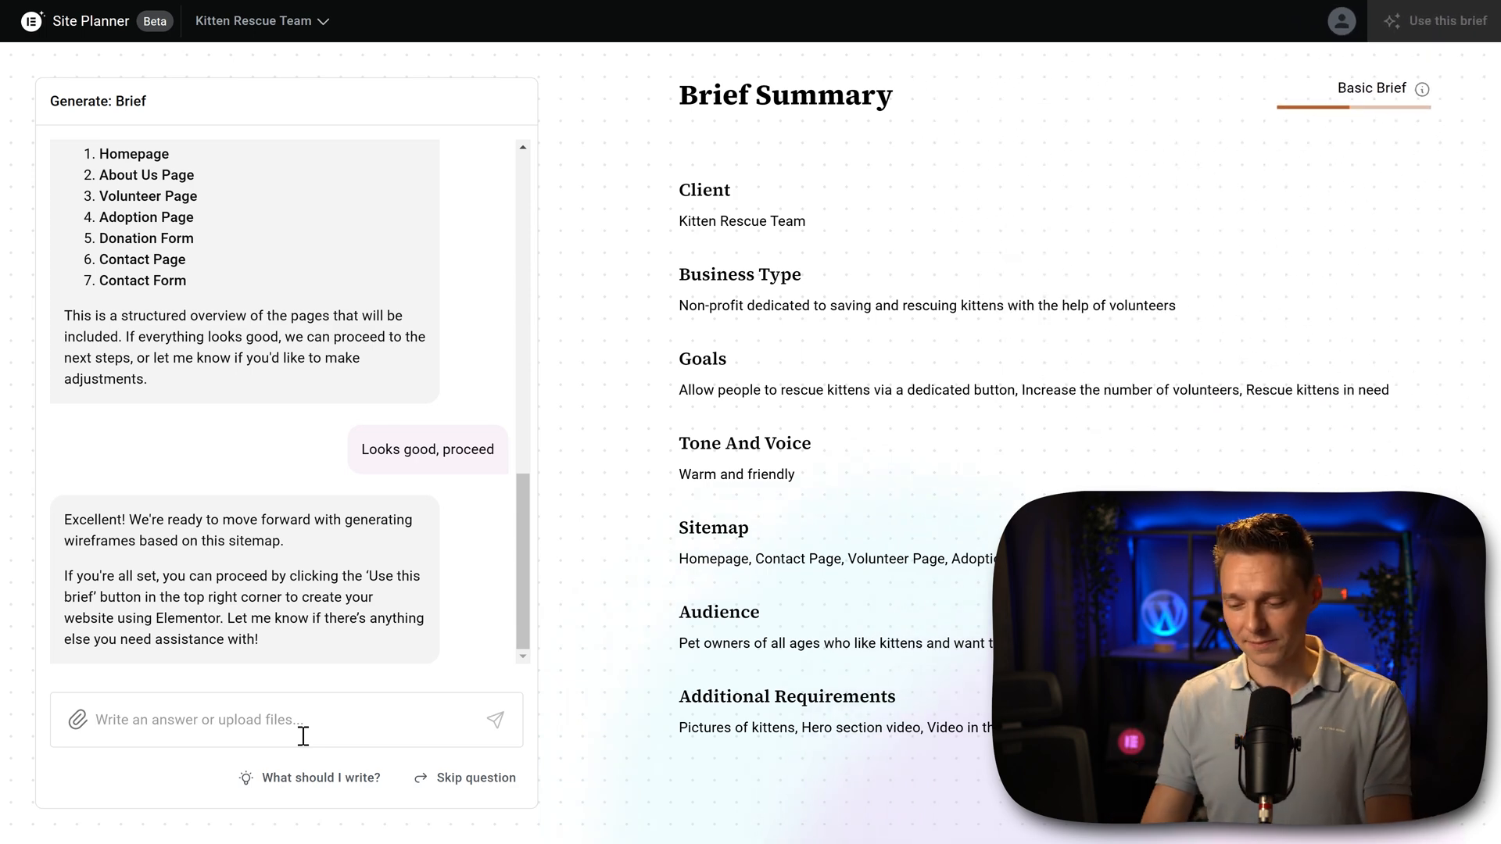
{"action": "type", "text": "I cannot press on \"use this brief\" its greyed out"}
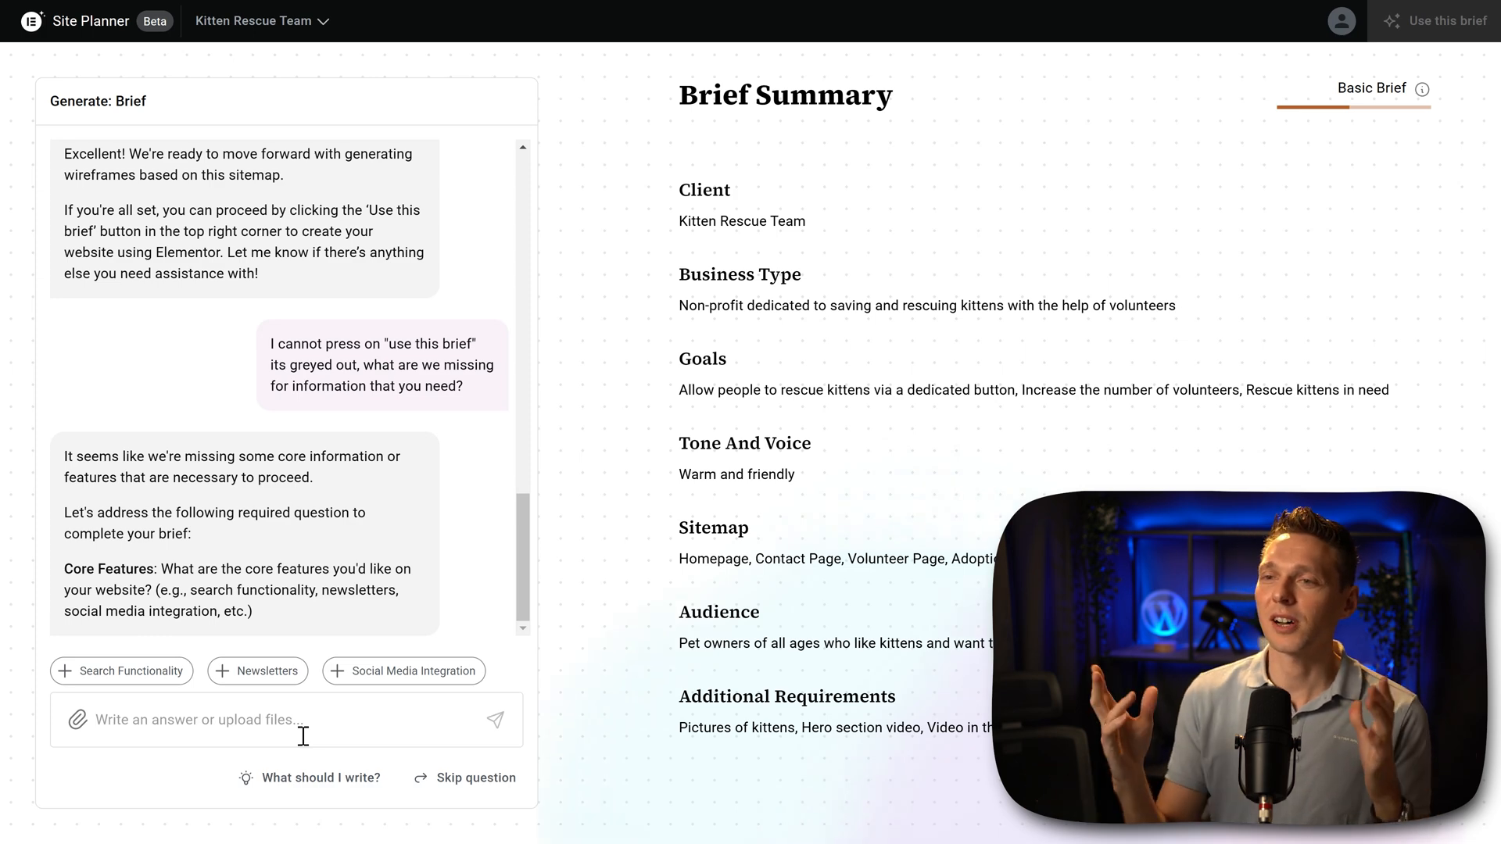
- Add Search Functionality and Newsletters as core features and use the completed brief
{"action": "left_click", "coordinate": [121, 671]}
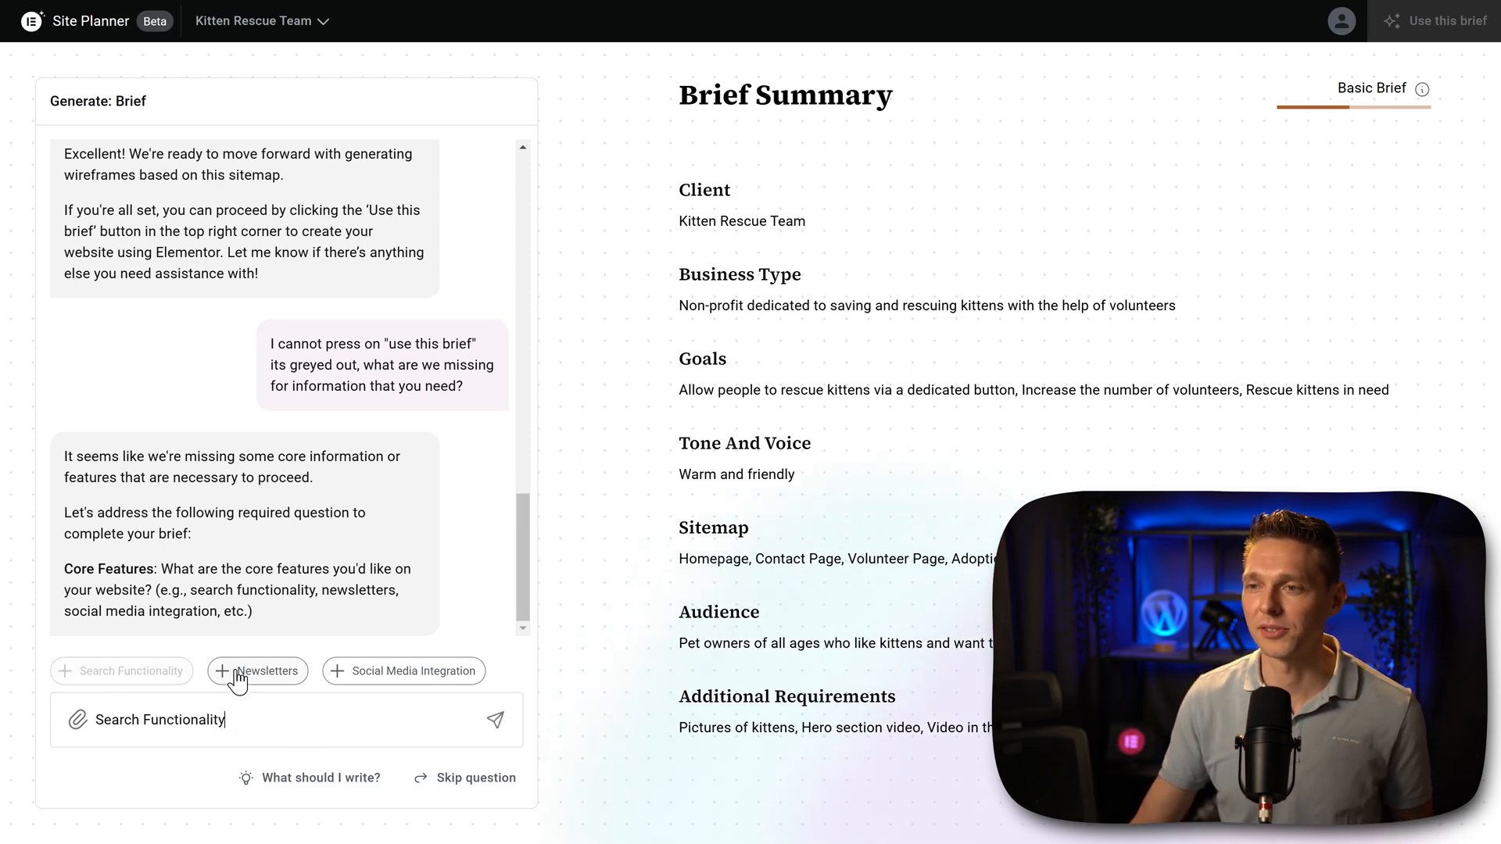
{"action": "left_click", "coordinate": [496, 720]}
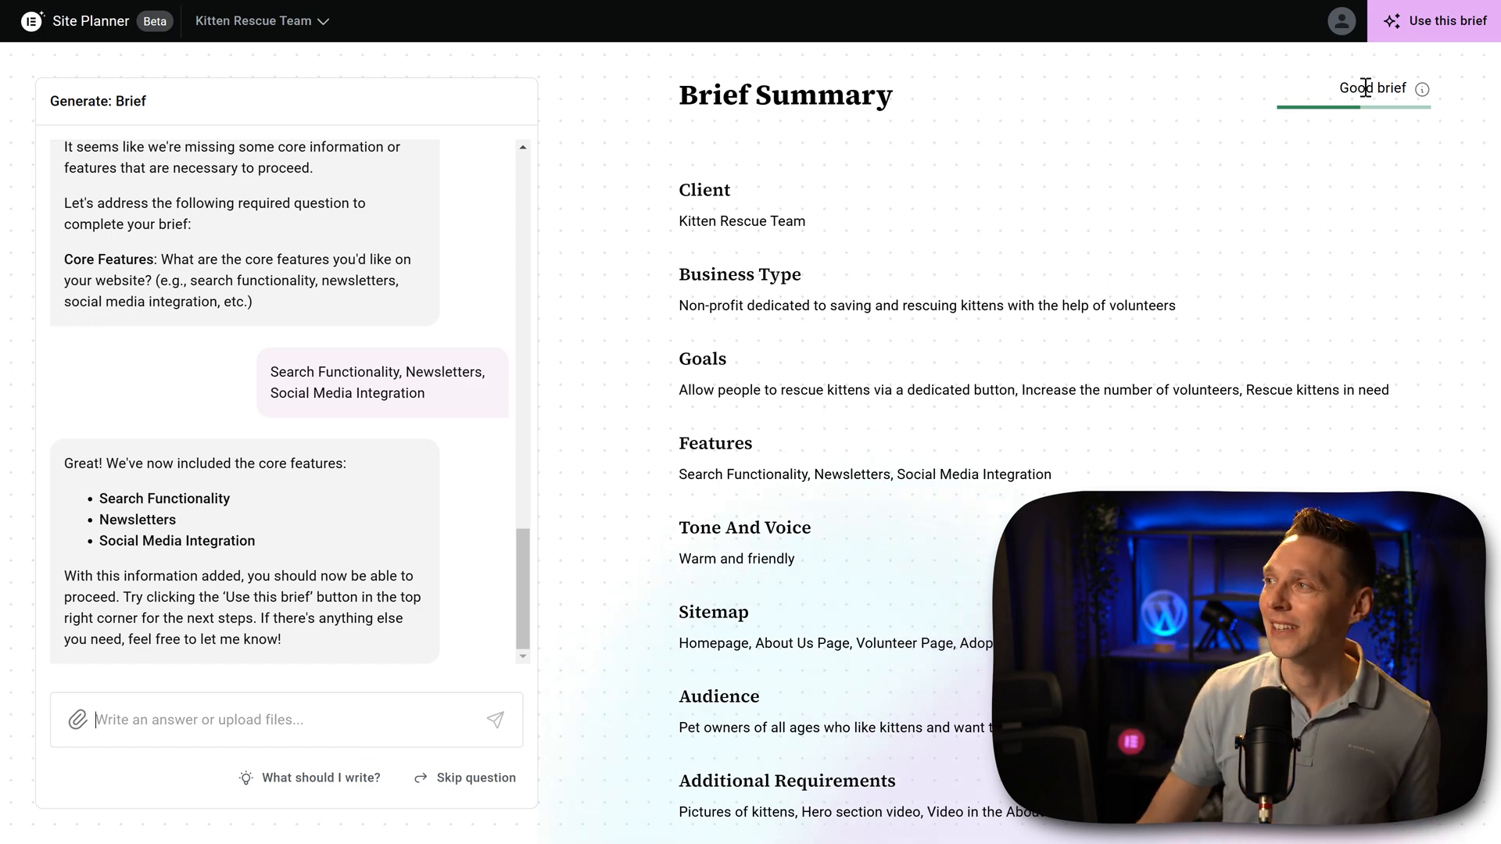
{"action": "left_click", "coordinate": [1444, 20]}
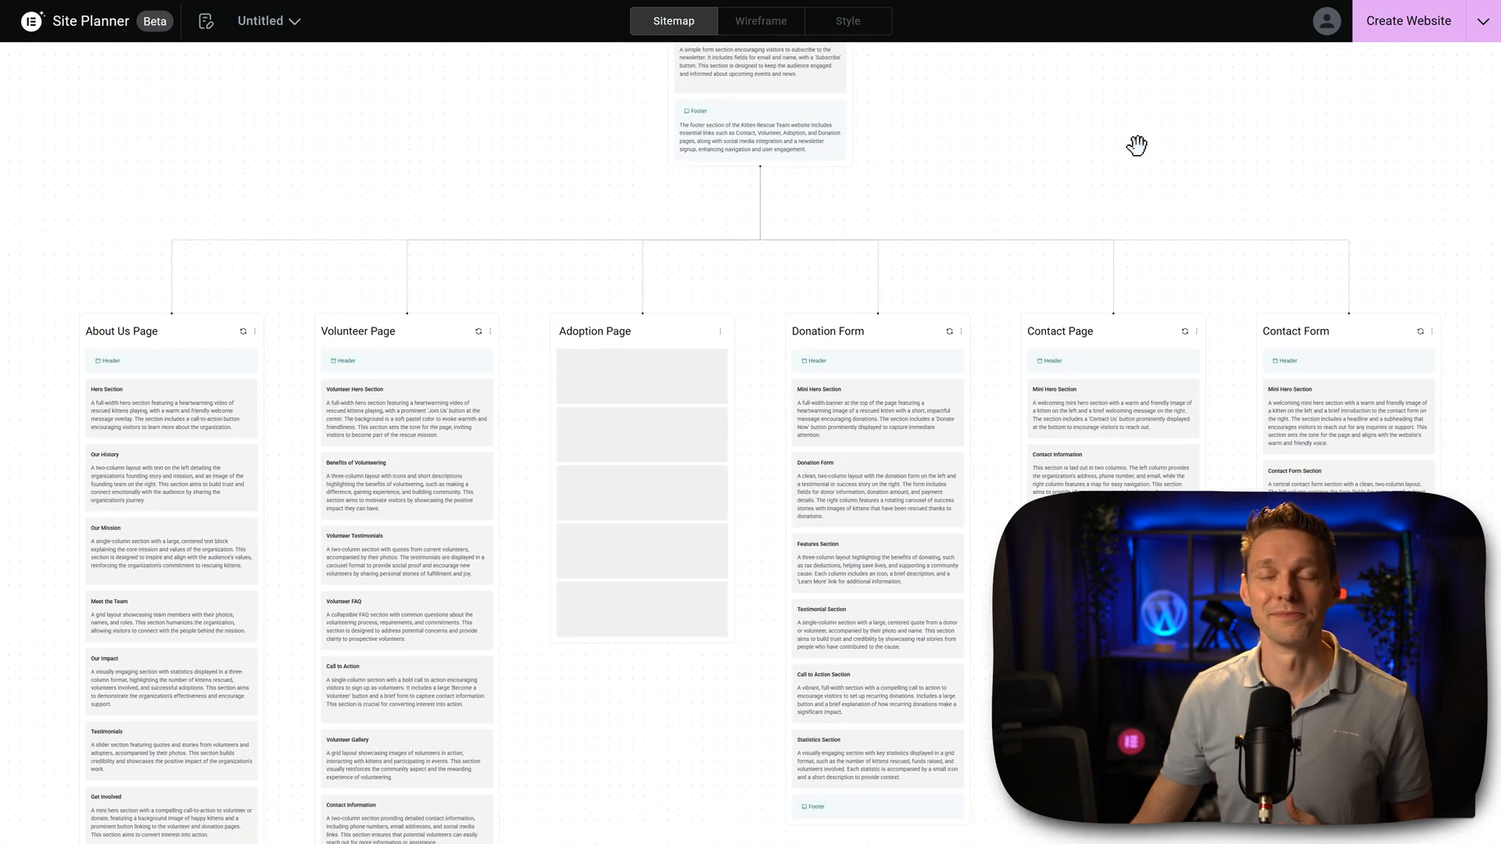
- Switch to the Wireframe view of the seven generated Kitten Rescue pages
{"action": "left_click", "coordinate": [760, 20]}
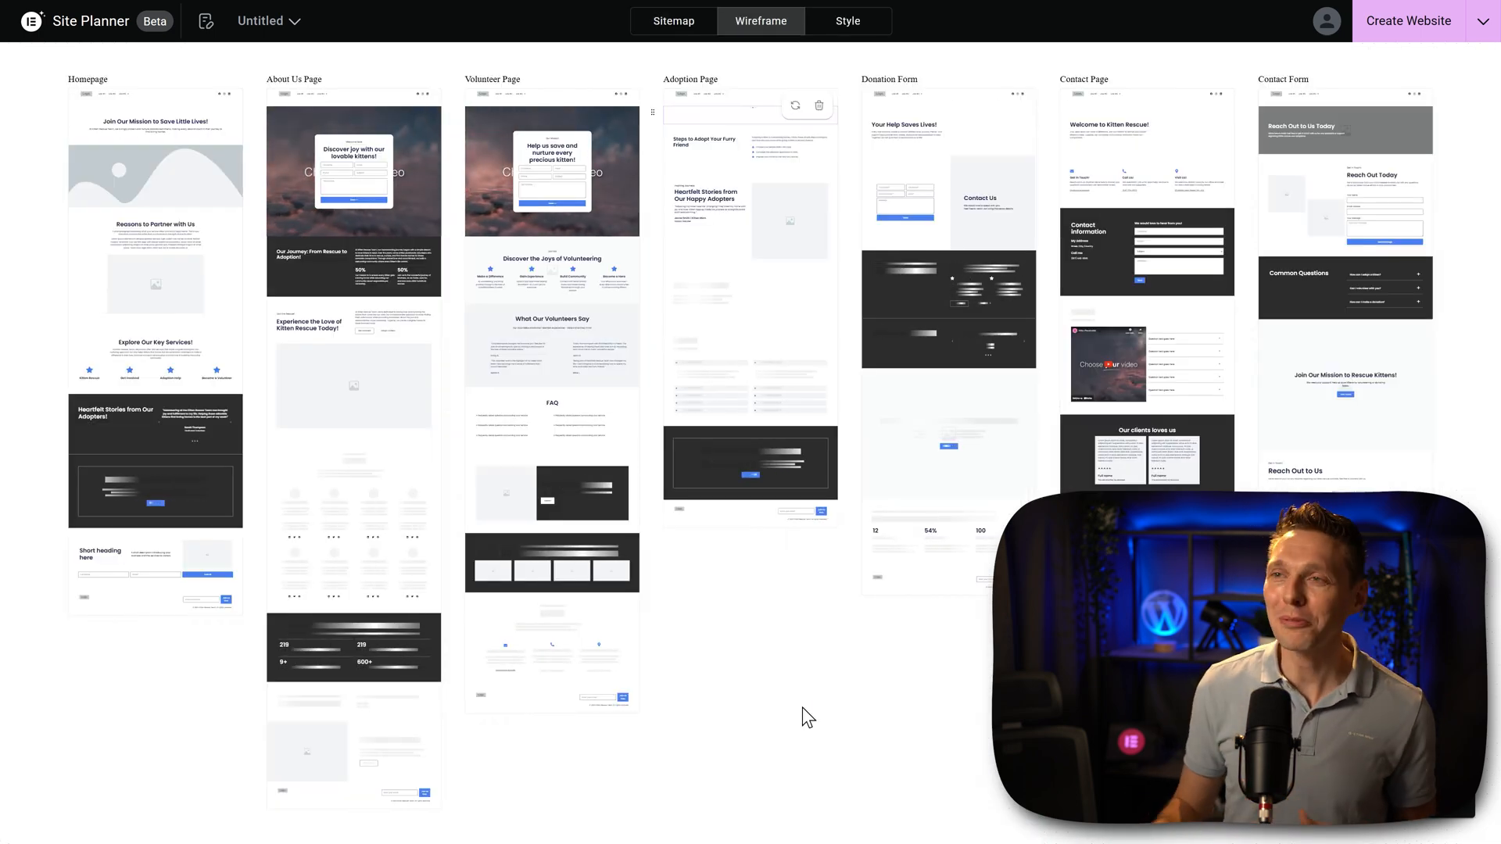